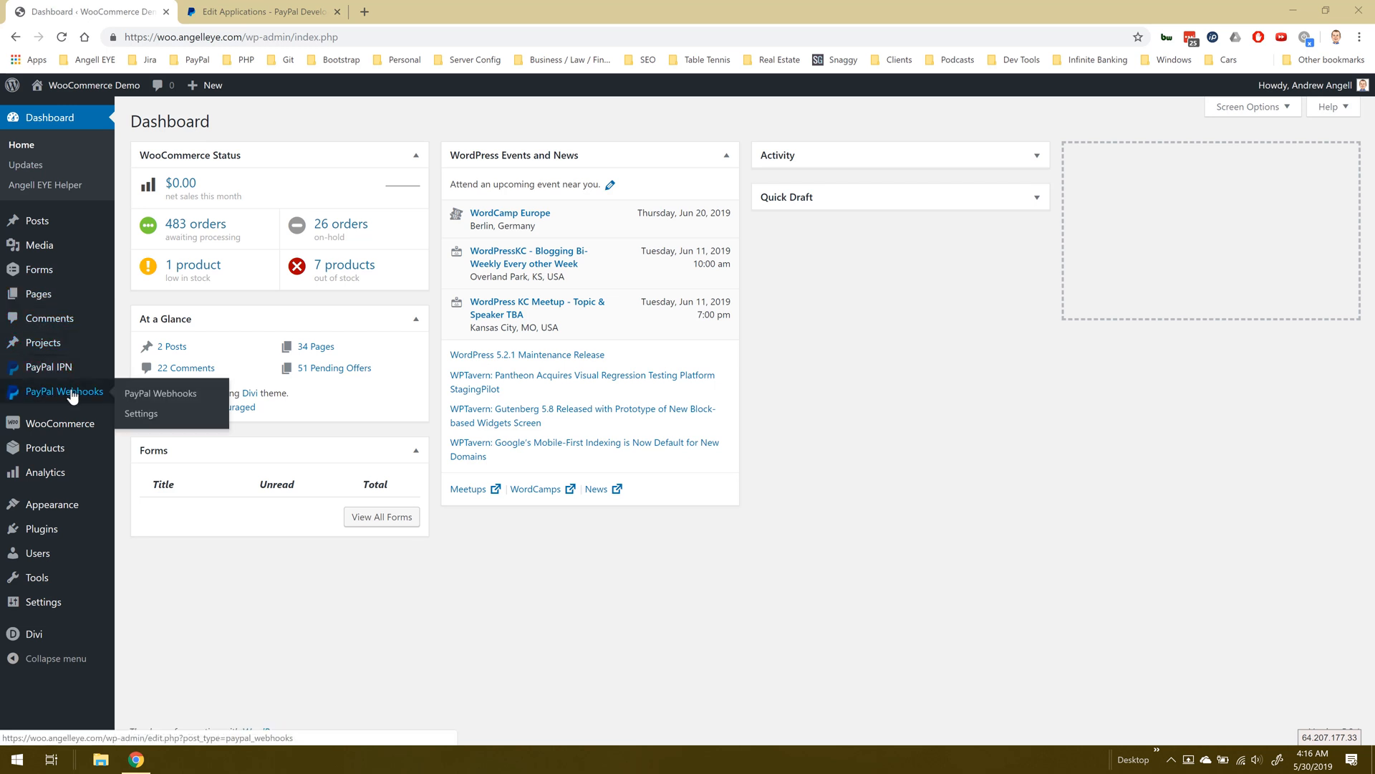
# - Navigate from the admin sidebar to the PayPal Webhooks plugin Settings page
pyautogui.click(142, 413)
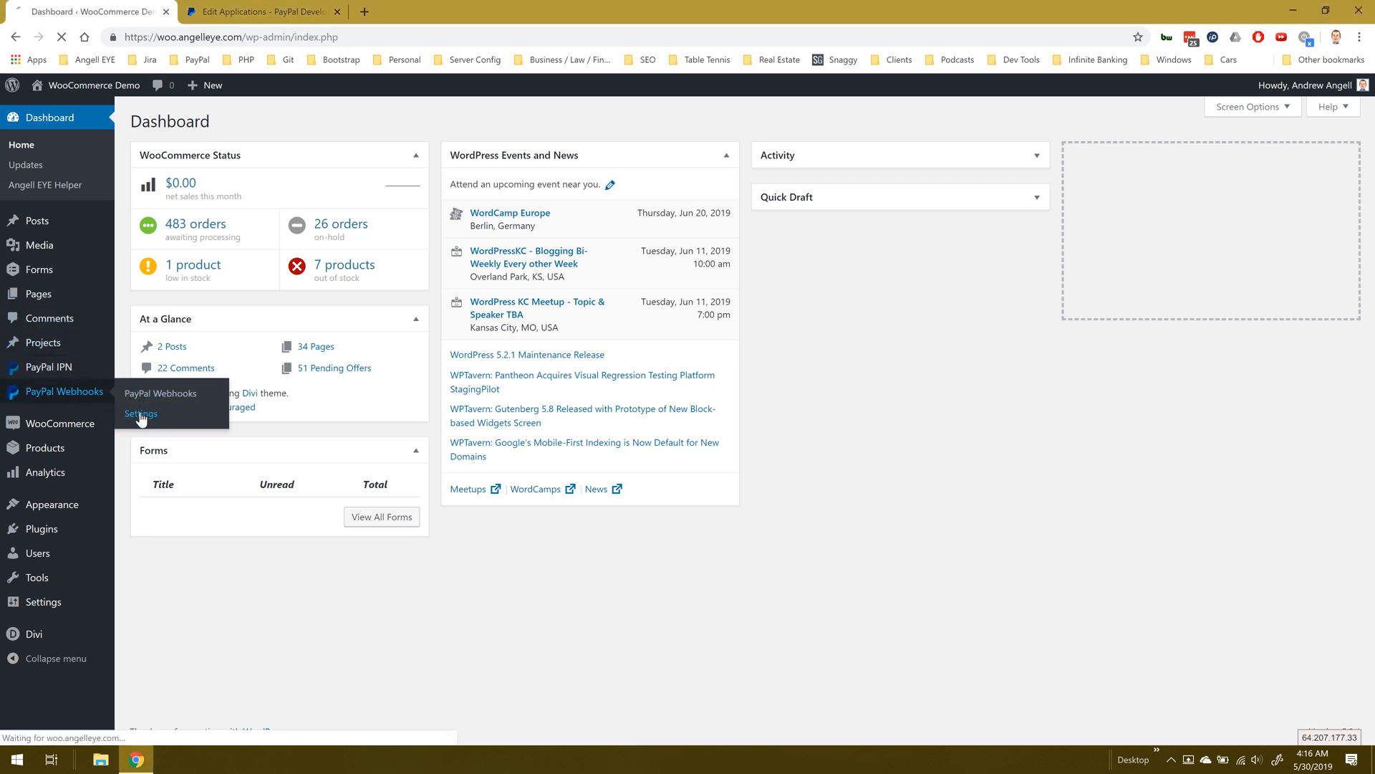
pyautogui.click(142, 412)
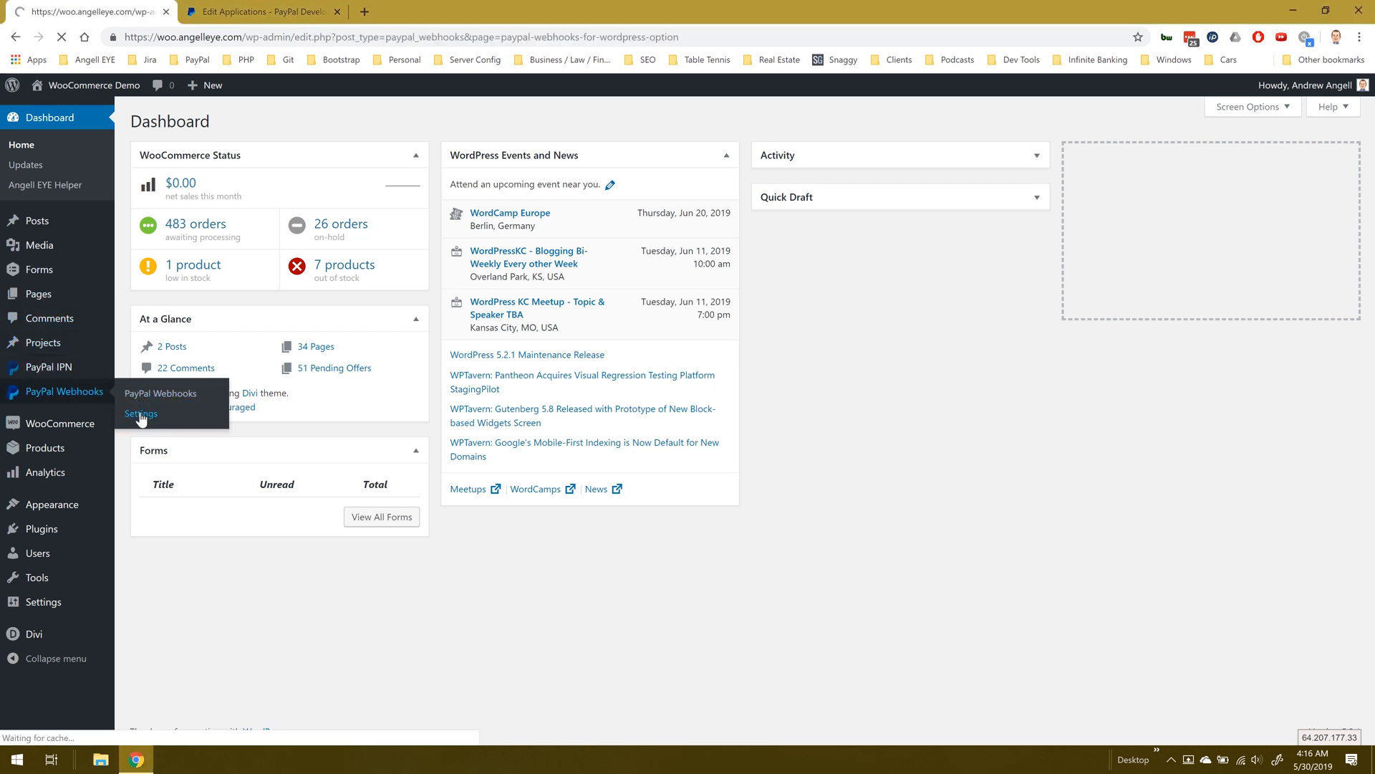
pyautogui.click(142, 412)
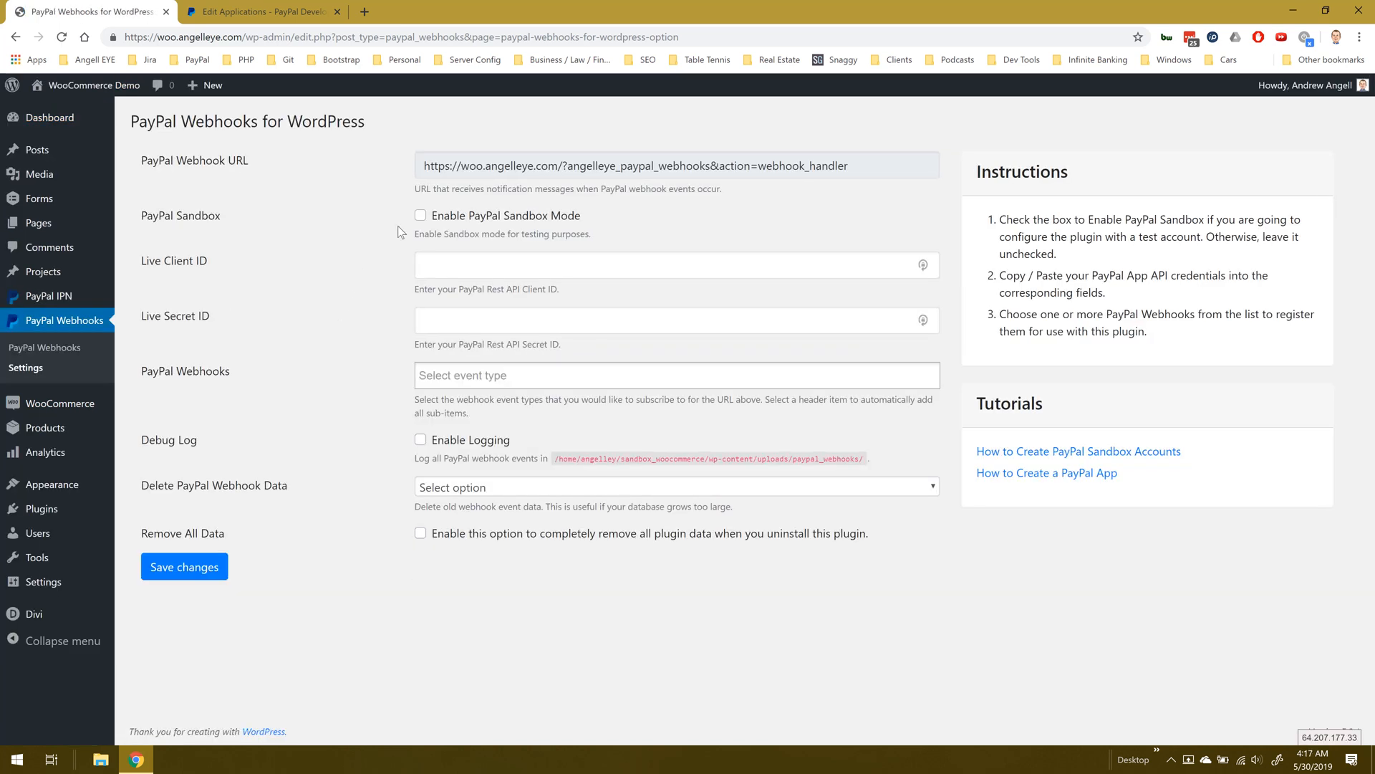
# - Enable PayPal Sandbox Mode and paste the app's client ID into Sandbox Client ID
pyautogui.click(419, 215)
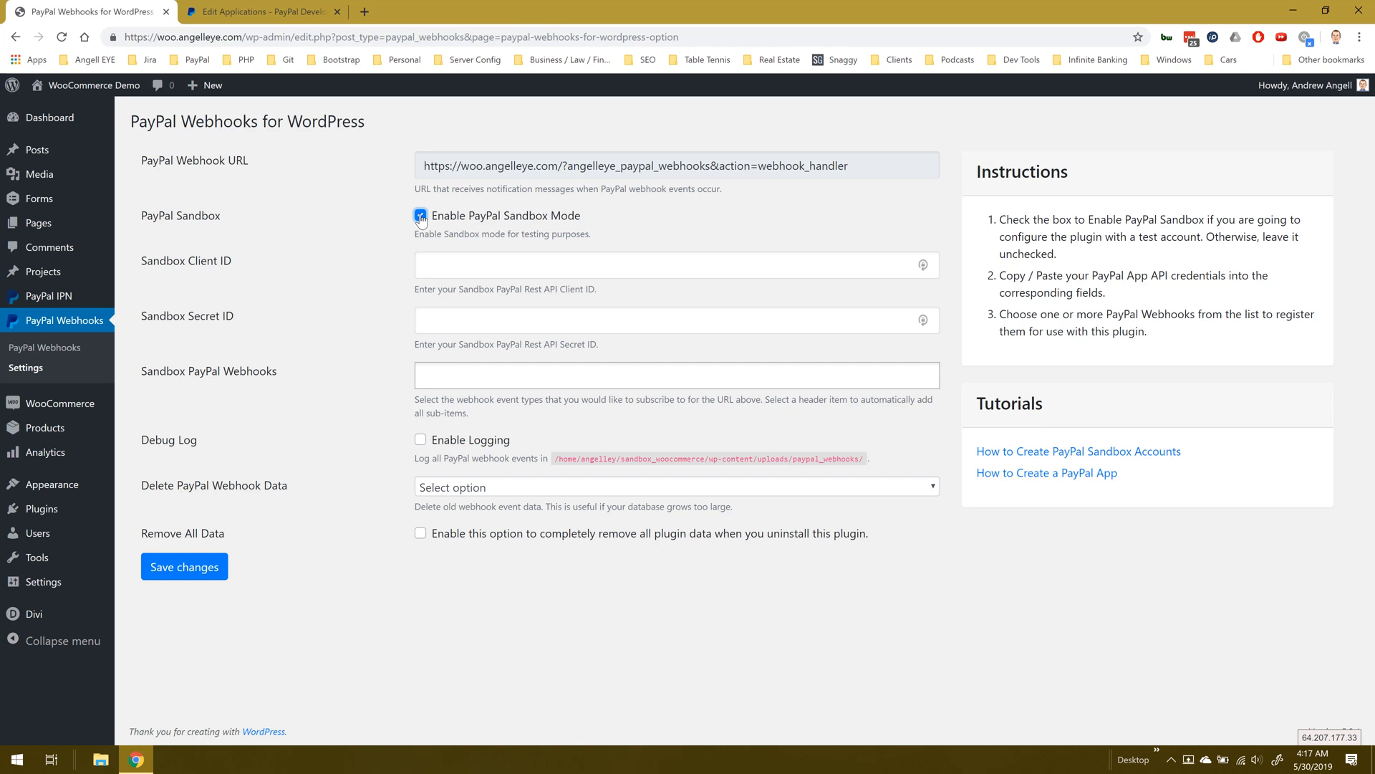
pyautogui.click(259, 12)
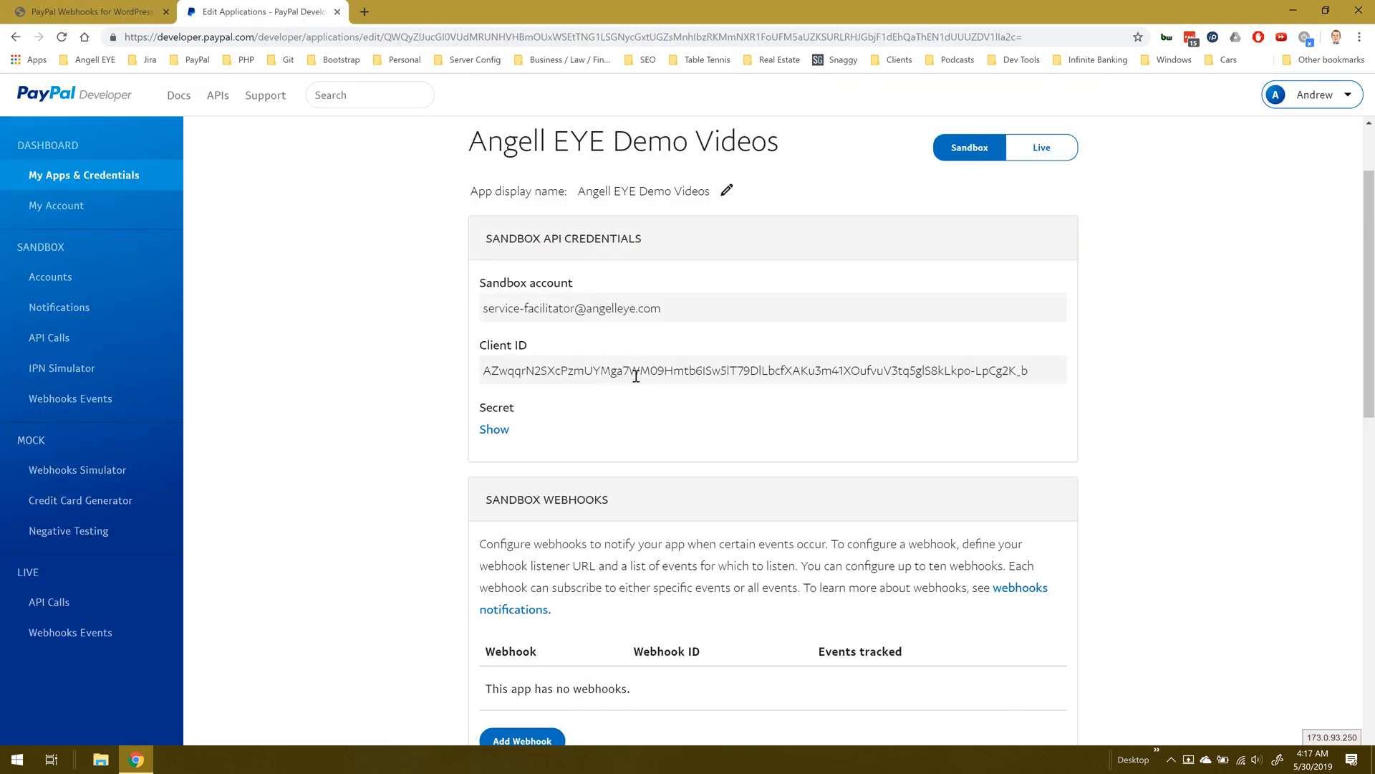
pyautogui.tripleClick(740, 369)
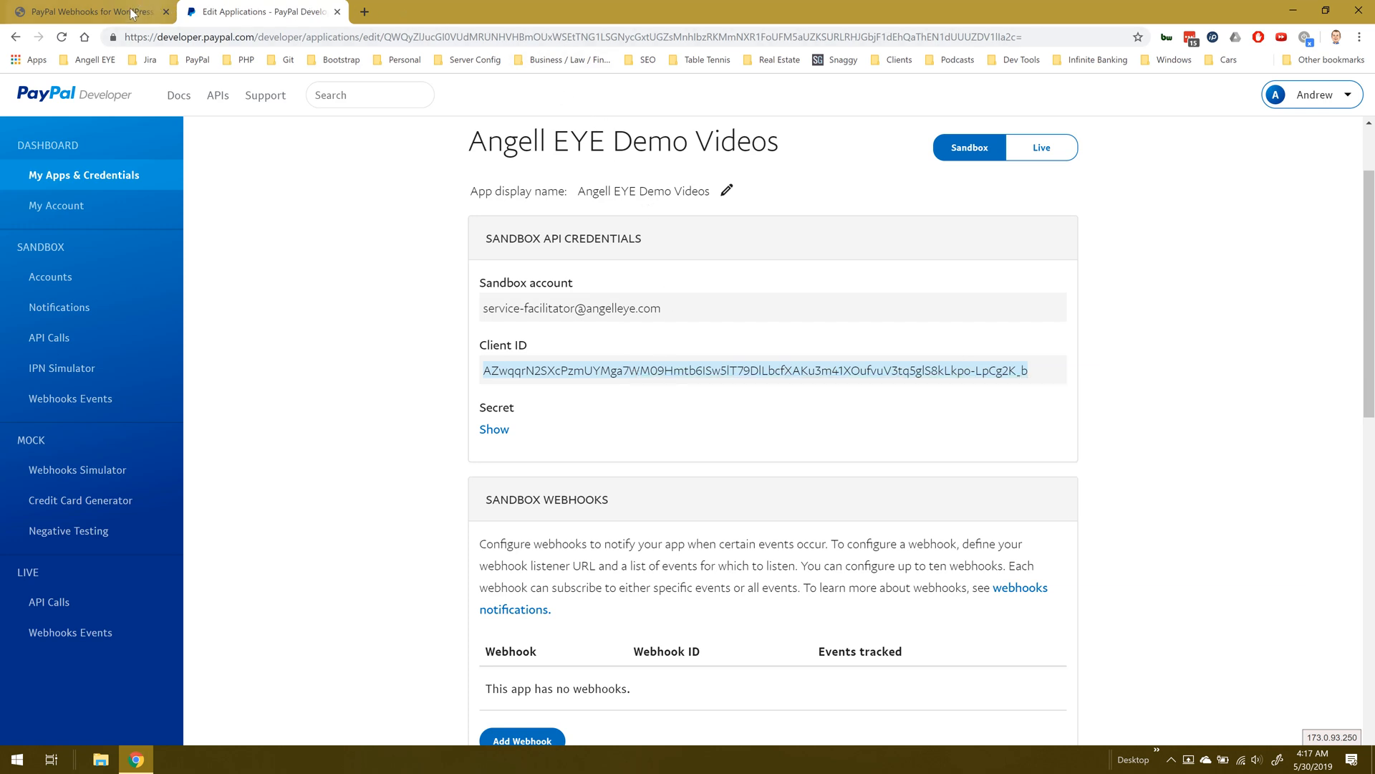
pyautogui.click(83, 12)
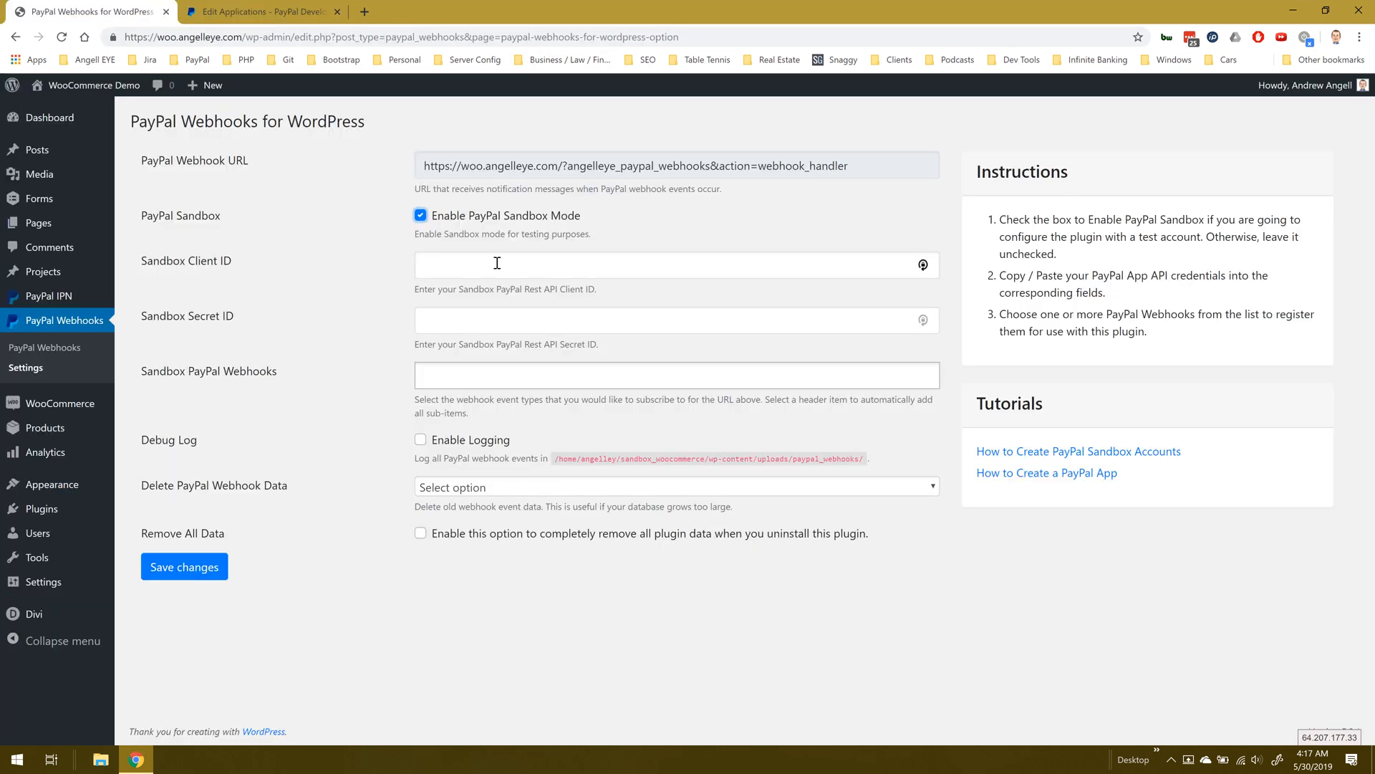
pyautogui.rightClick(497, 263)
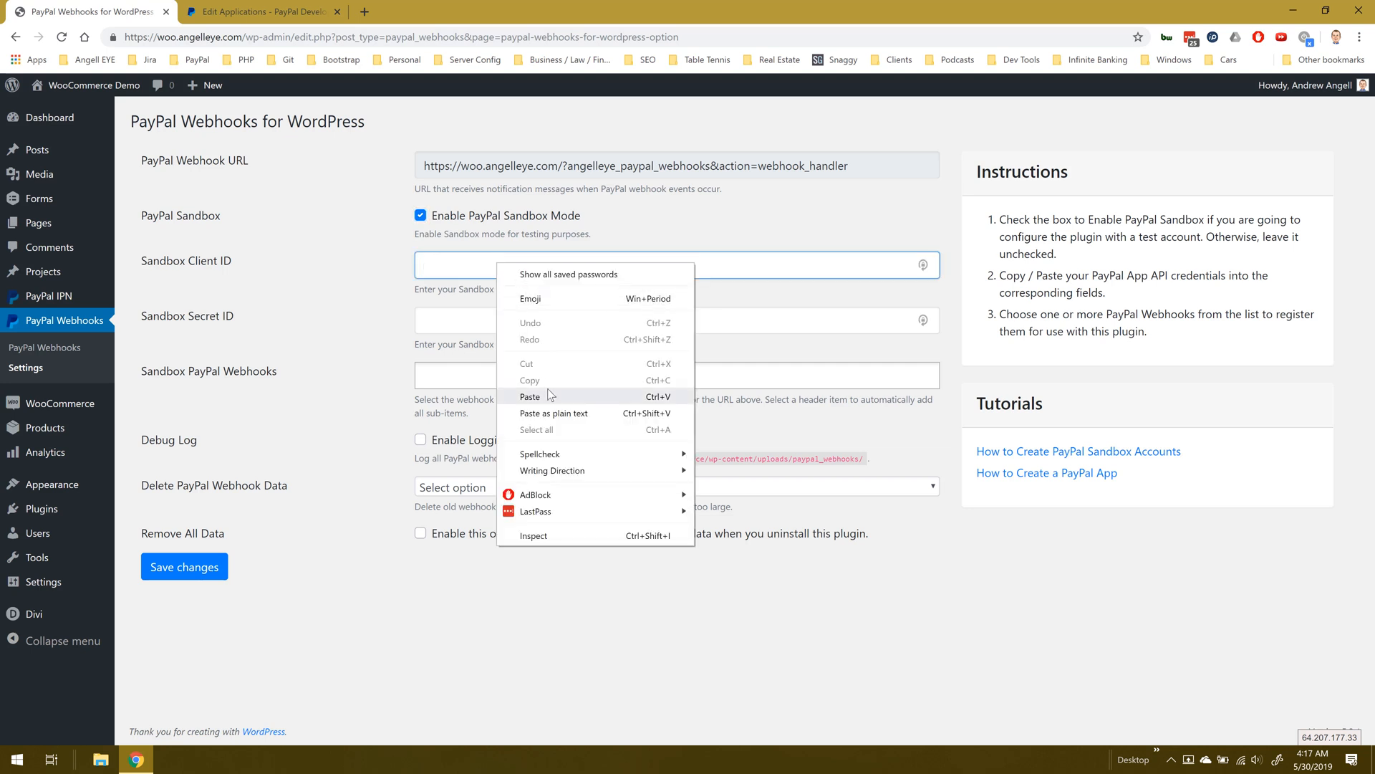
pyautogui.click(530, 397)
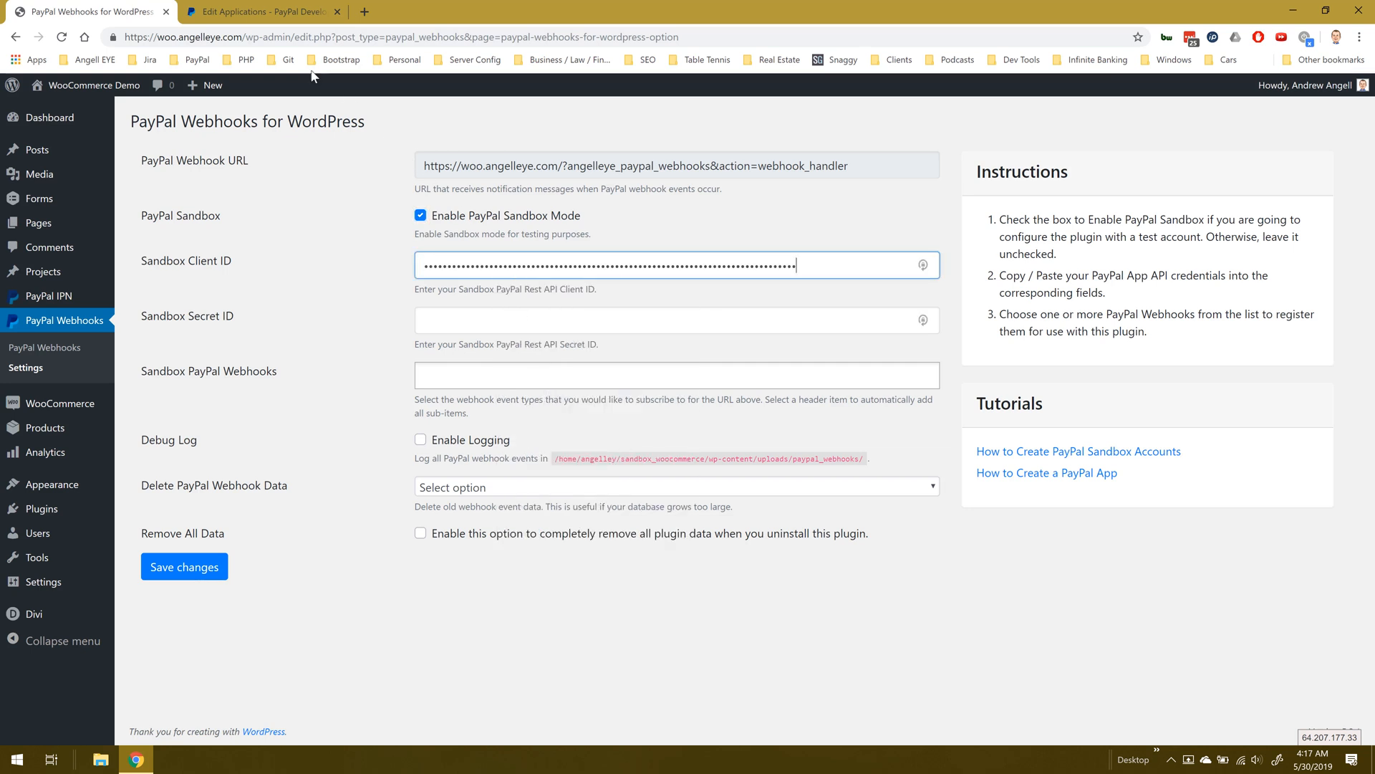
# - Copy the app's sandbox secret from PayPal Developer into Sandbox Secret ID
pyautogui.click(259, 11)
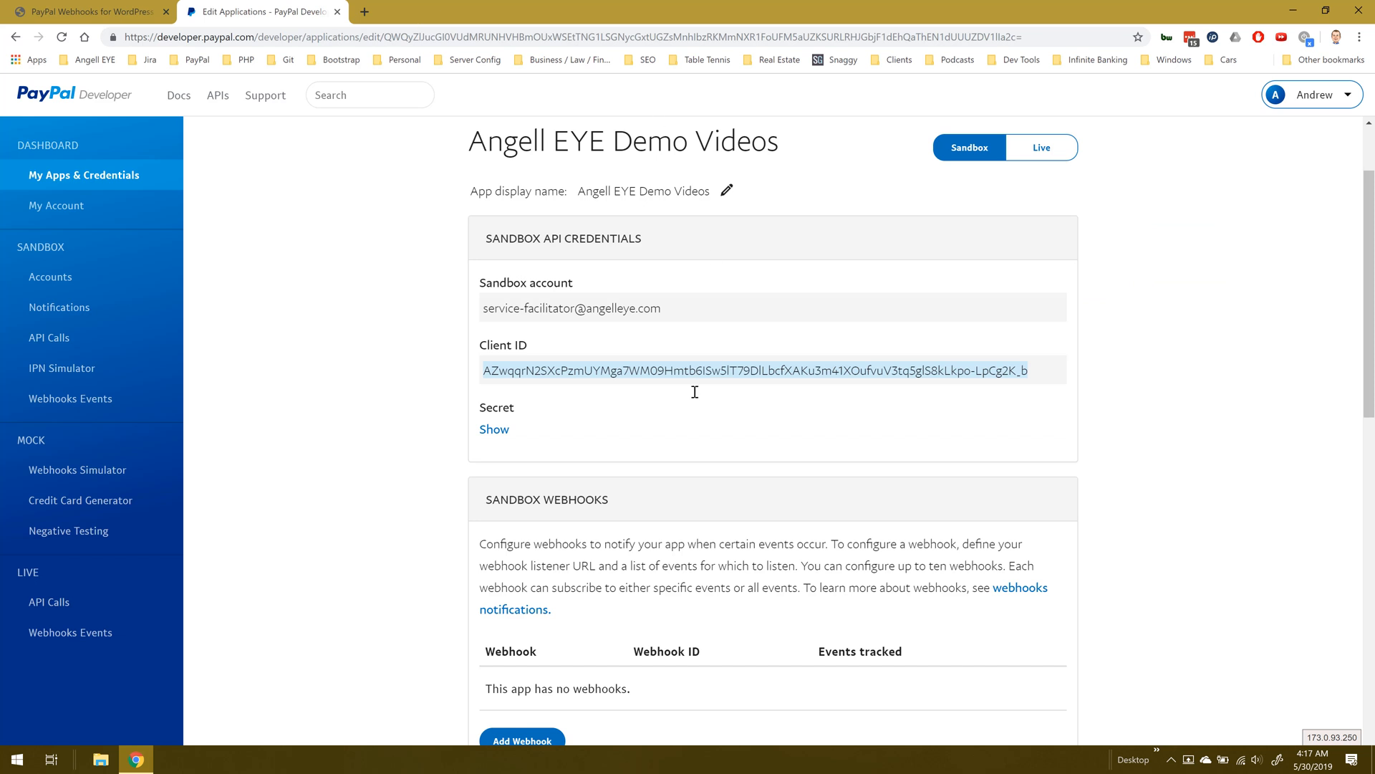
pyautogui.click(494, 428)
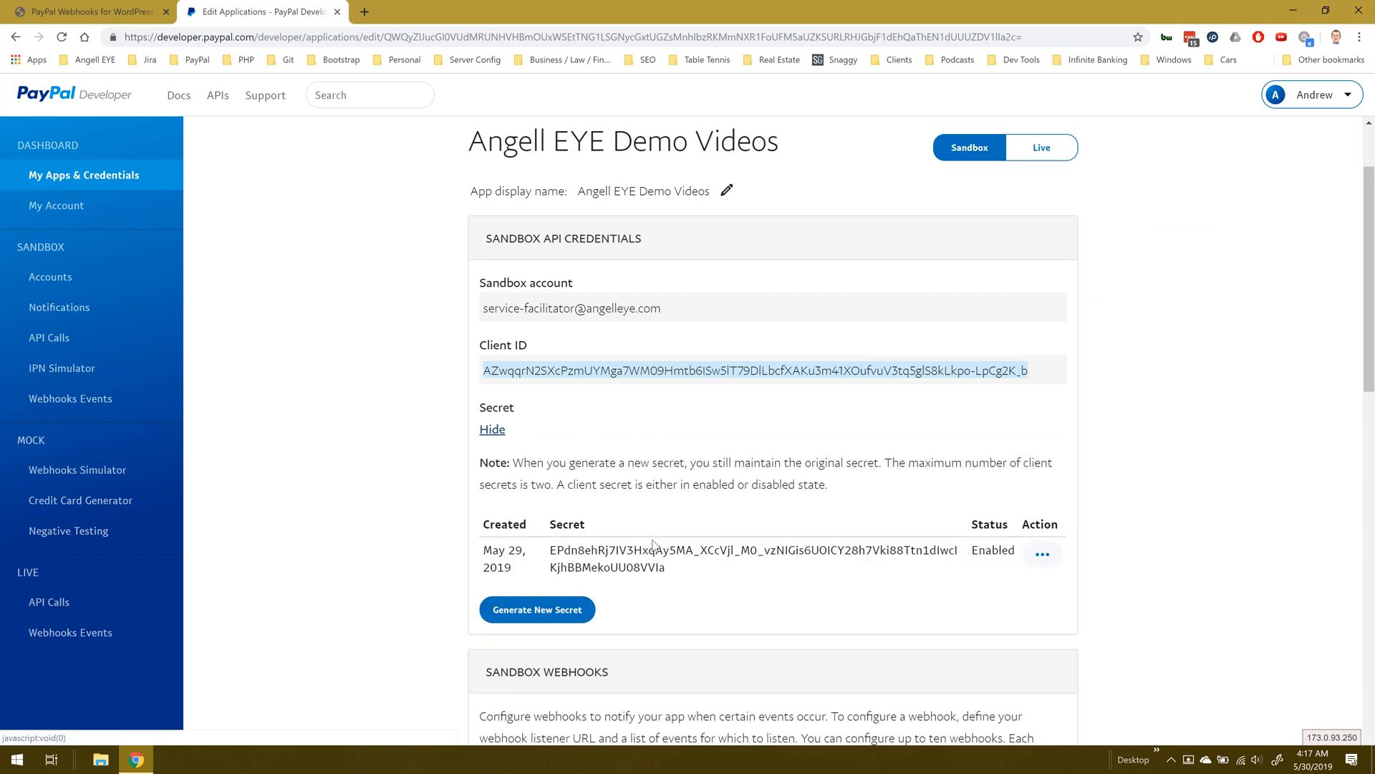
pyautogui.rightClick(651, 557)
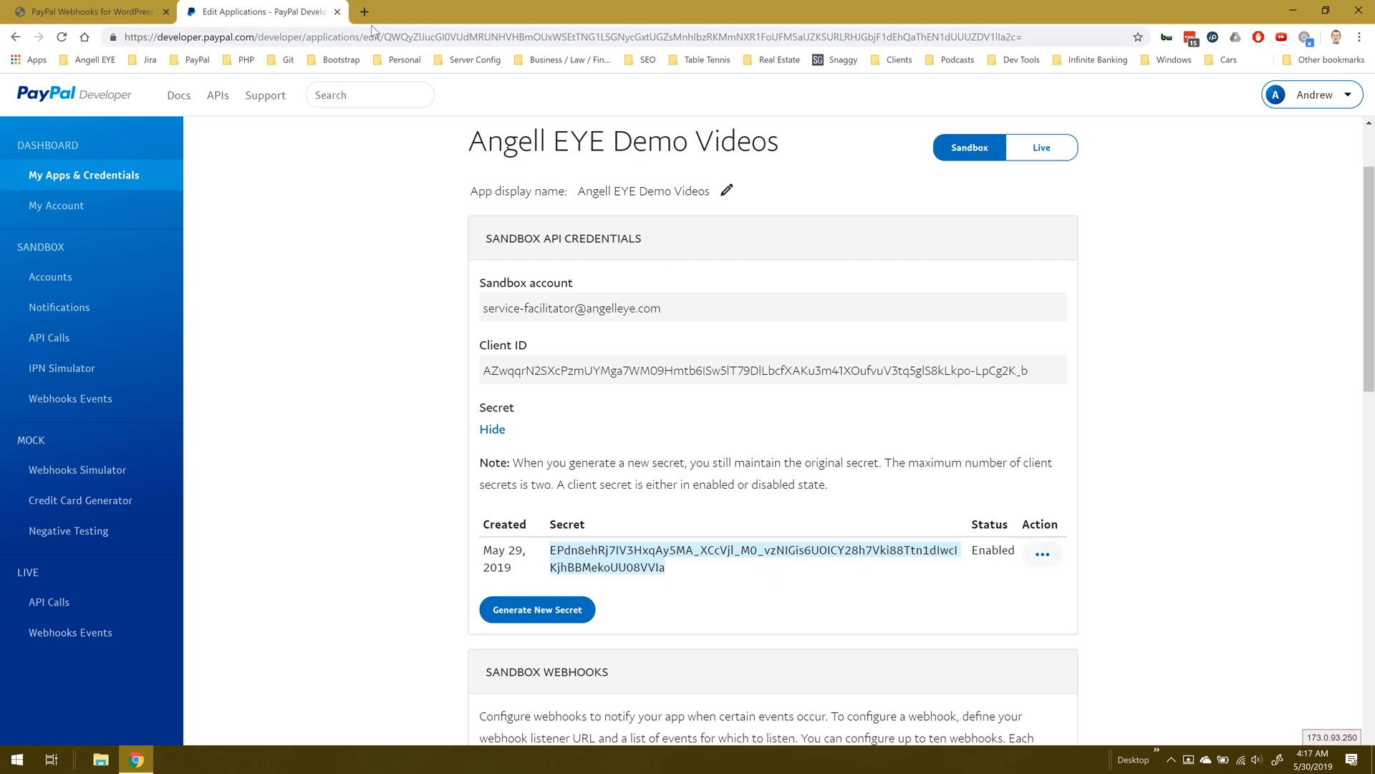
pyautogui.click(83, 12)
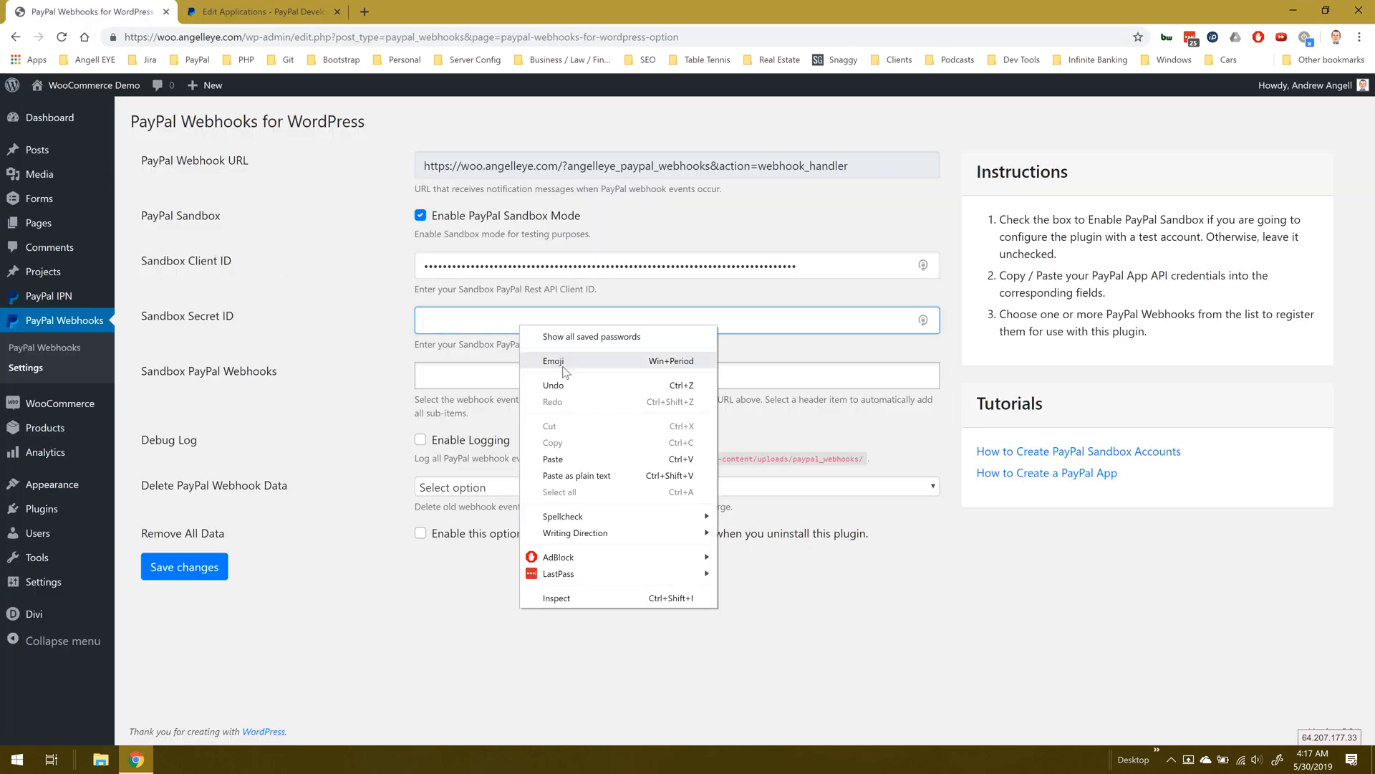
pyautogui.click(553, 458)
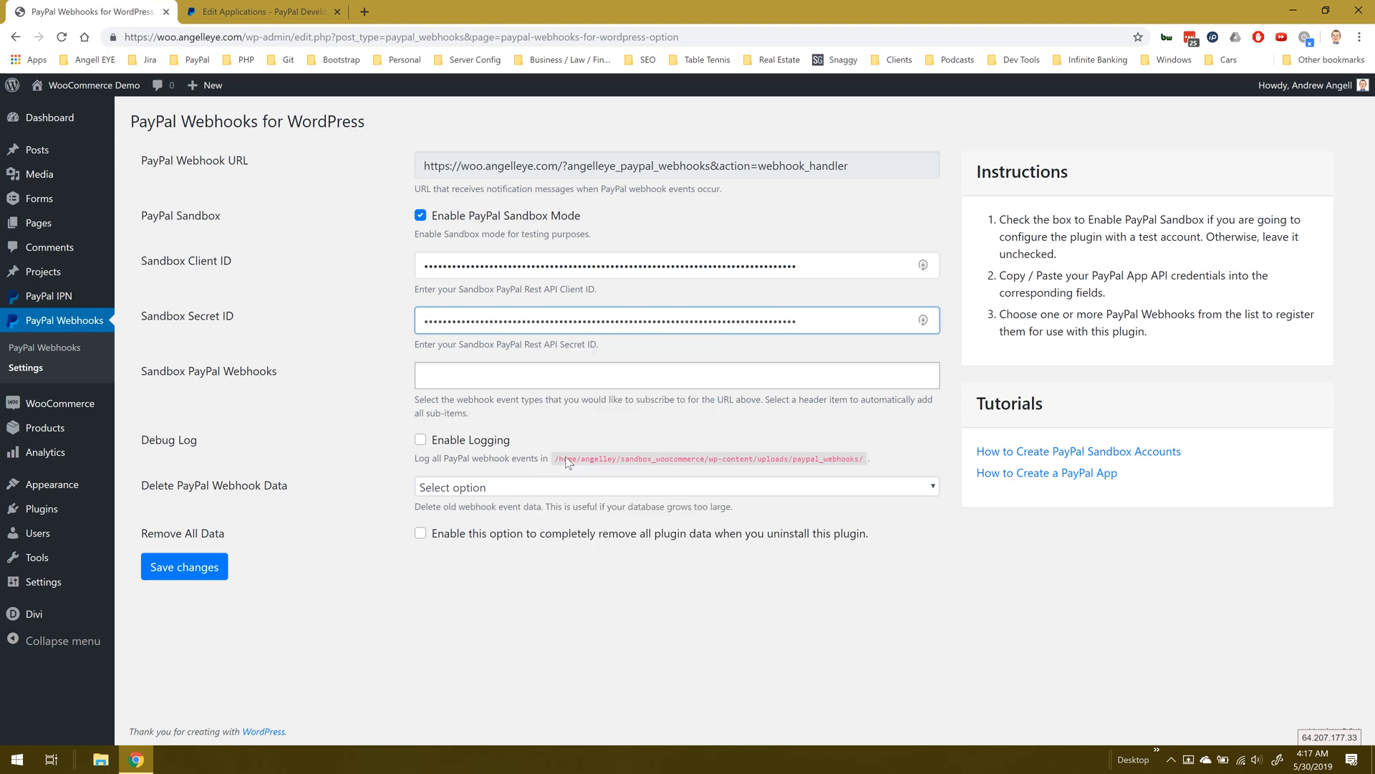
# - Select Order completed and the authorization, capture, order, payouts and sale events for the sandbox webhook
pyautogui.click(675, 374)
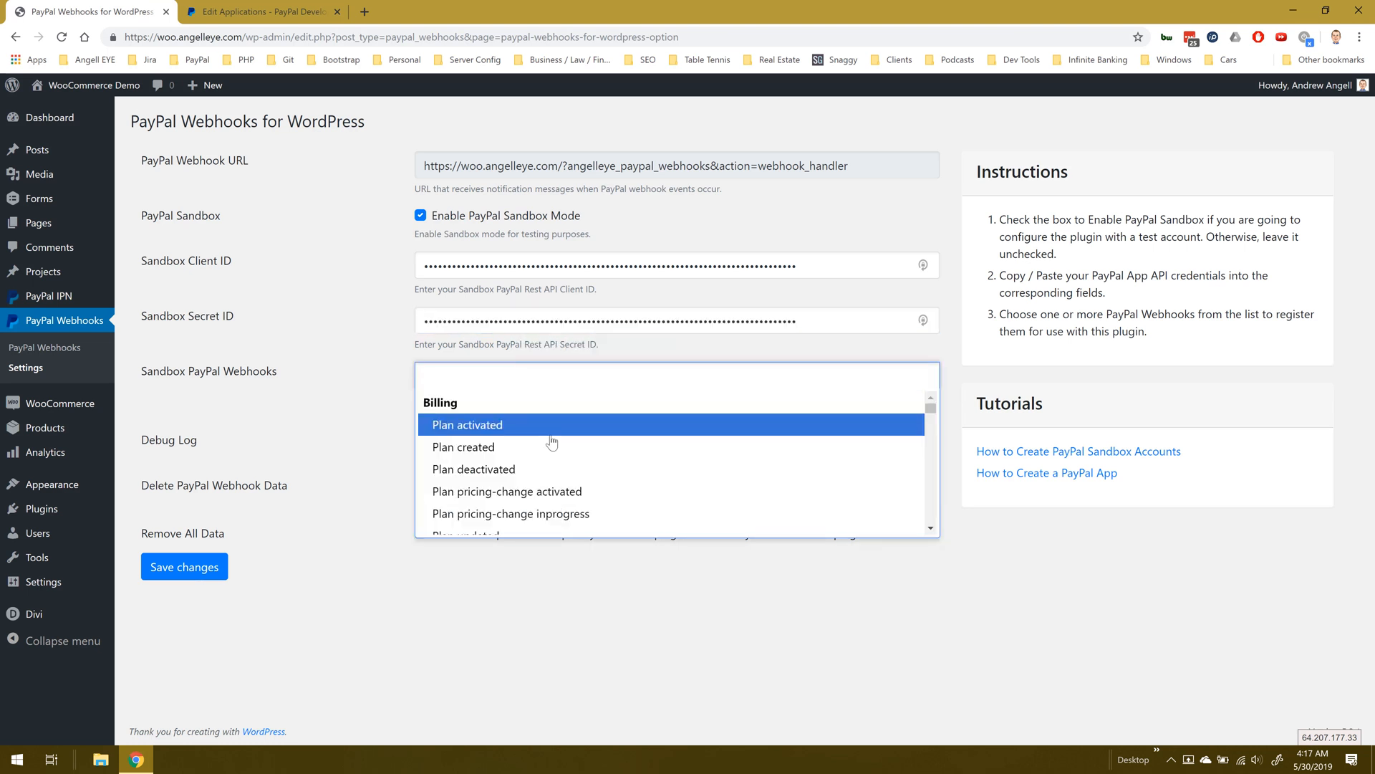
pyautogui.scroll(-3)
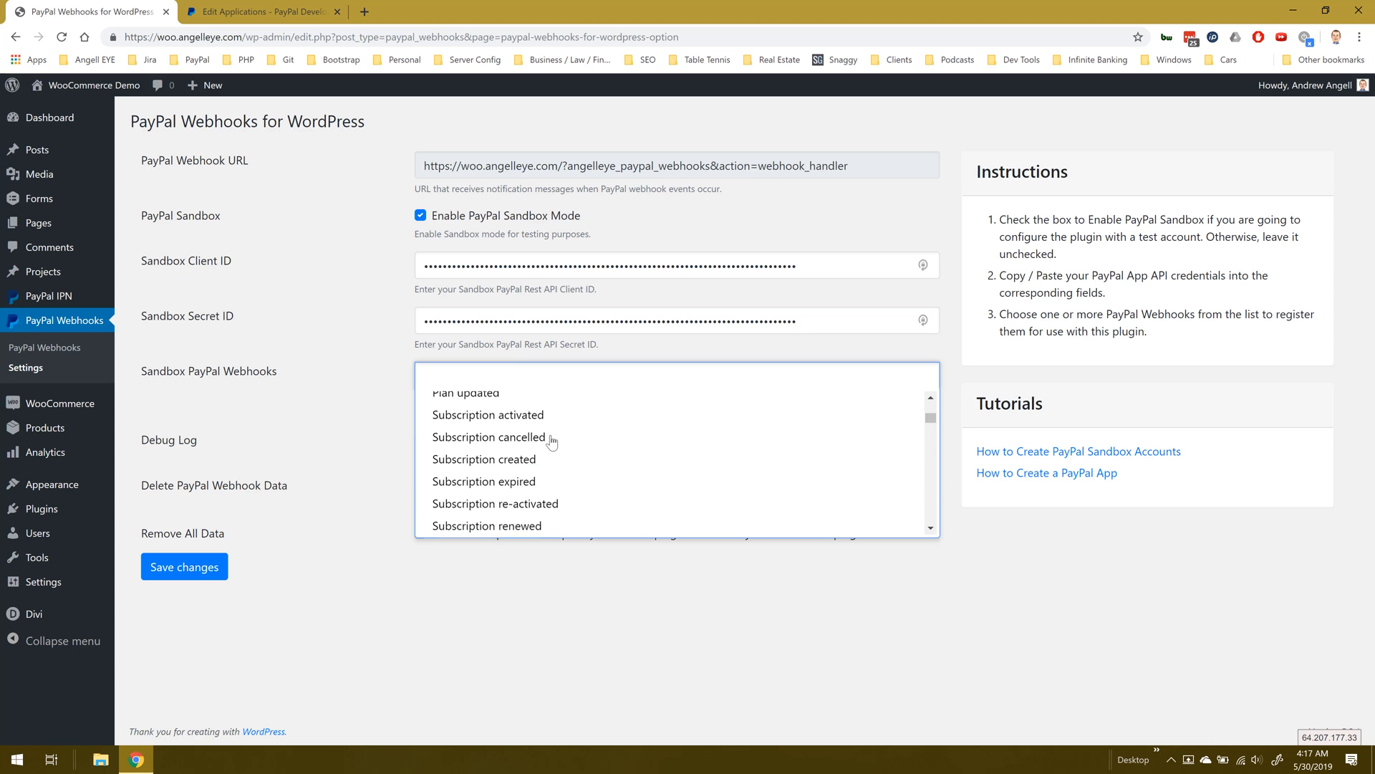
pyautogui.scroll(3)
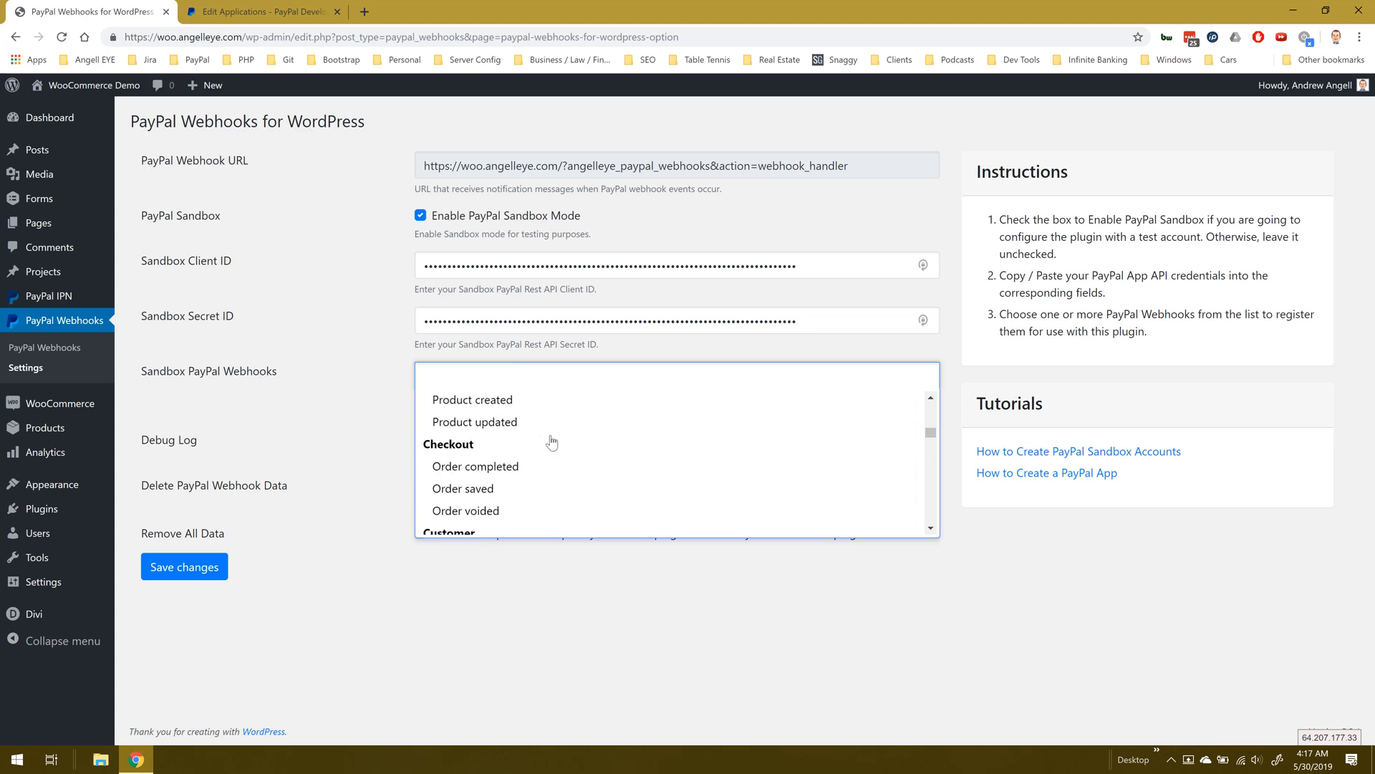
pyautogui.click(474, 465)
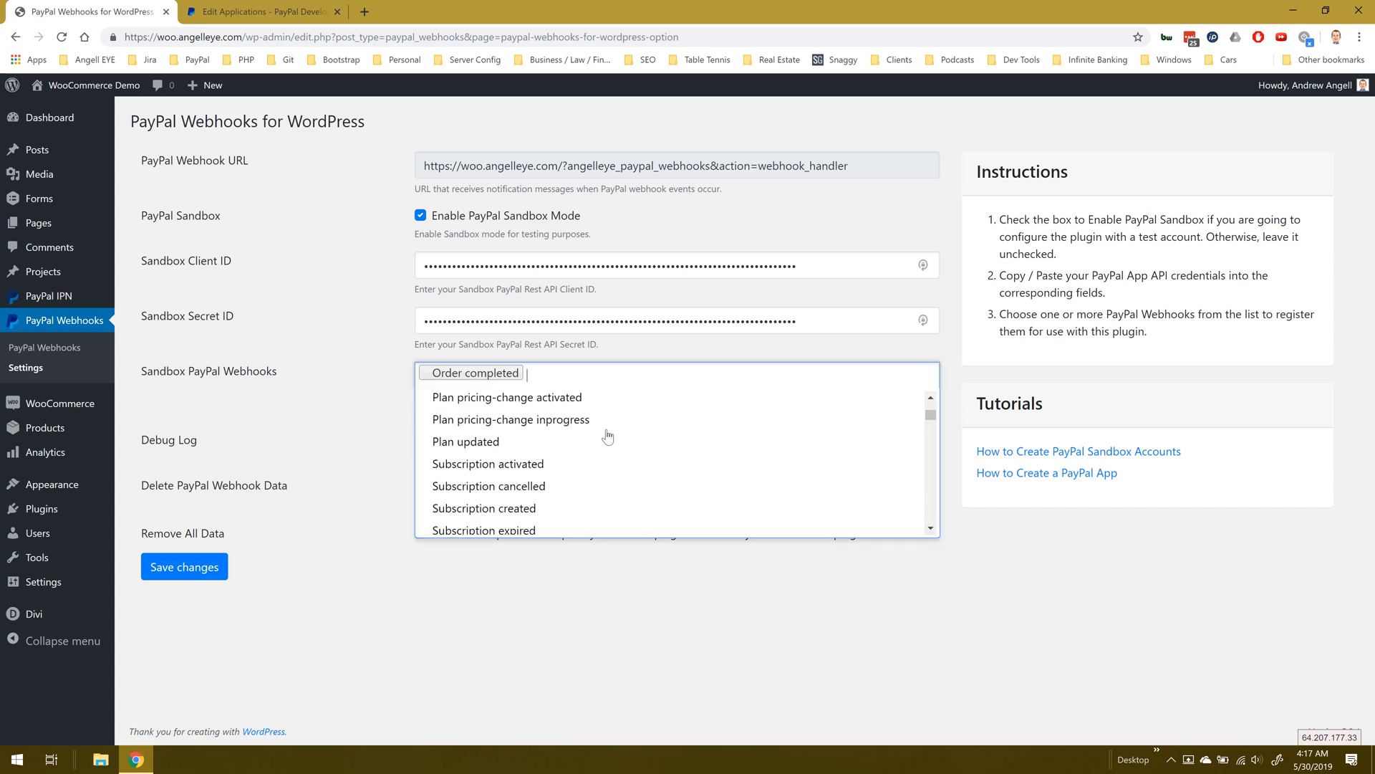
pyautogui.scroll(3)
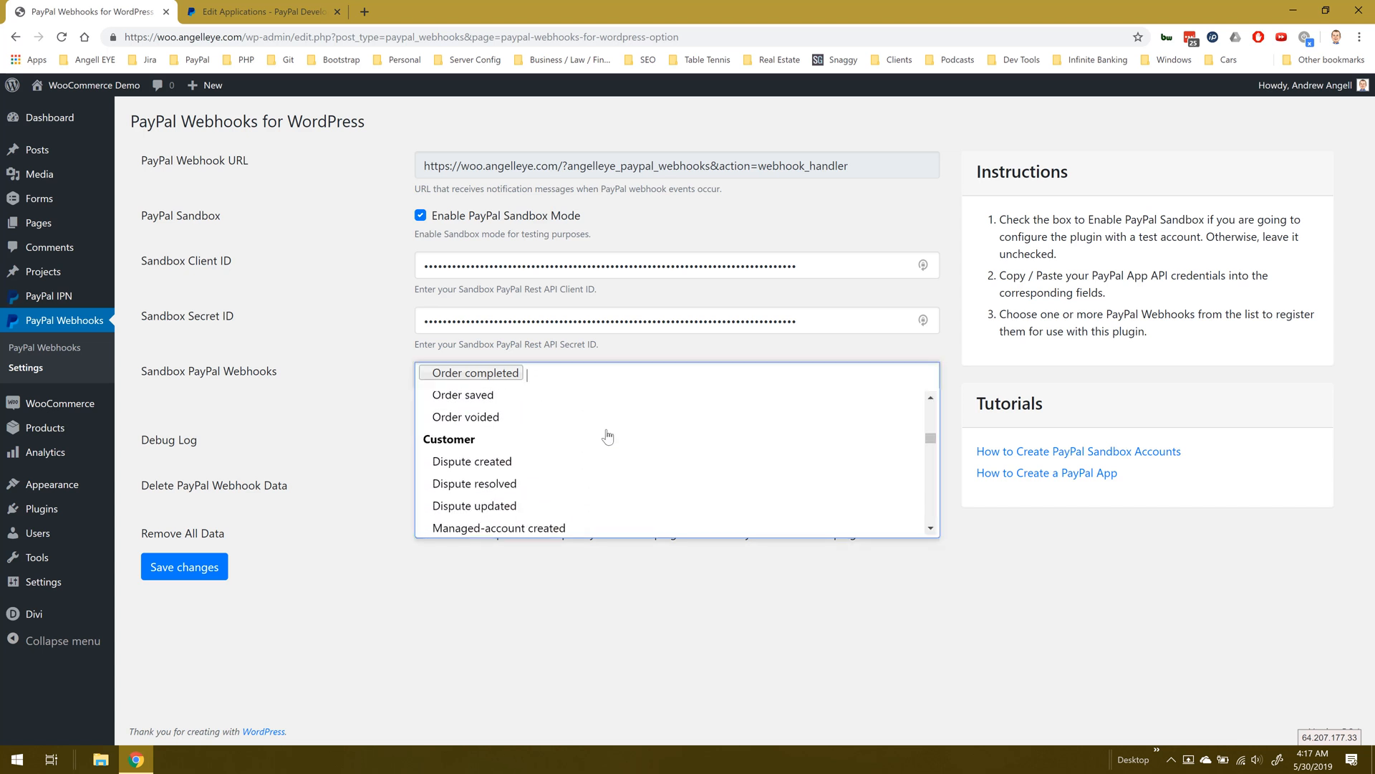
pyautogui.scroll(-3)
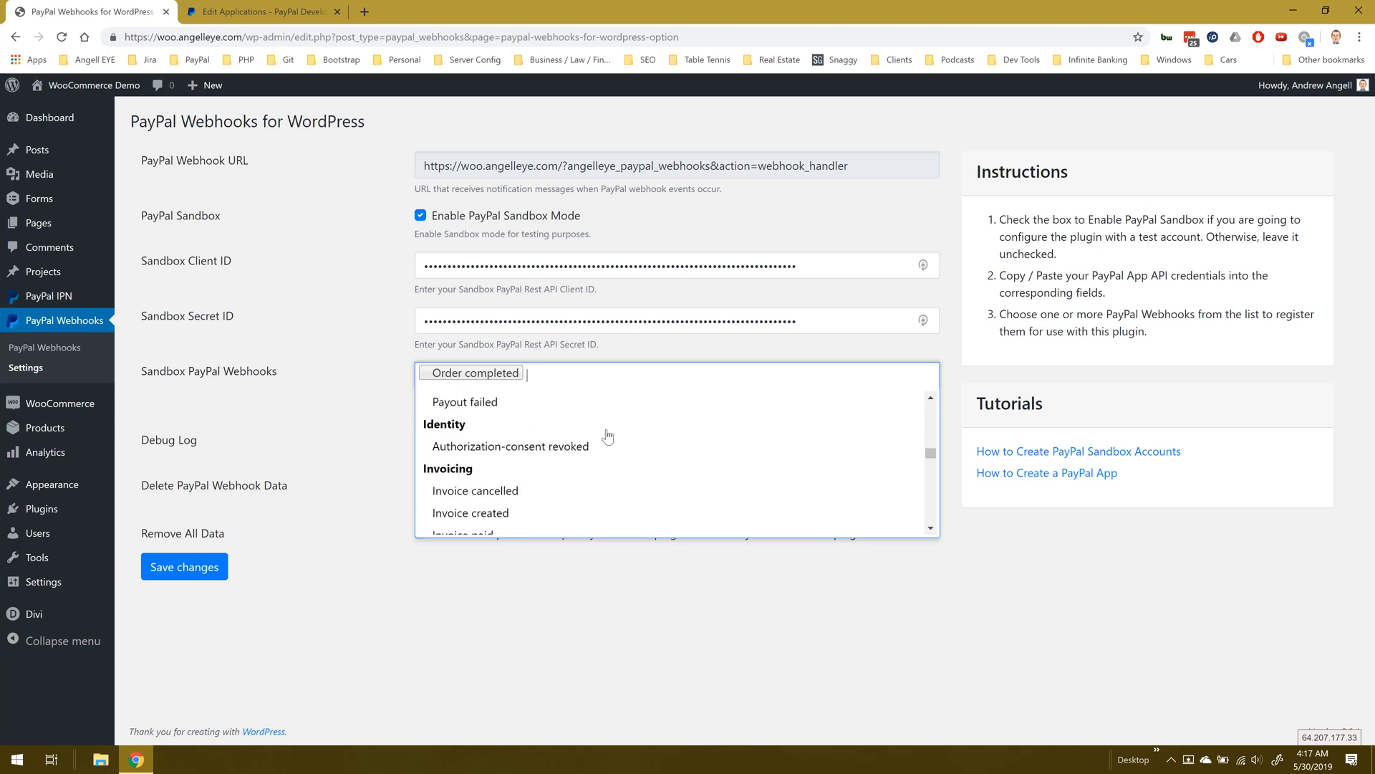
pyautogui.scroll(-3)
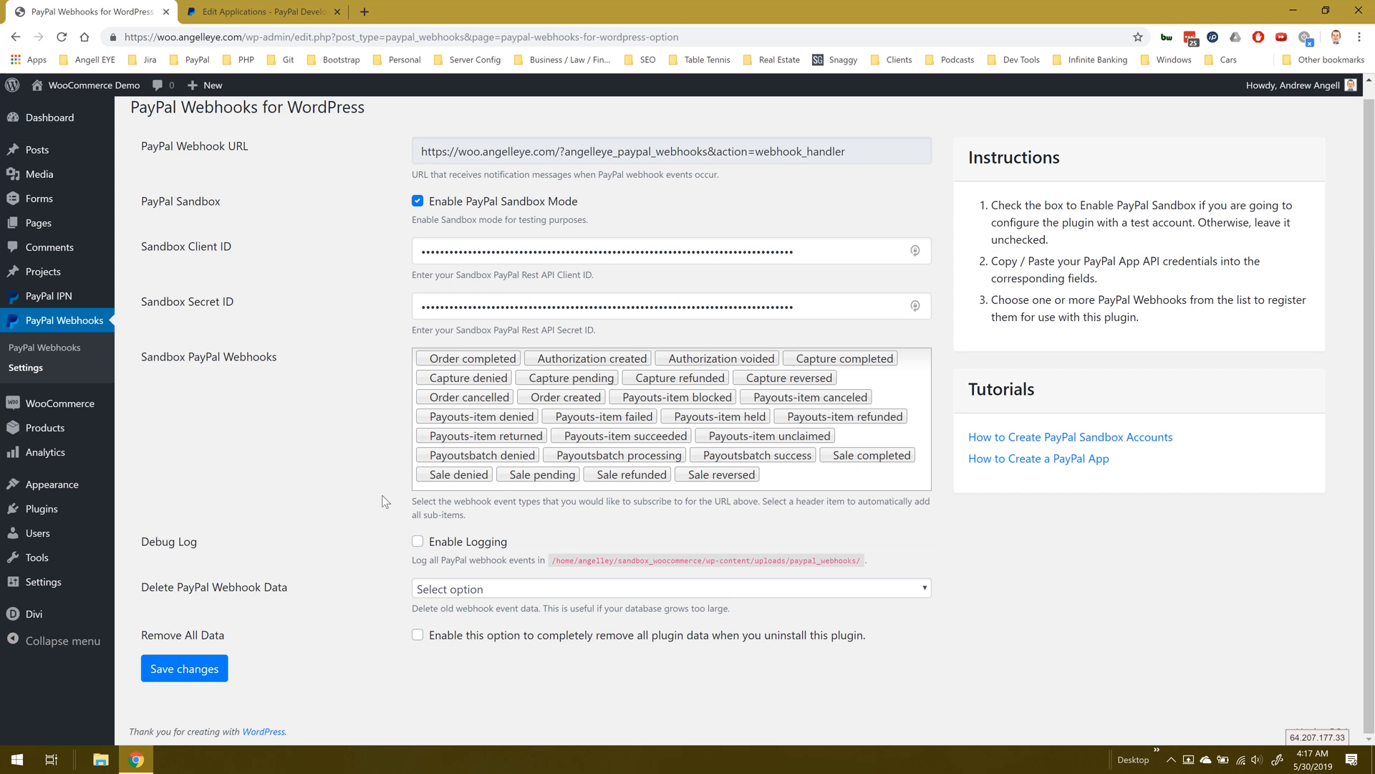
pyautogui.moveTo(347, 620)
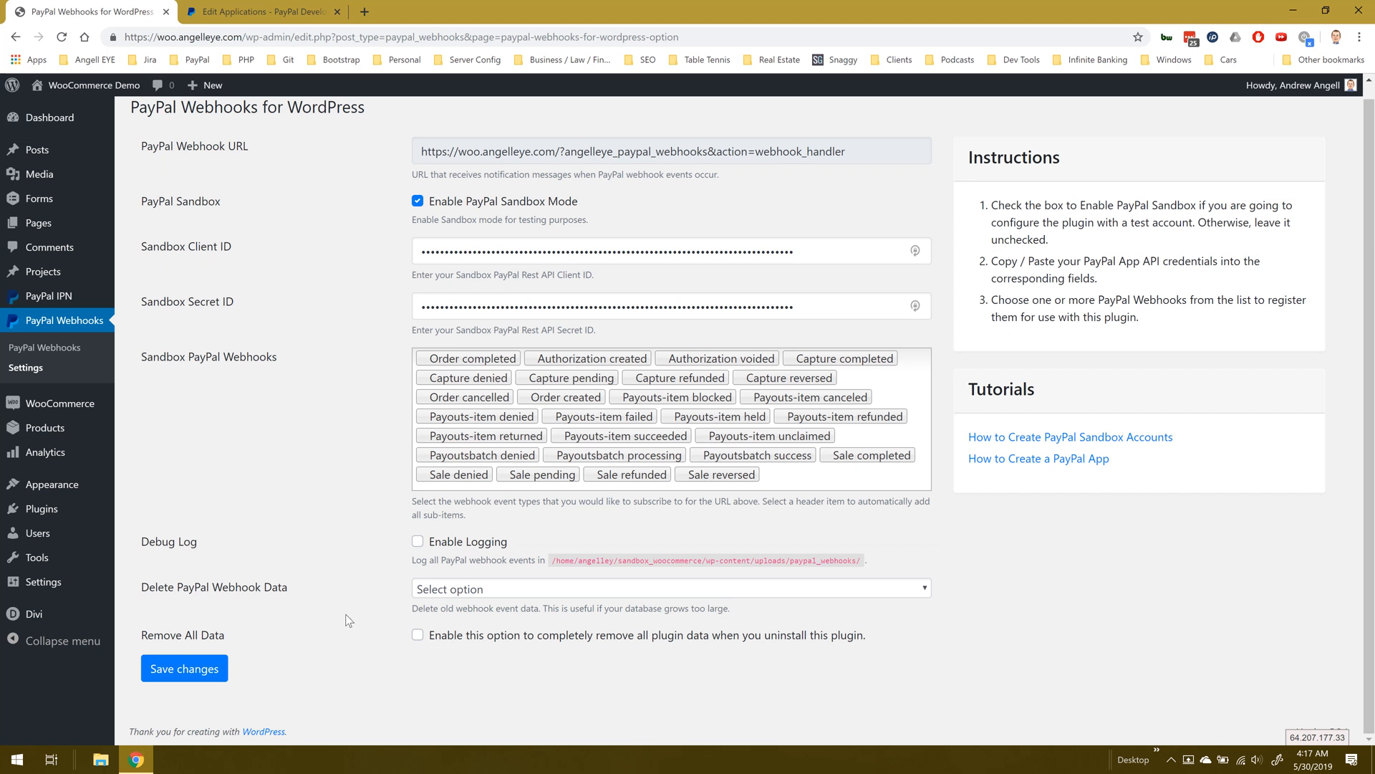
# - Save changes so the sandbox webhook registers and its Webhook ID appears
pyautogui.click(184, 669)
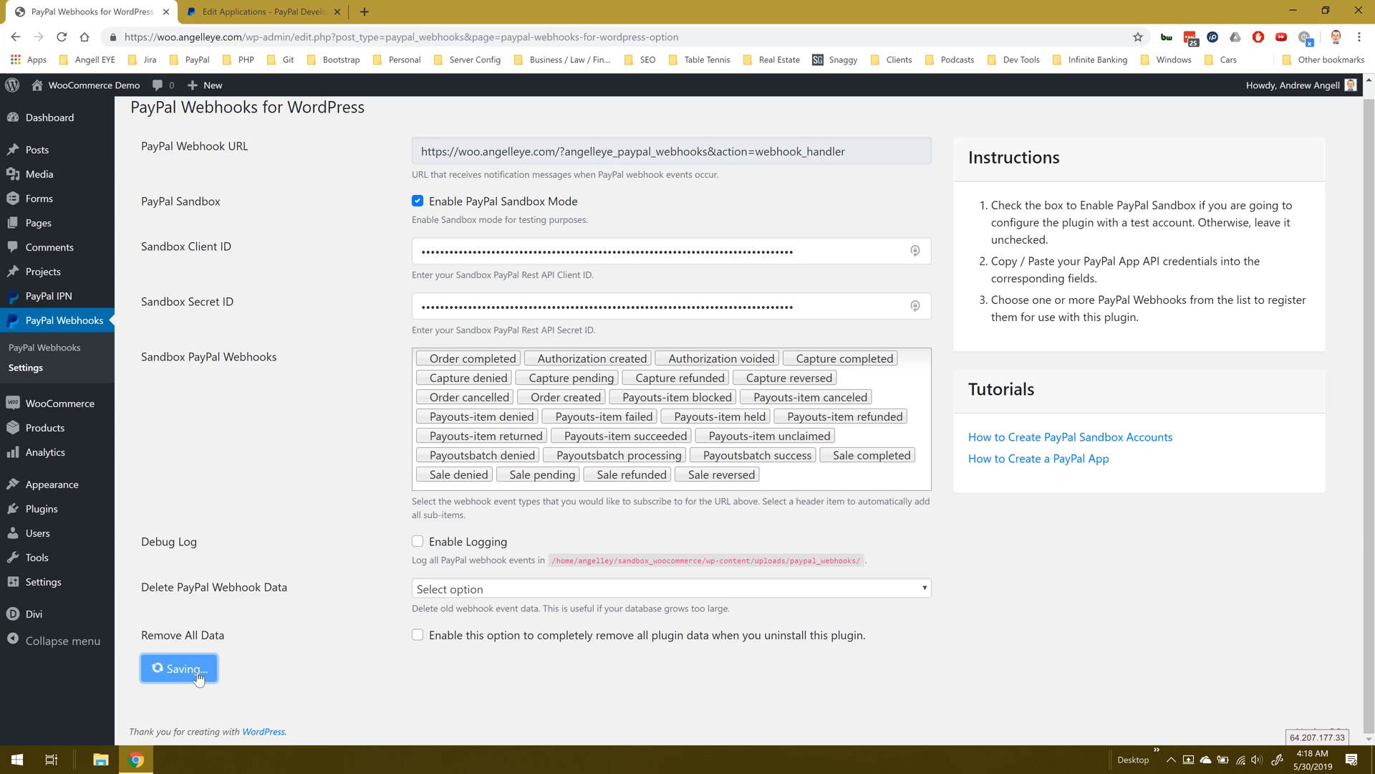
pyautogui.click(178, 668)
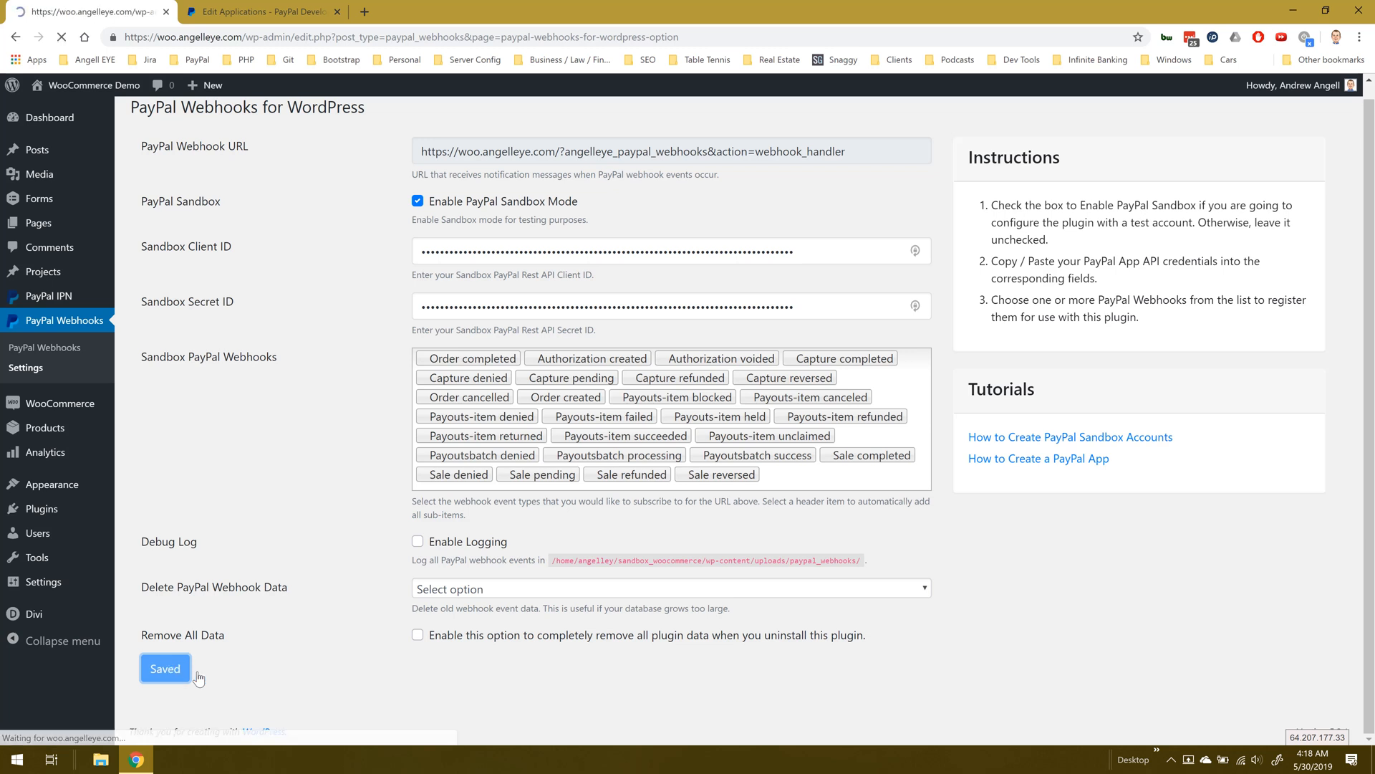
pyautogui.click(164, 668)
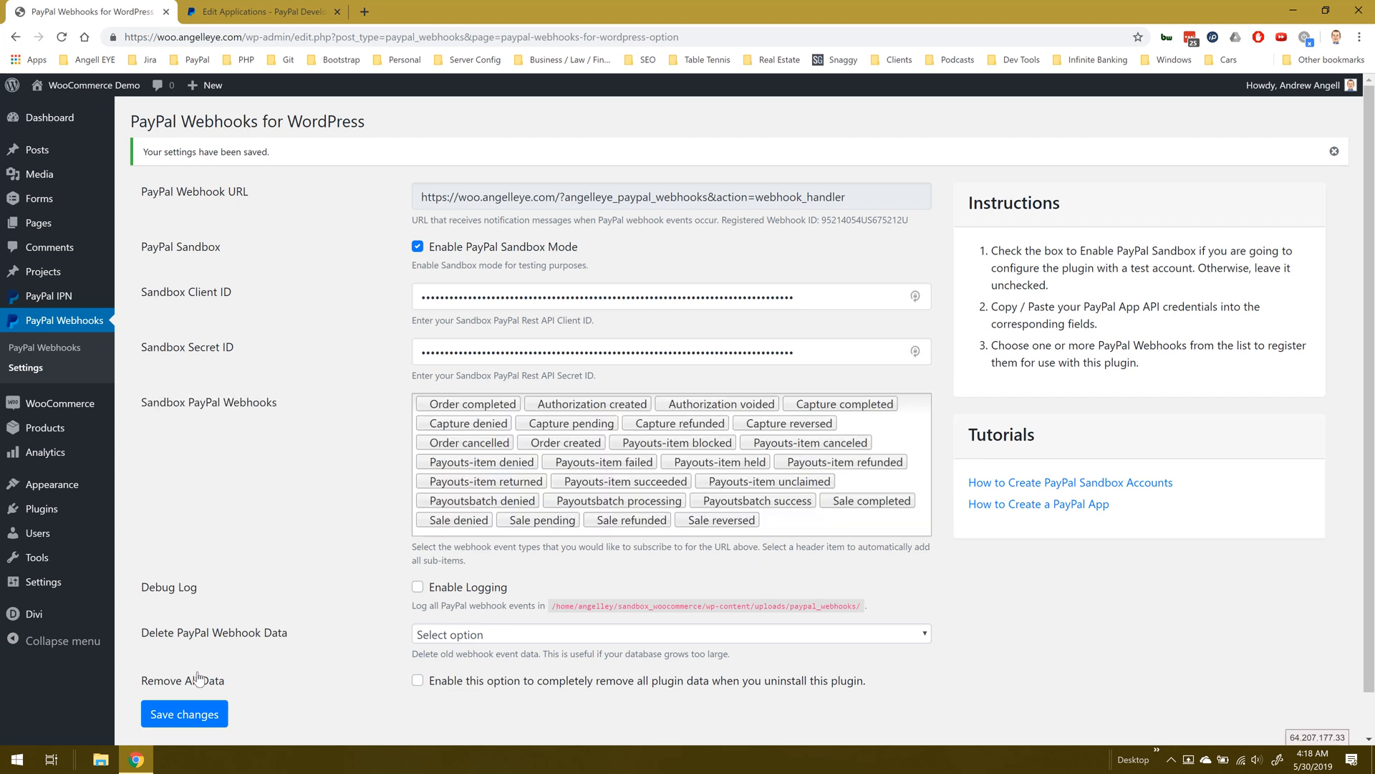
pyautogui.scroll(3)
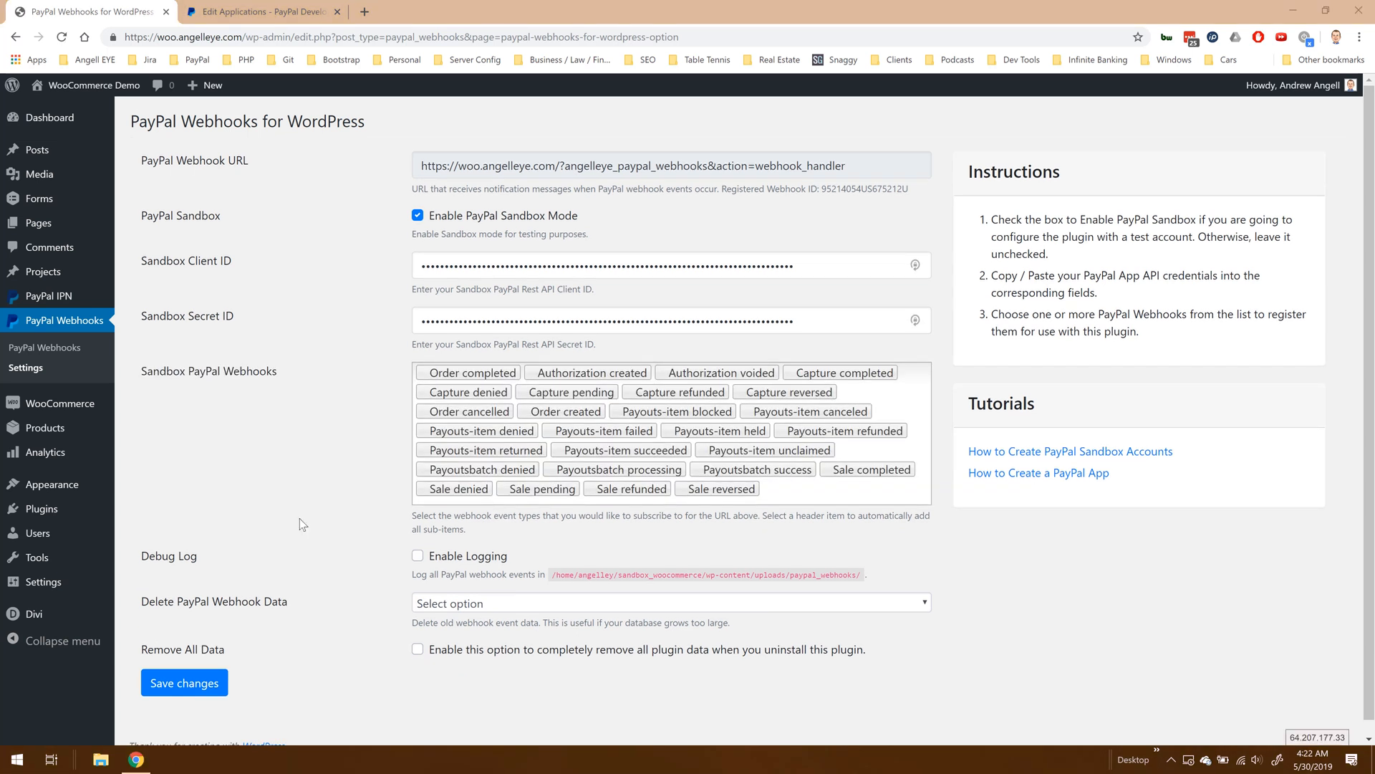
pyautogui.moveTo(353, 482)
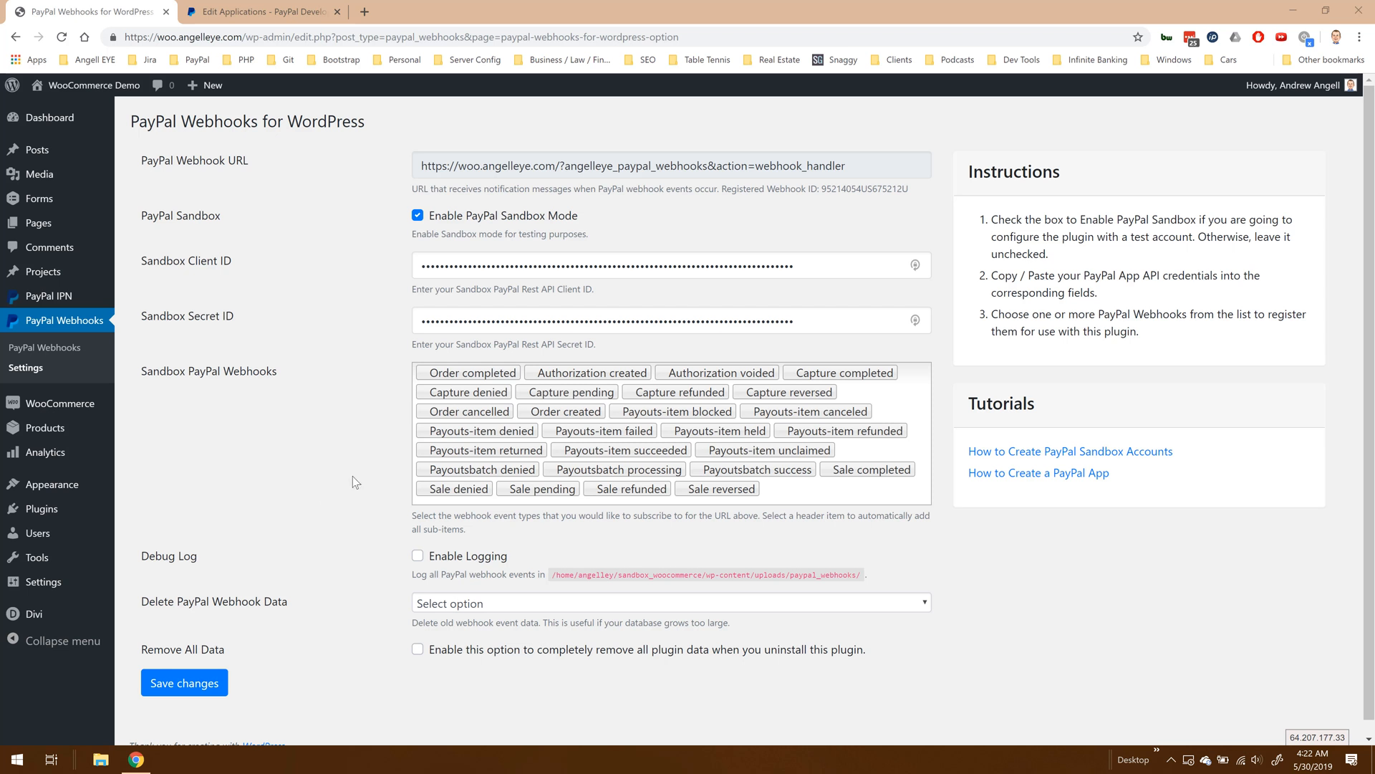
pyautogui.moveTo(355, 345)
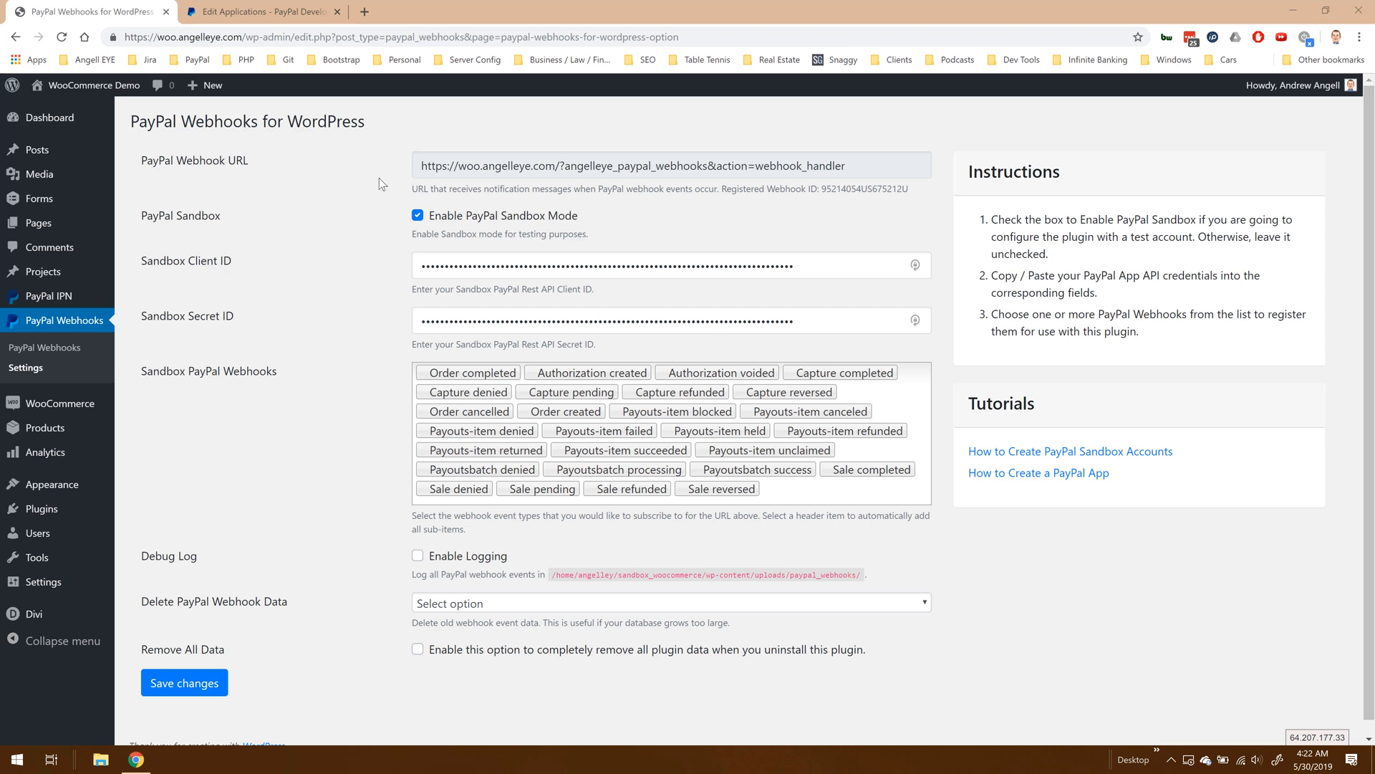
pyautogui.moveTo(45, 347)
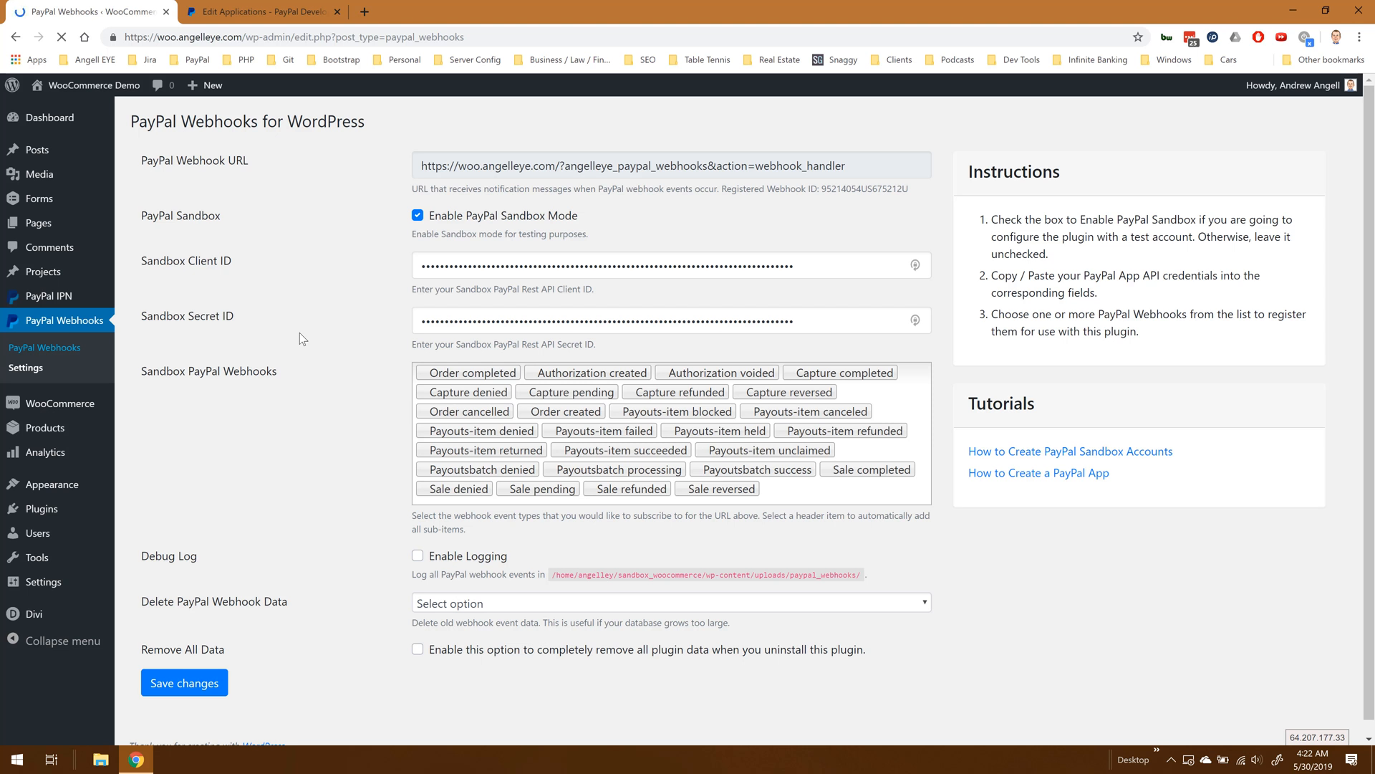
# - Show the PayPal Webhooks list, currently with no received webhooks
pyautogui.click(46, 347)
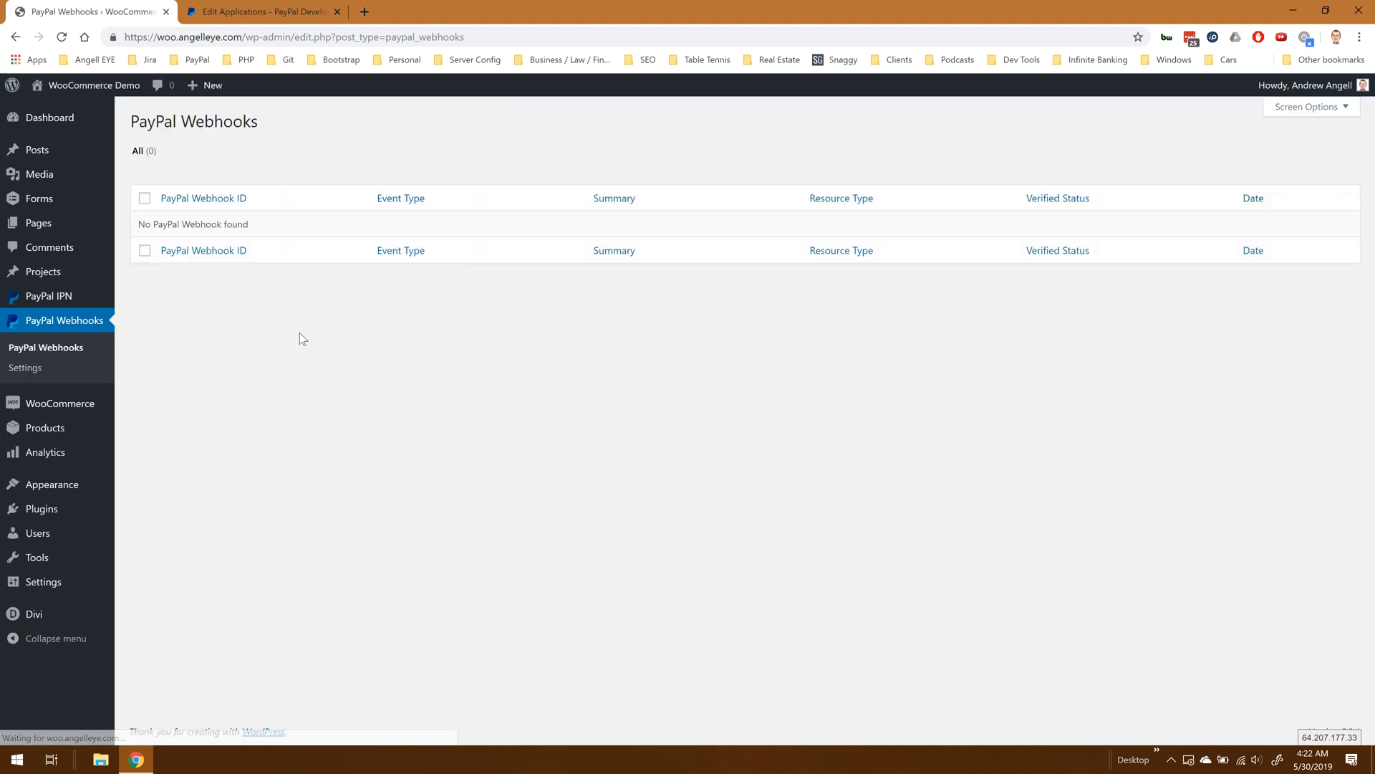
pyautogui.moveTo(257, 302)
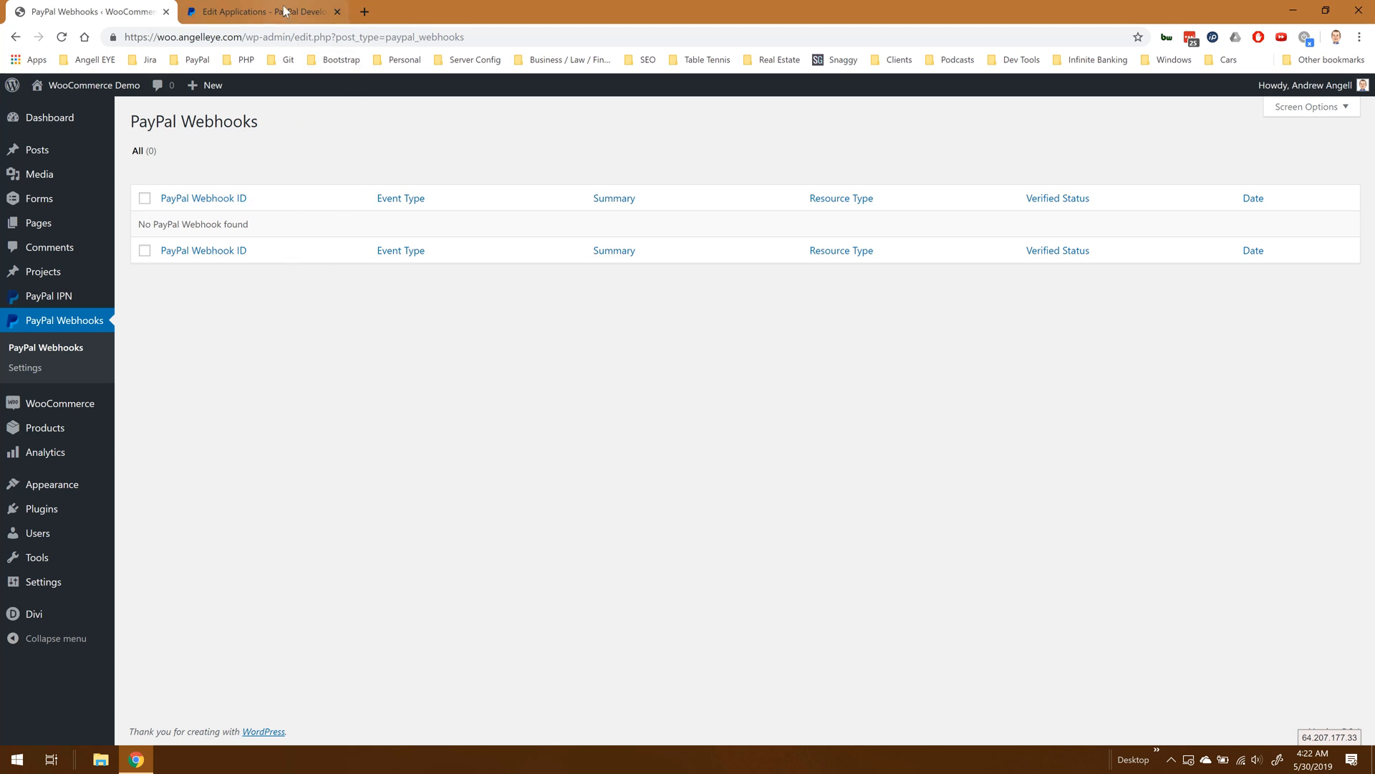
# - Locate the sandbox webhook URL for the Angell EYE Demo Videos app and copy it
pyautogui.click(259, 11)
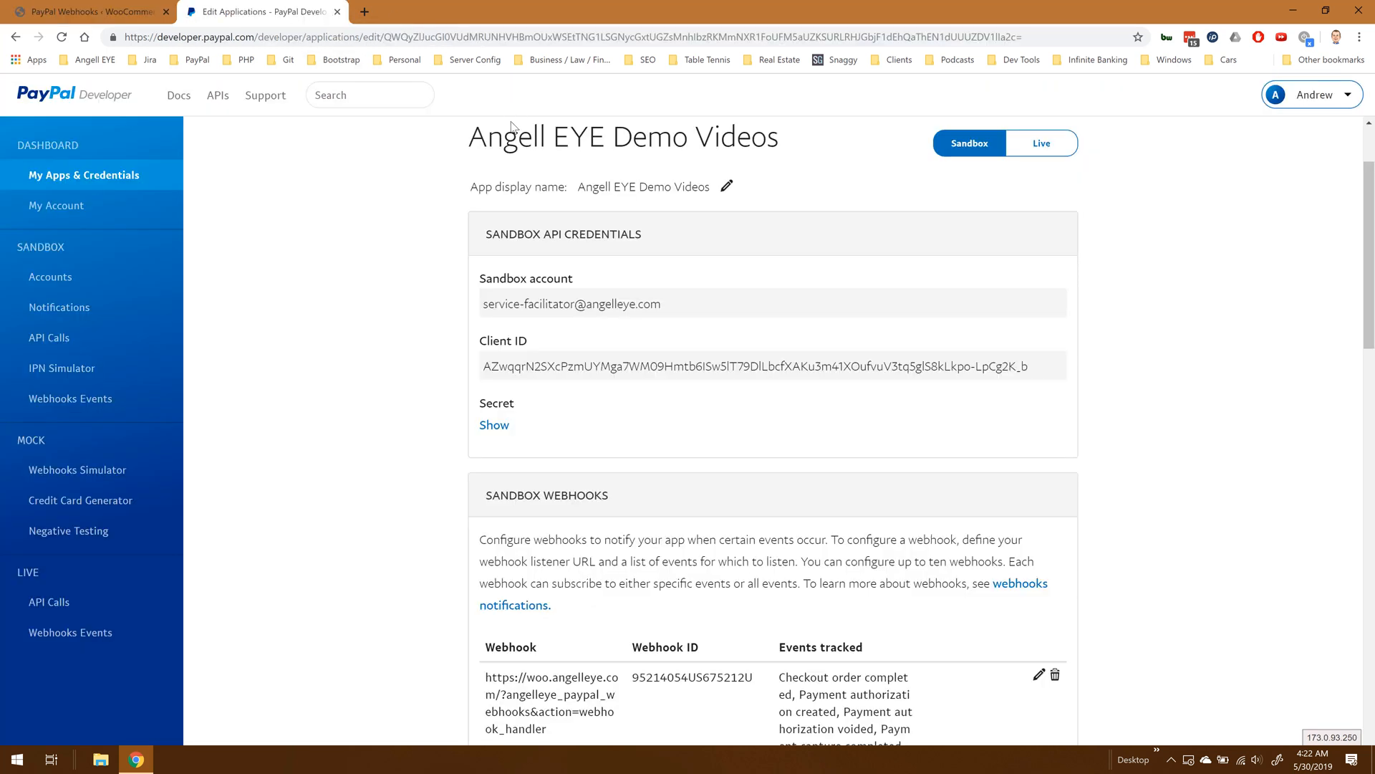
pyautogui.moveTo(416, 437)
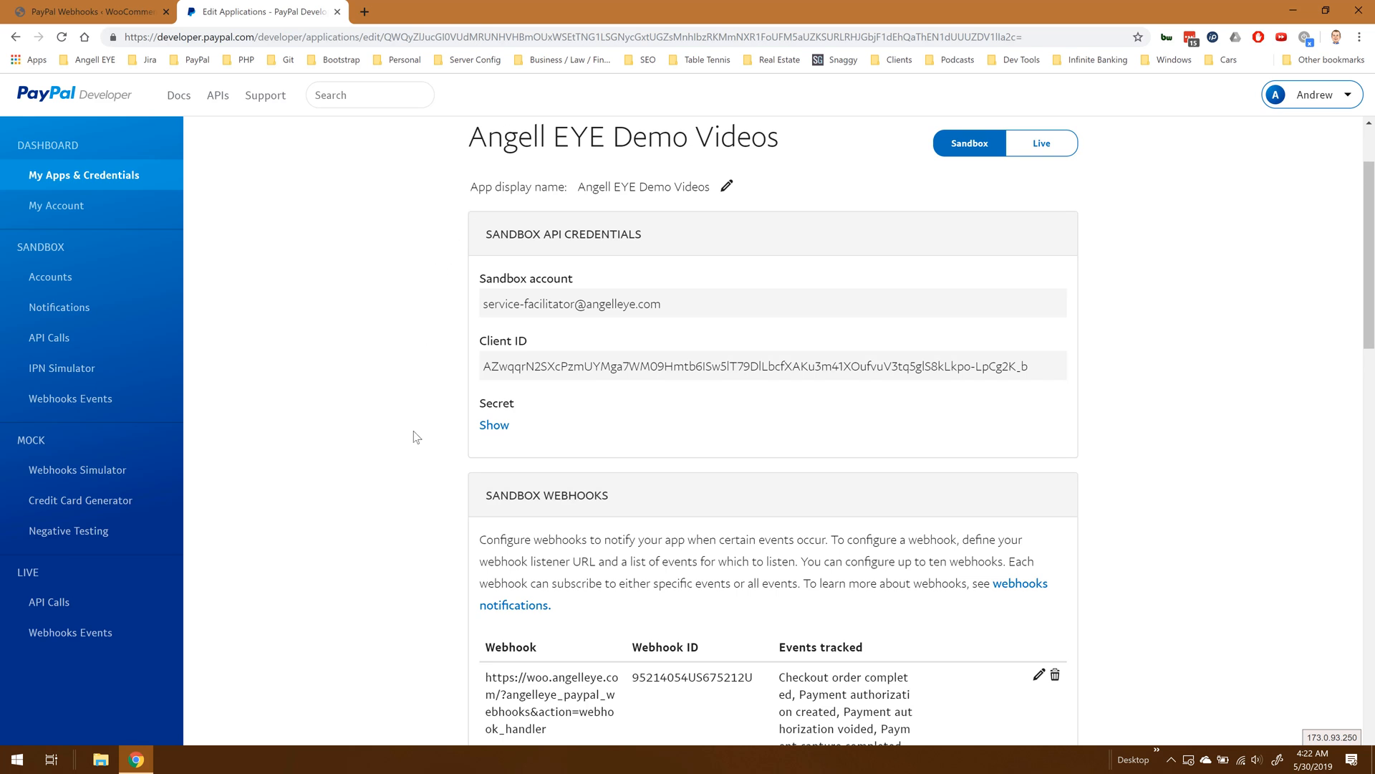
pyautogui.scroll(-3)
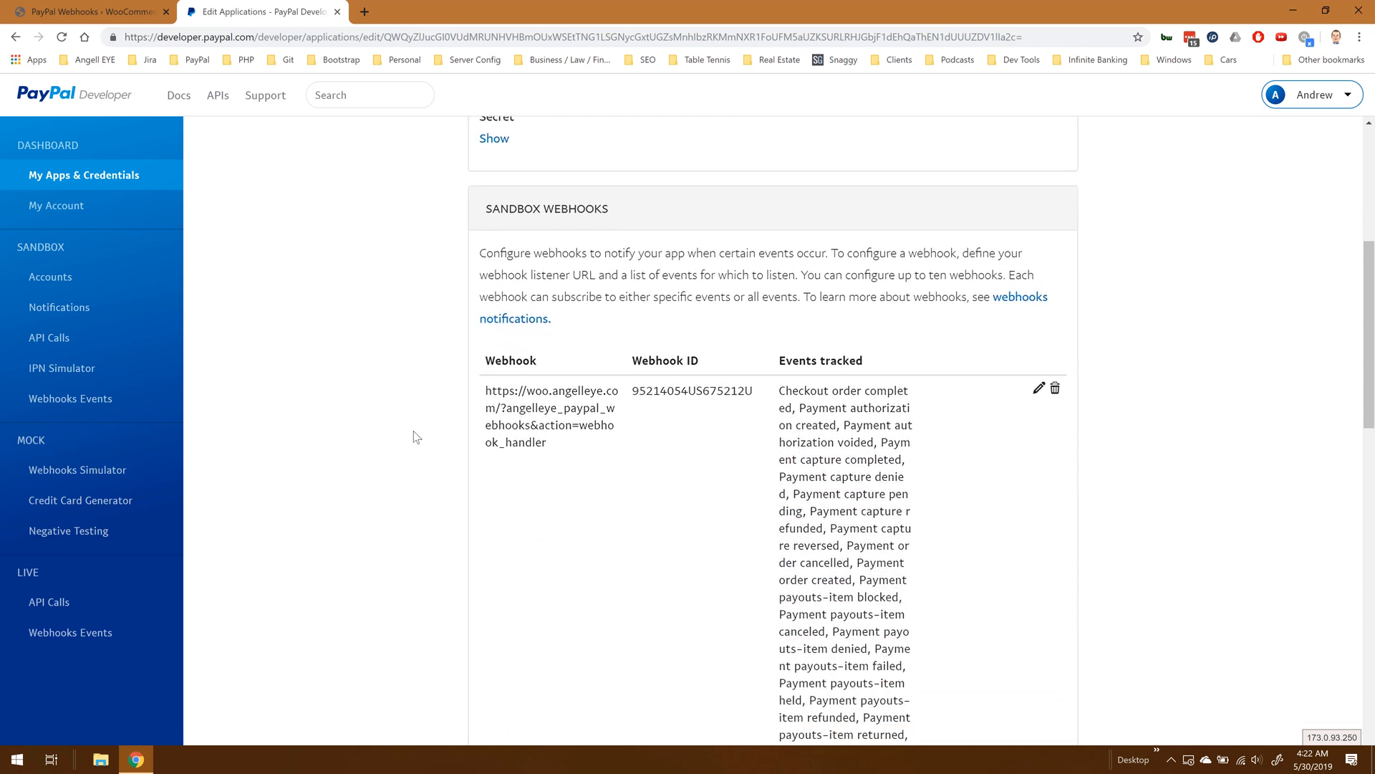
pyautogui.scroll(-3)
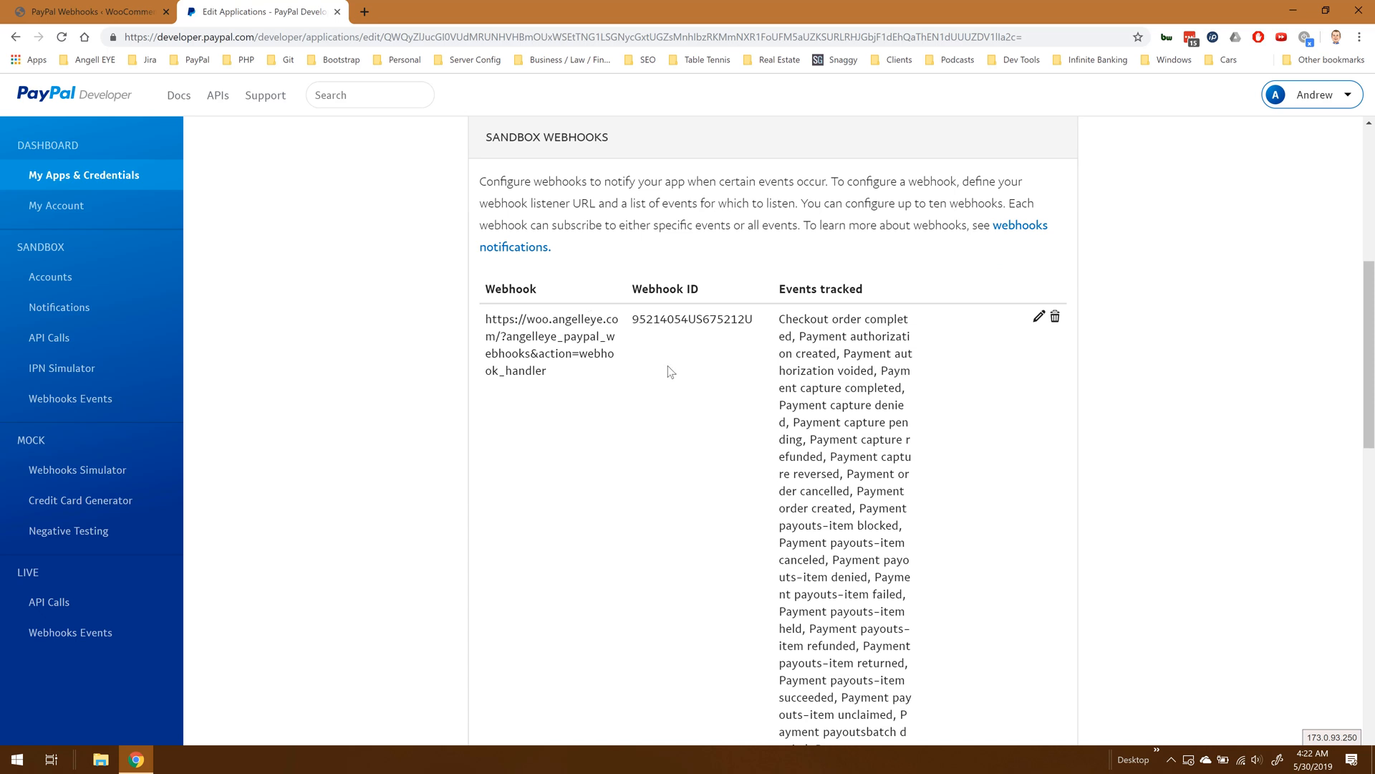
pyautogui.moveTo(543, 351)
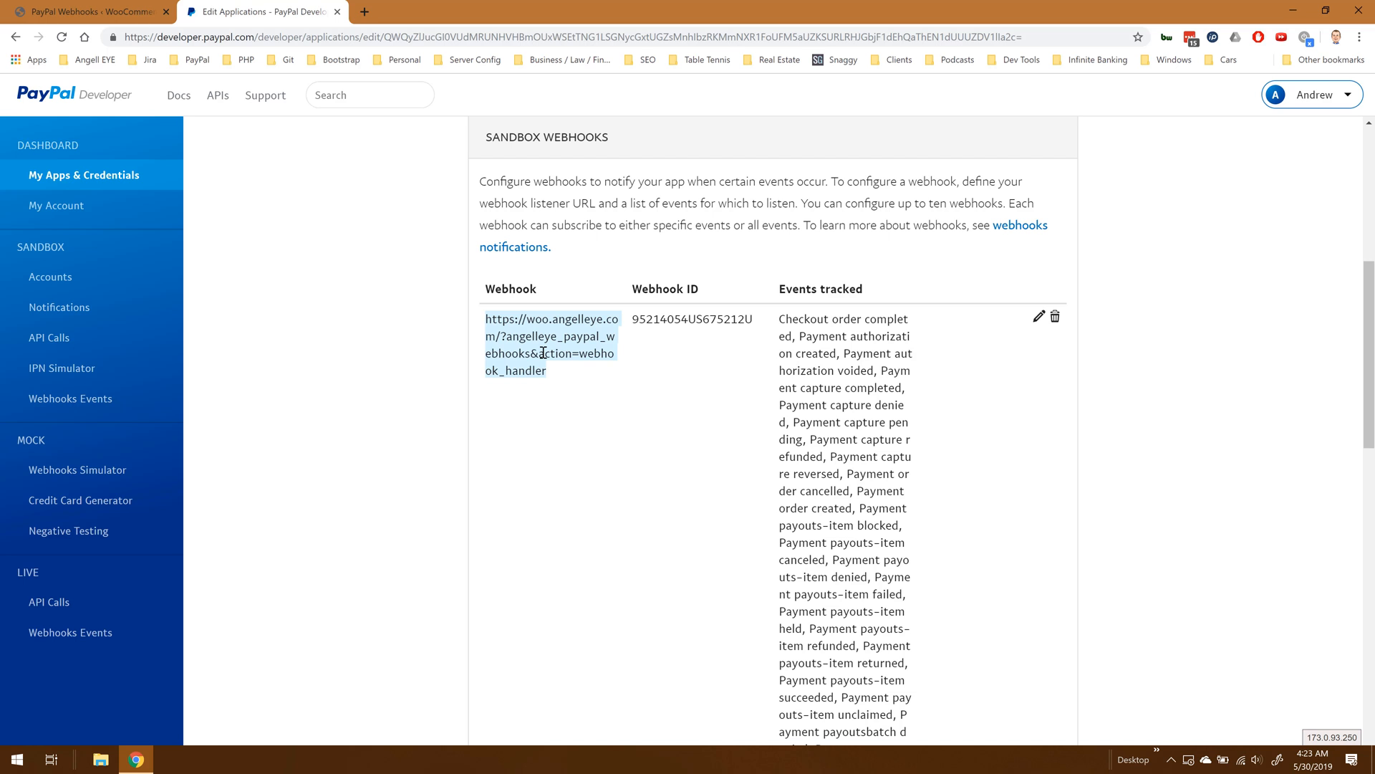
pyautogui.moveTo(77, 470)
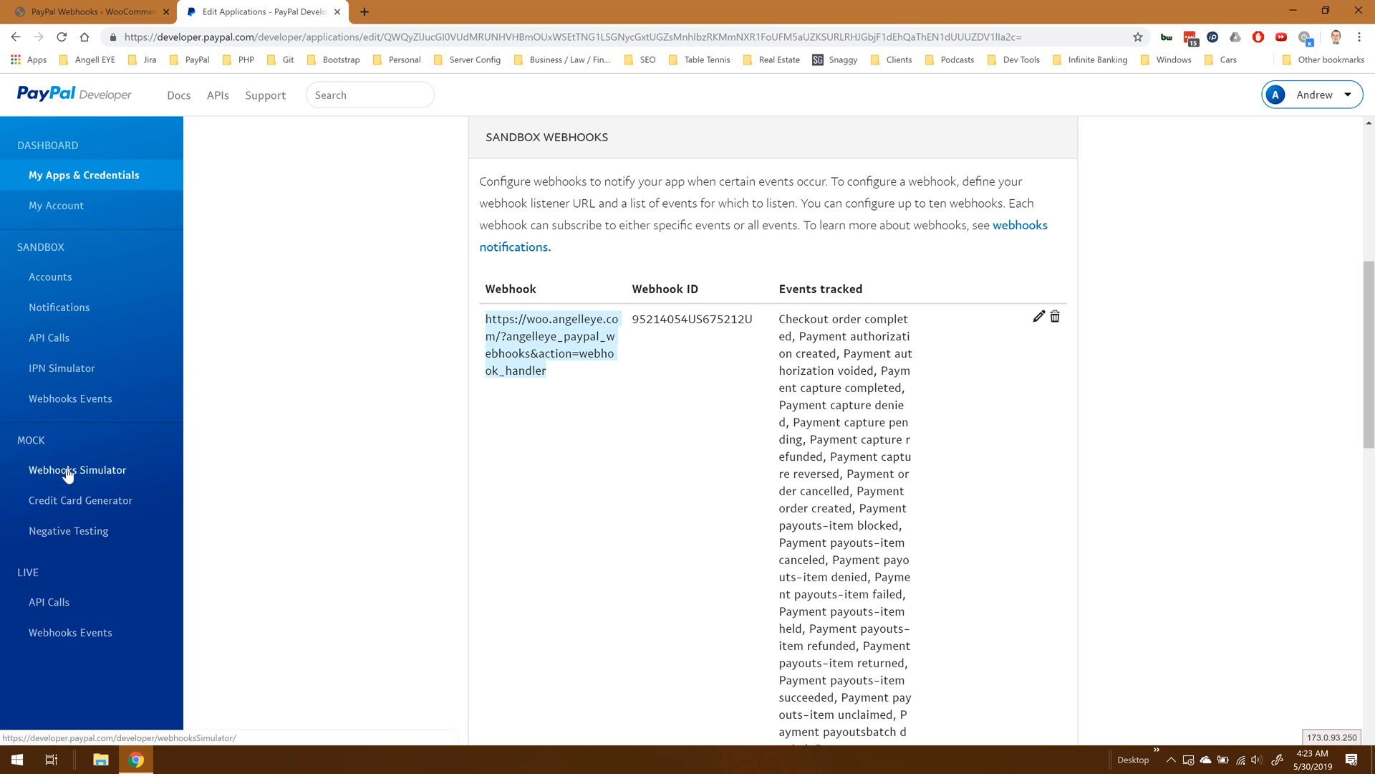
# - In Webhooks Simulator, send a Checkout order completed test event to the WordPress listener URL
pyautogui.click(77, 470)
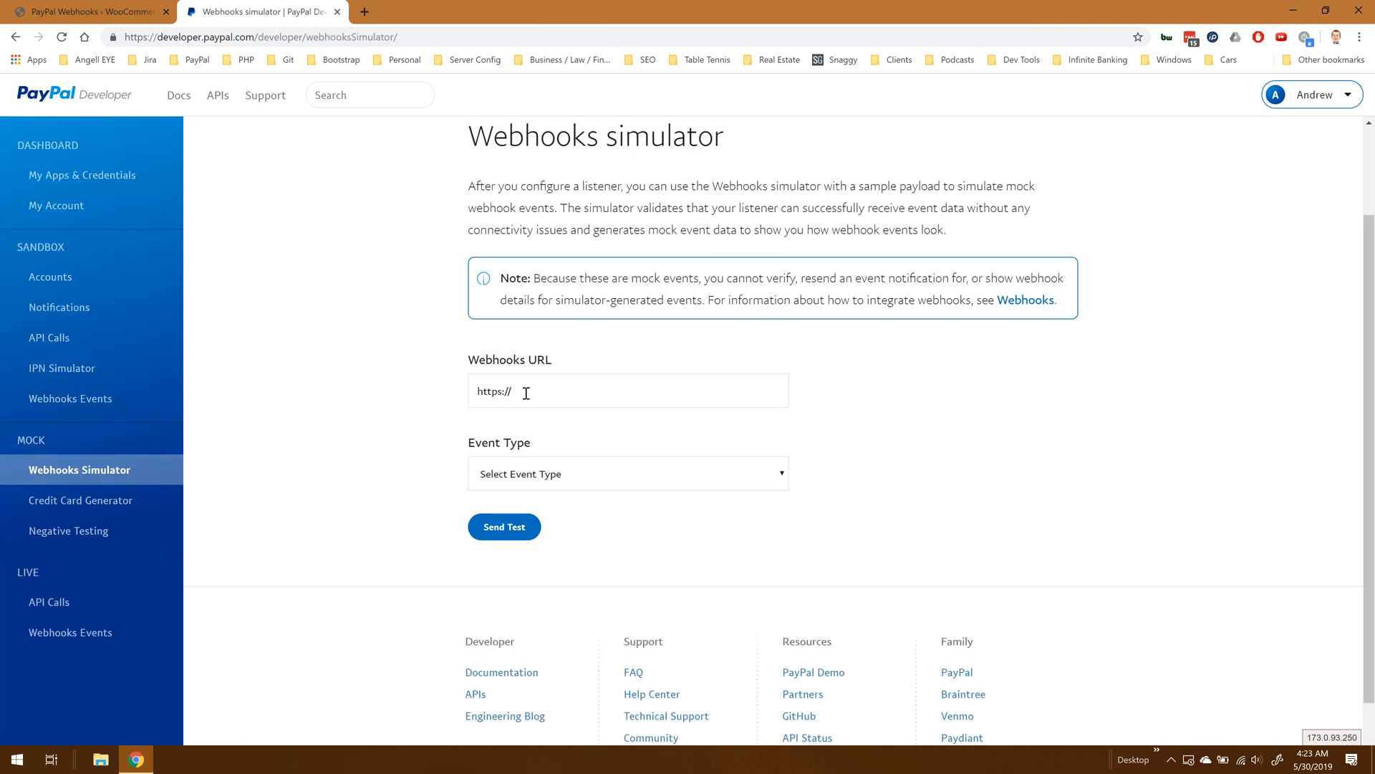
pyautogui.click(628, 390)
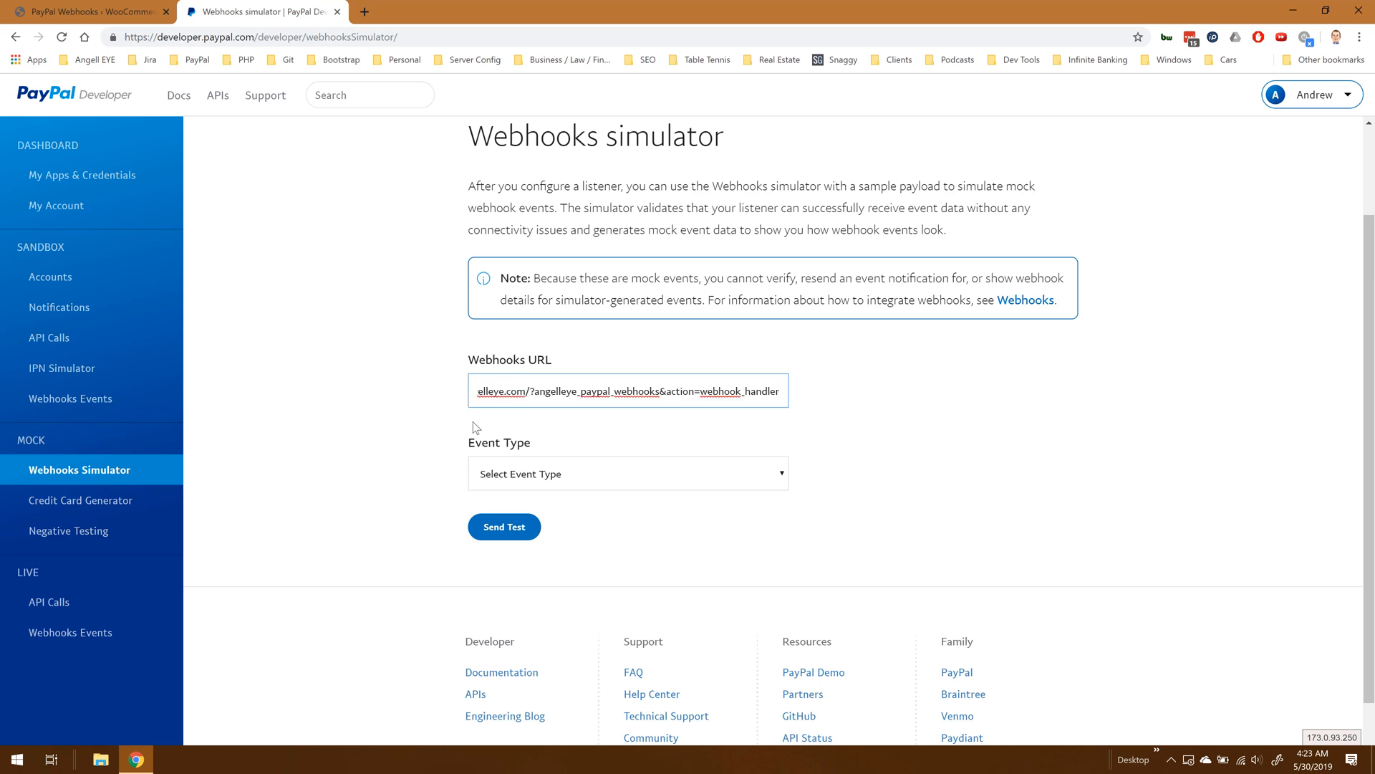
pyautogui.click(627, 475)
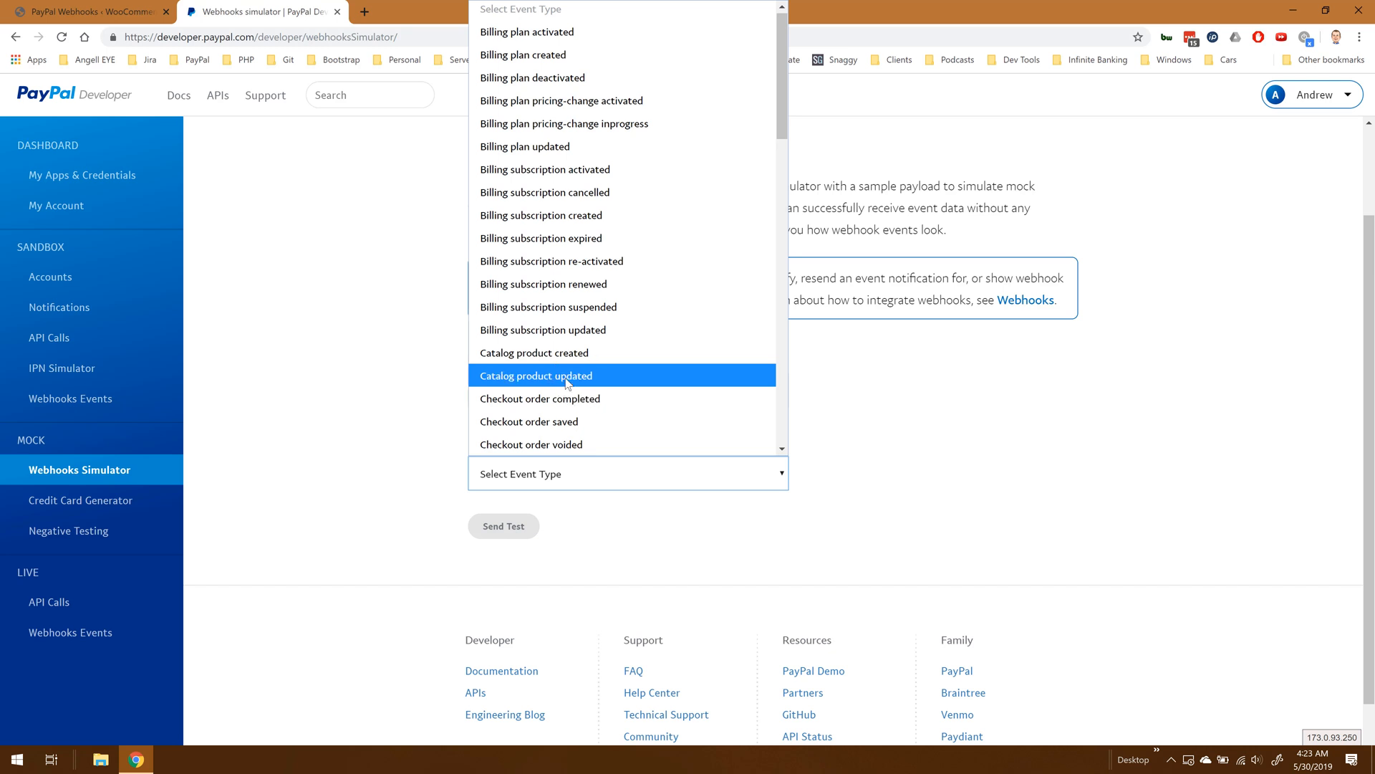
pyautogui.click(540, 399)
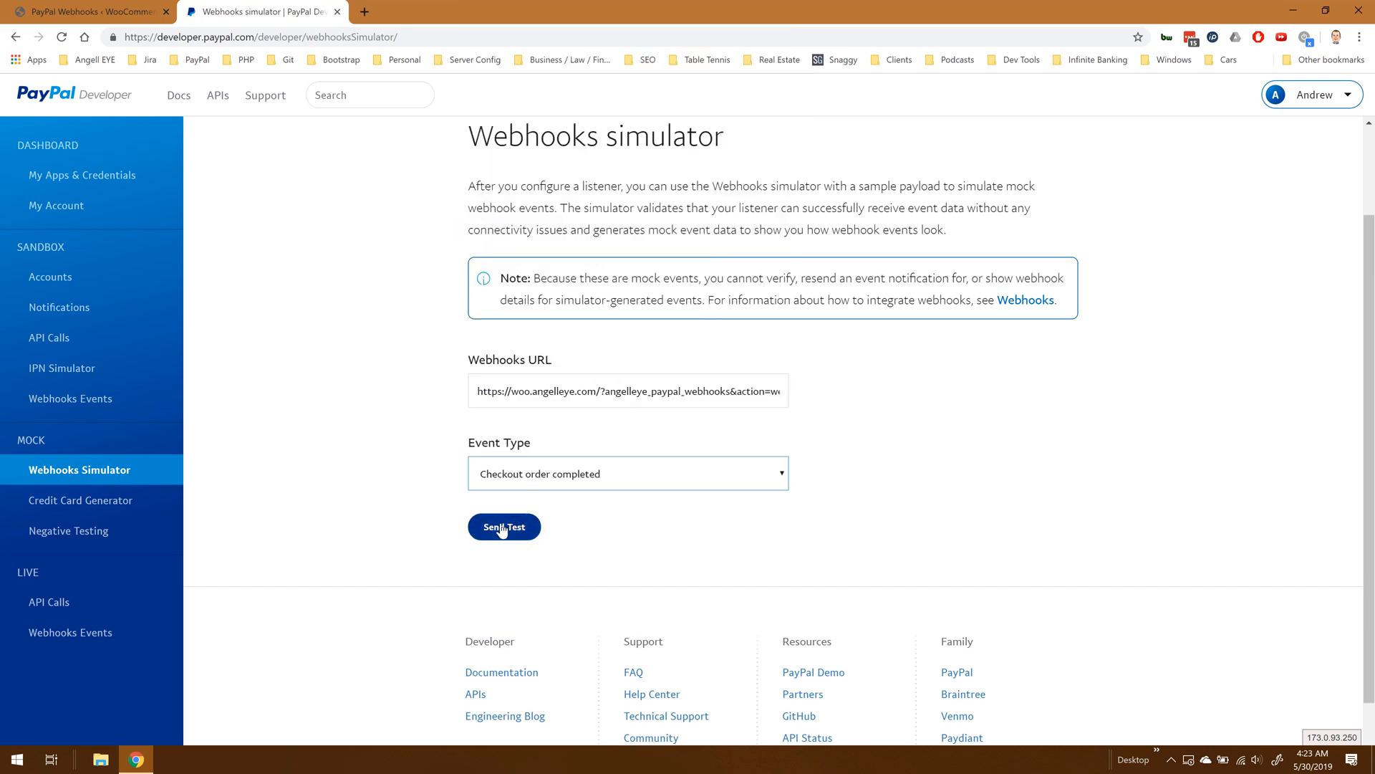
pyautogui.click(503, 526)
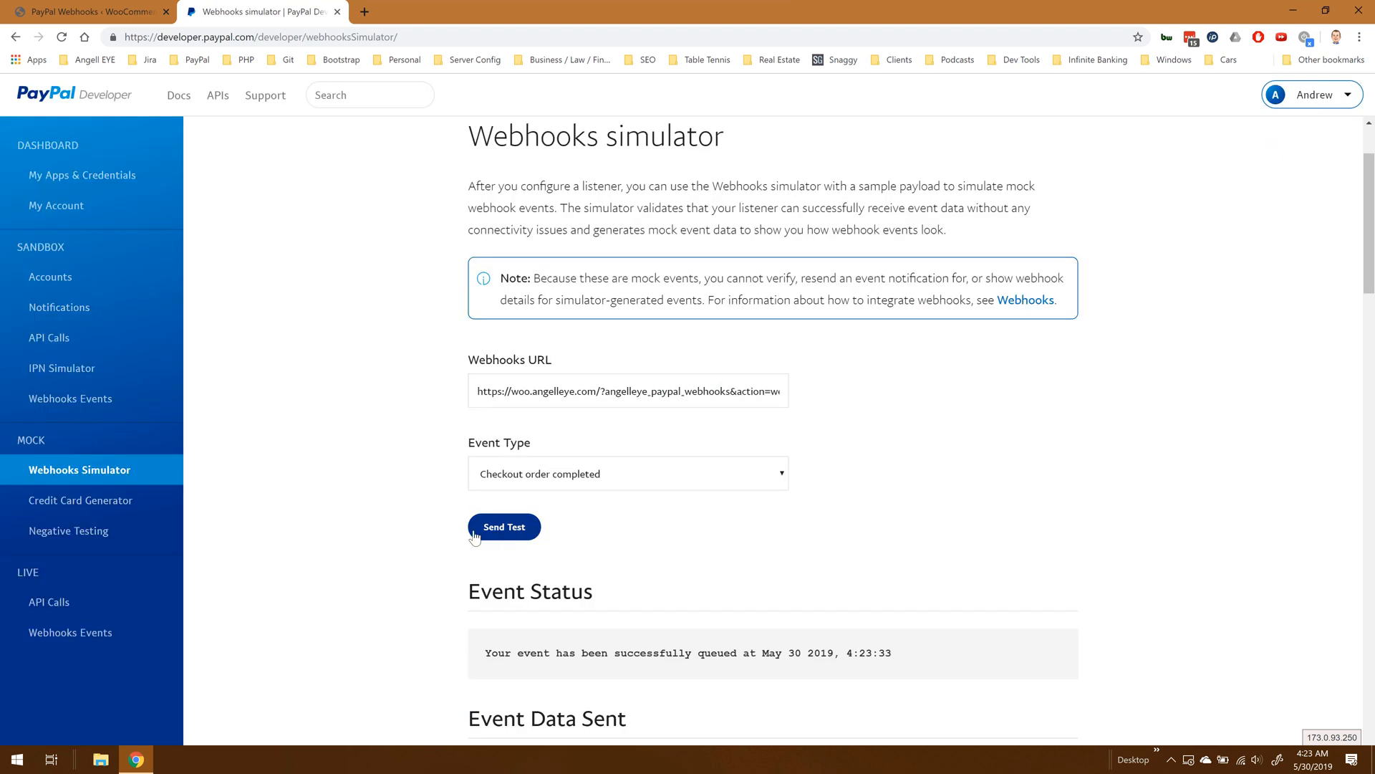
# - Scroll through the Event Data Sent payload of the simulated webhook
pyautogui.scroll(-3)
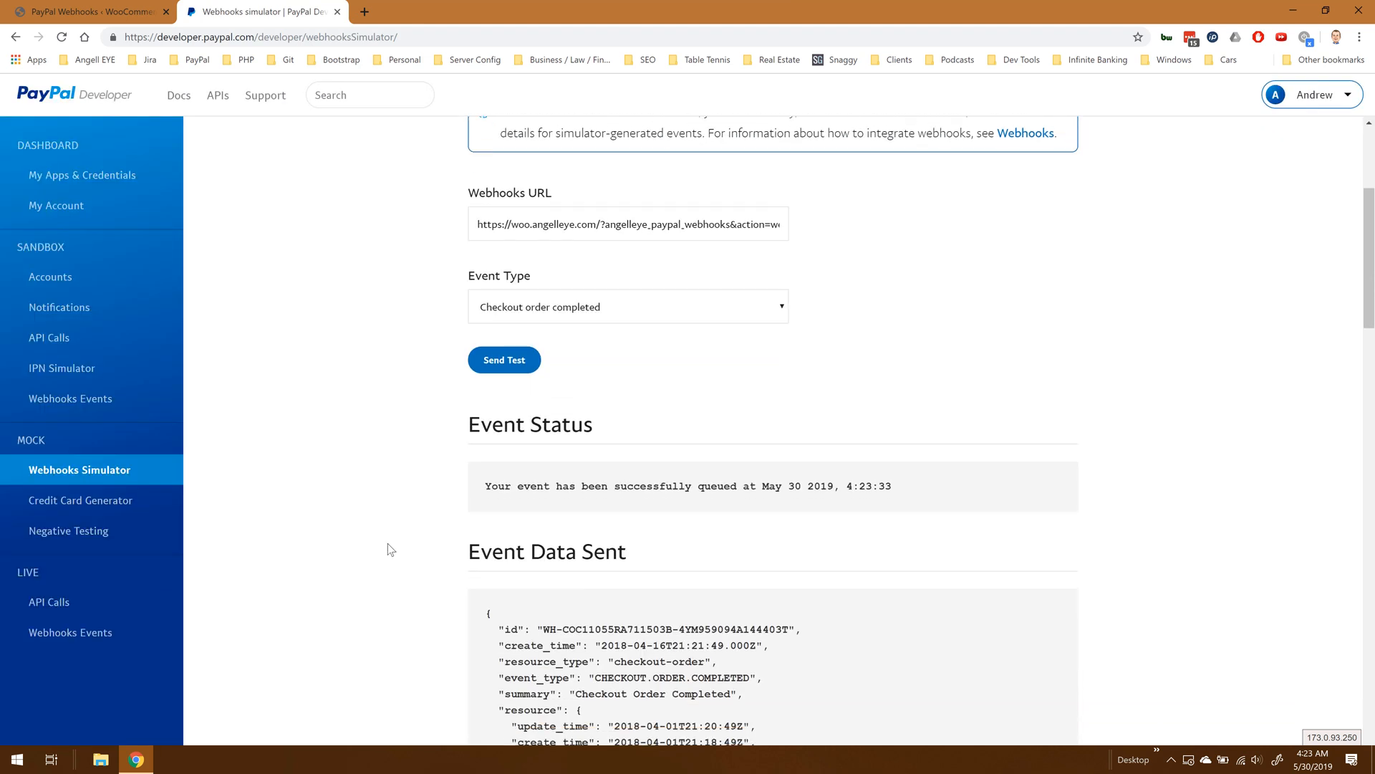
pyautogui.scroll(-3)
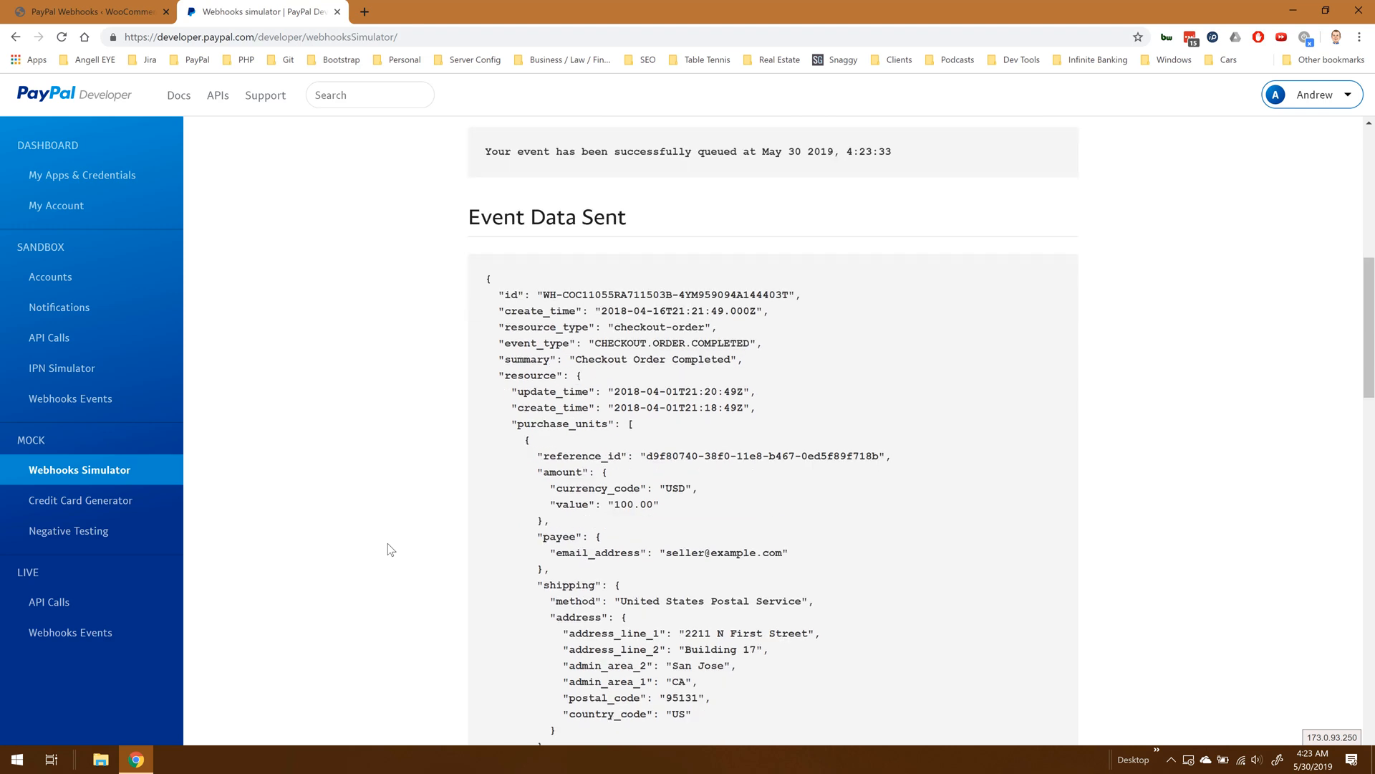
pyautogui.scroll(-3)
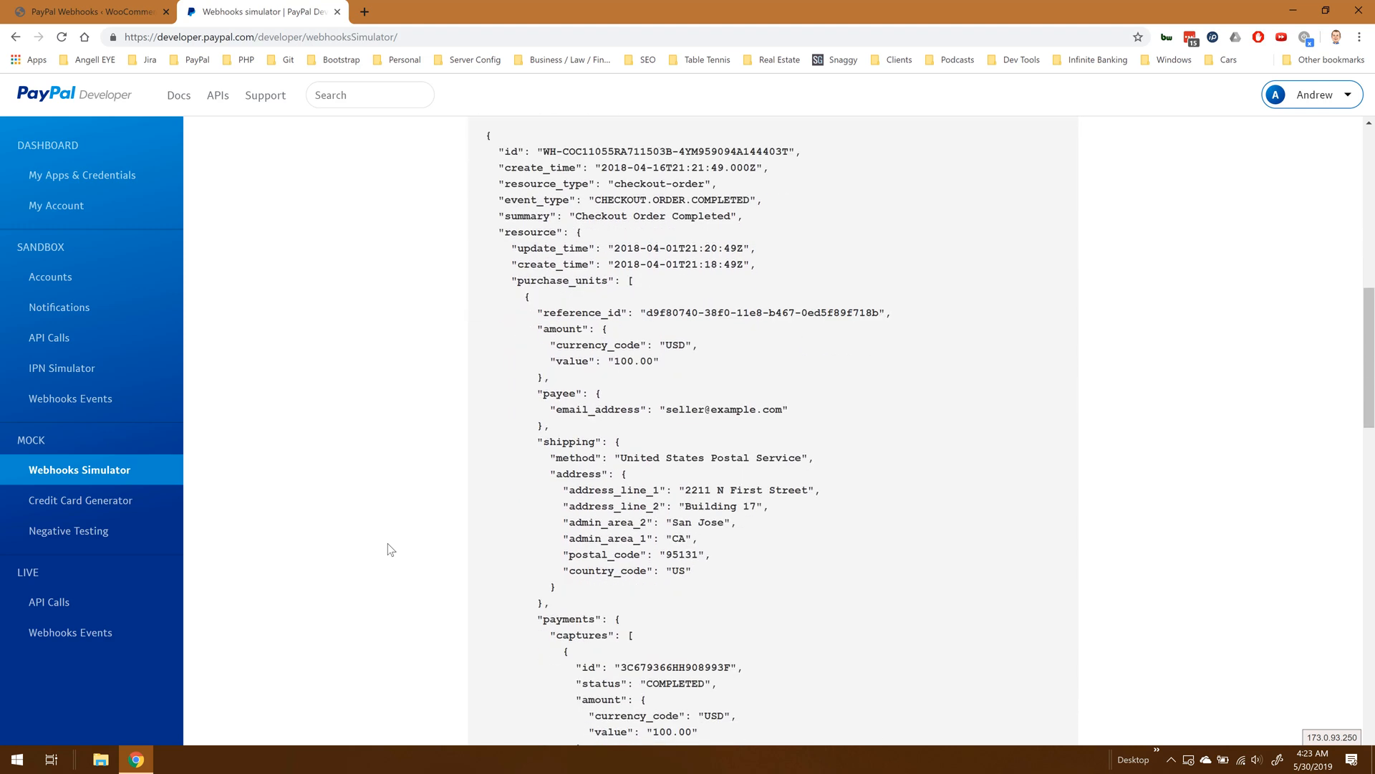
pyautogui.scroll(-3)
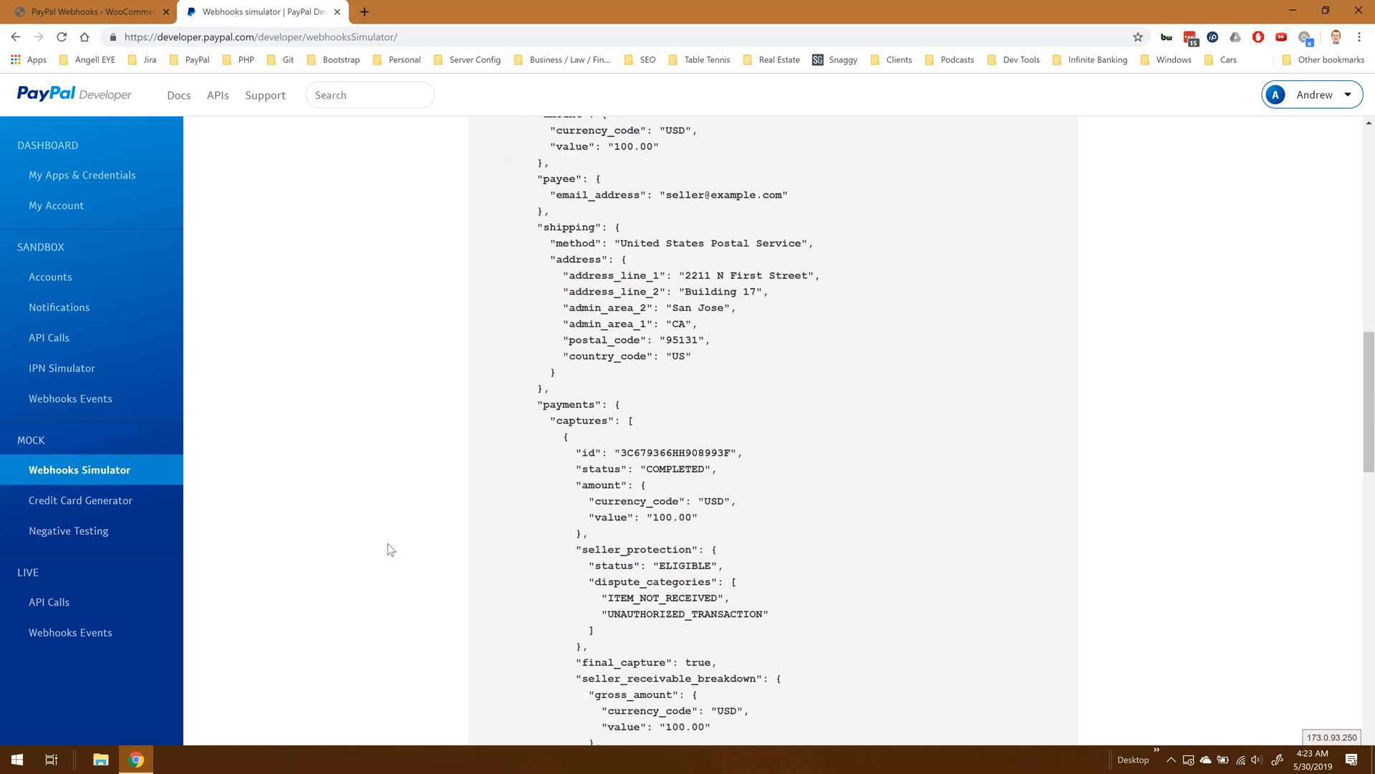
pyautogui.scroll(-3)
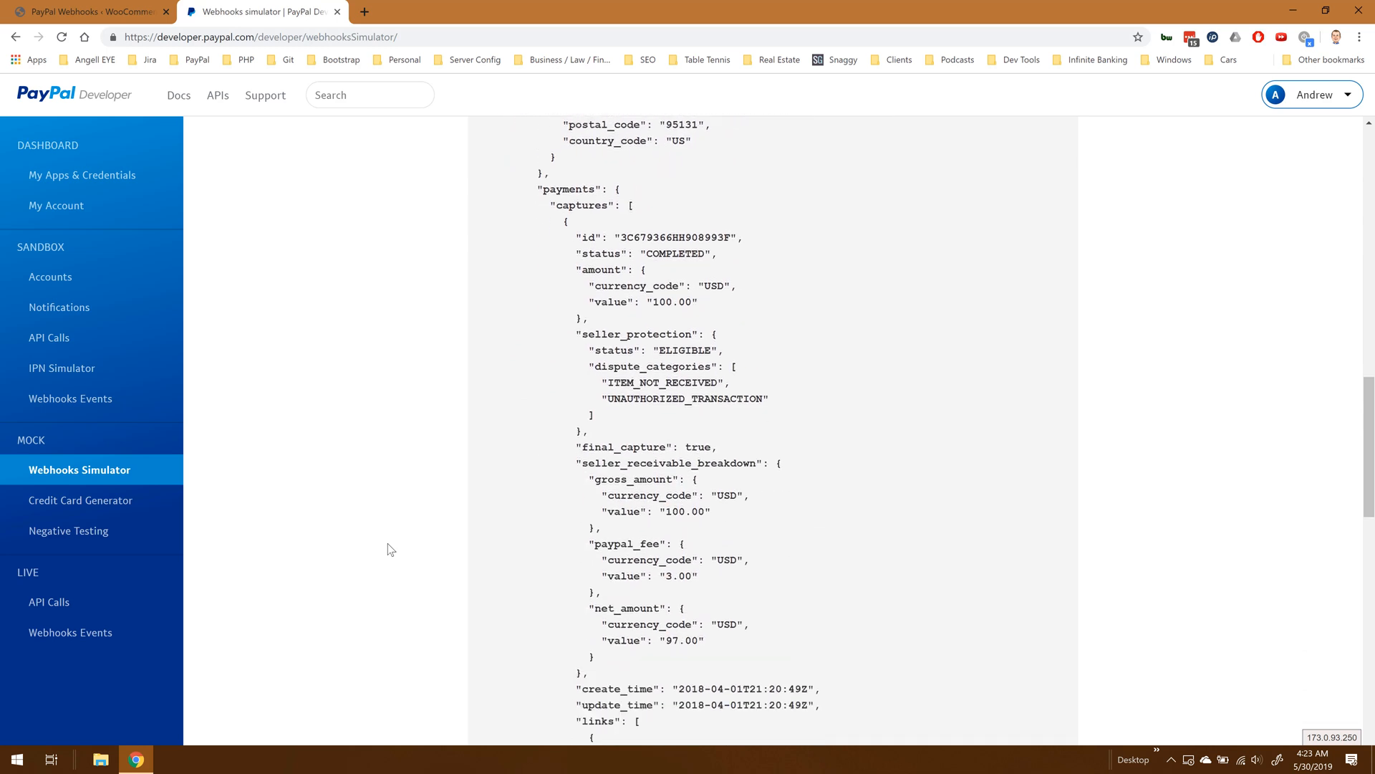
pyautogui.scroll(-3)
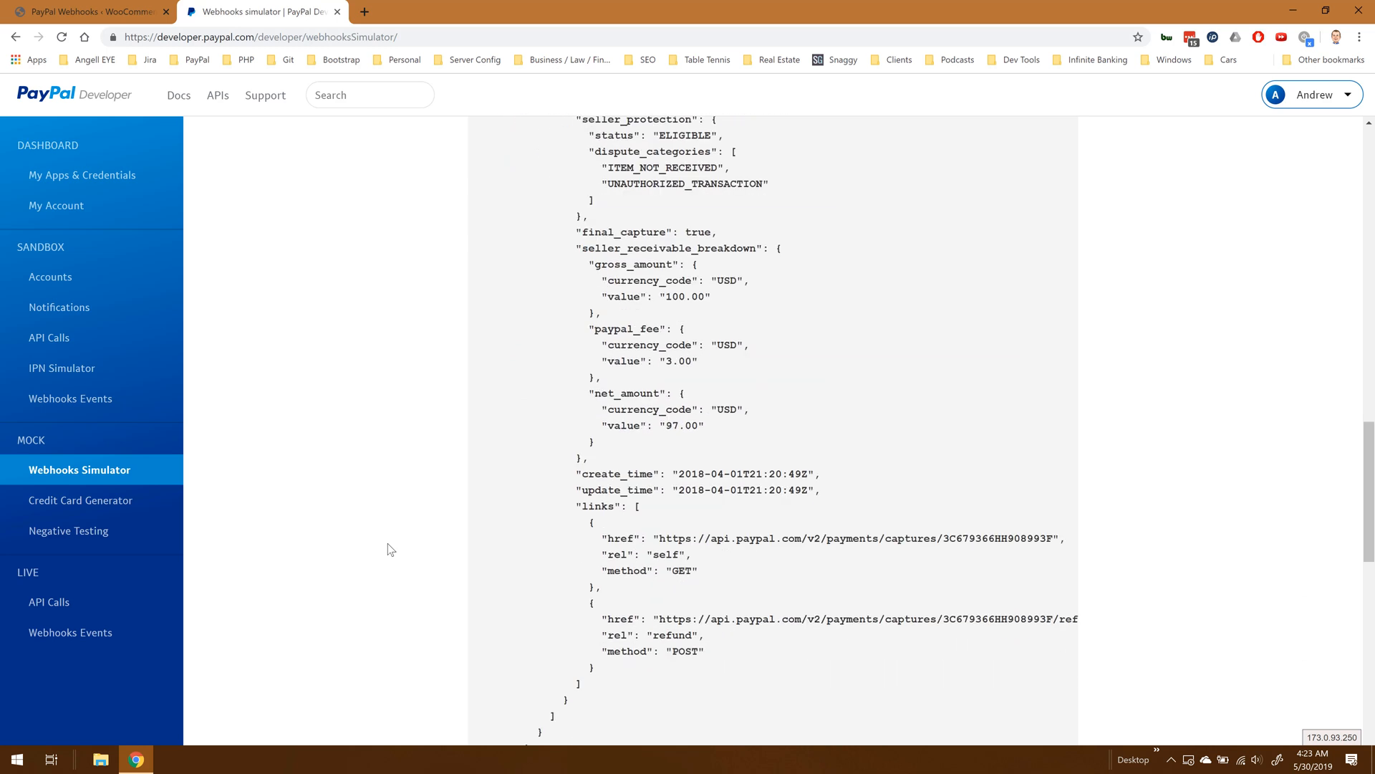
pyautogui.scroll(-3)
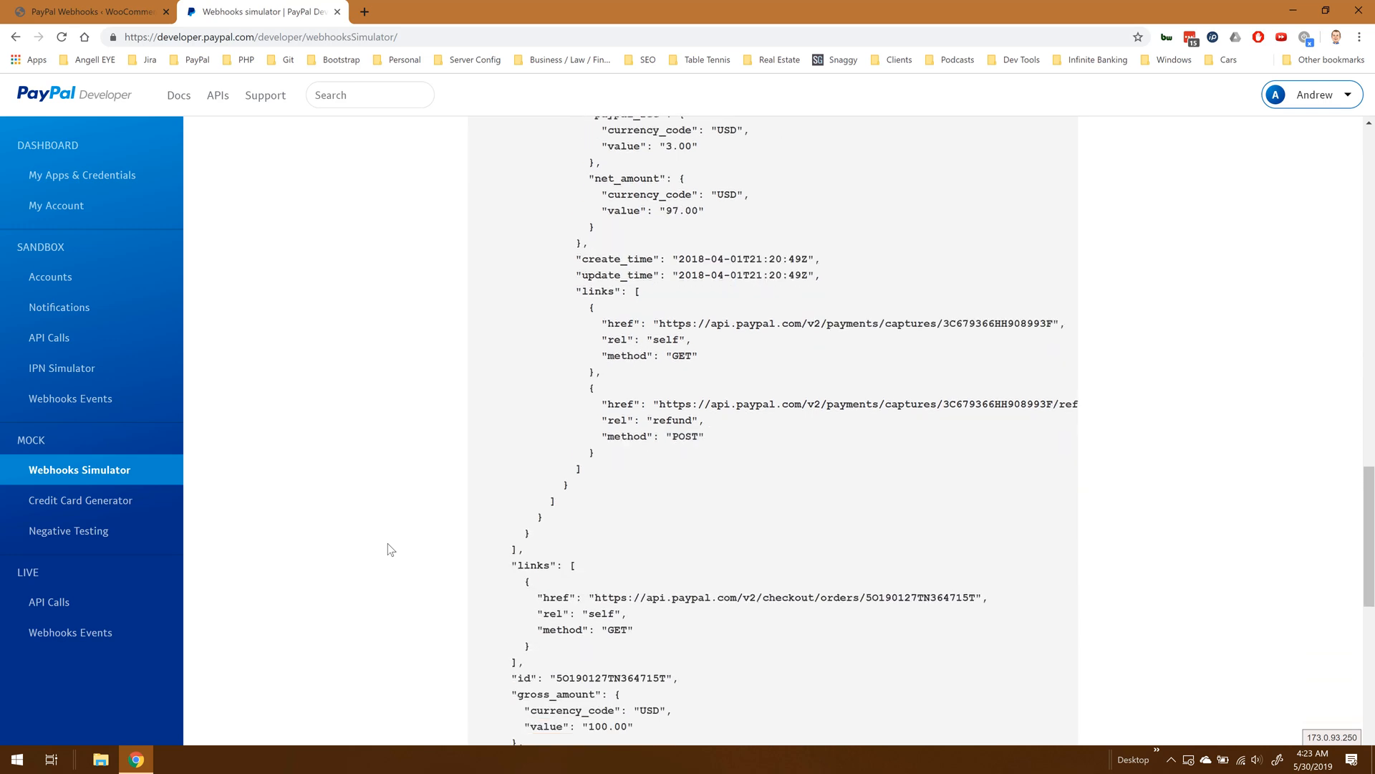
pyautogui.scroll(-3)
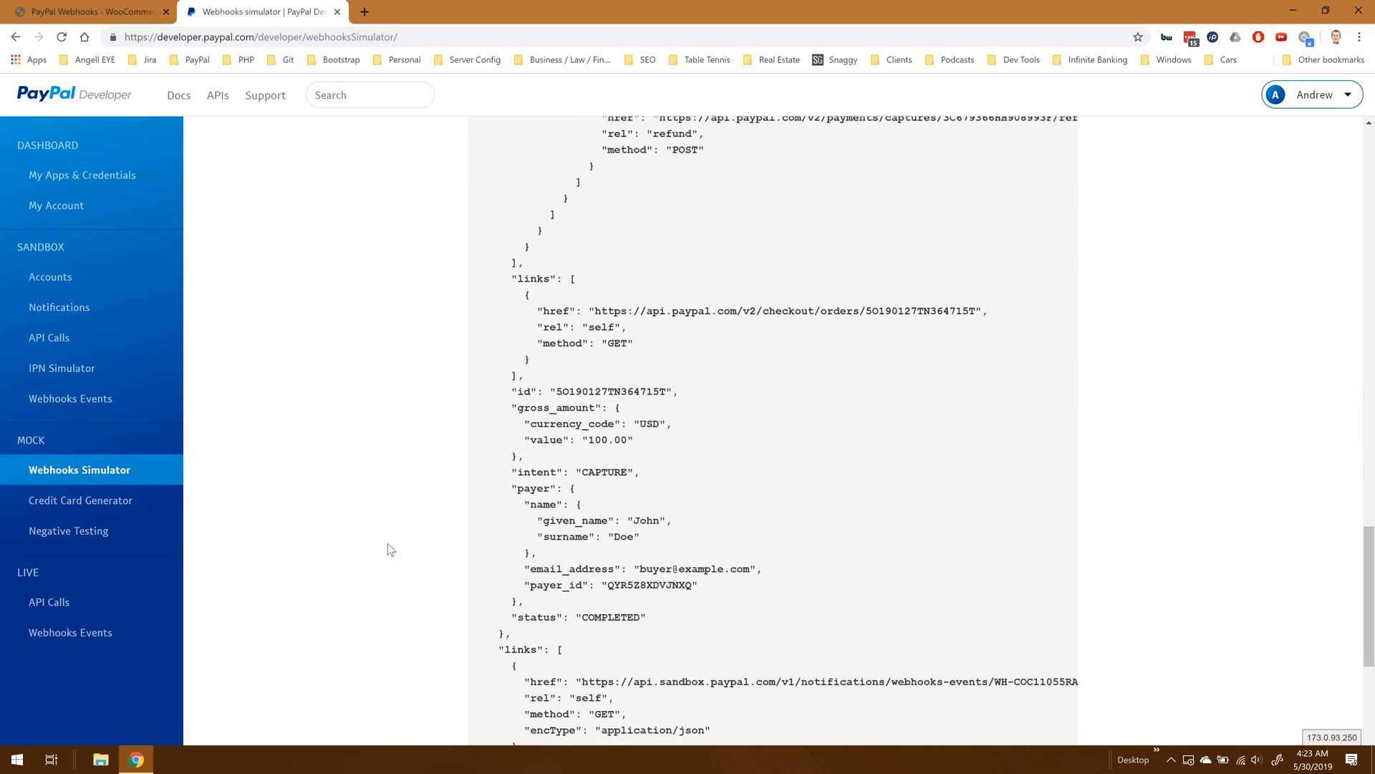
pyautogui.scroll(-3)
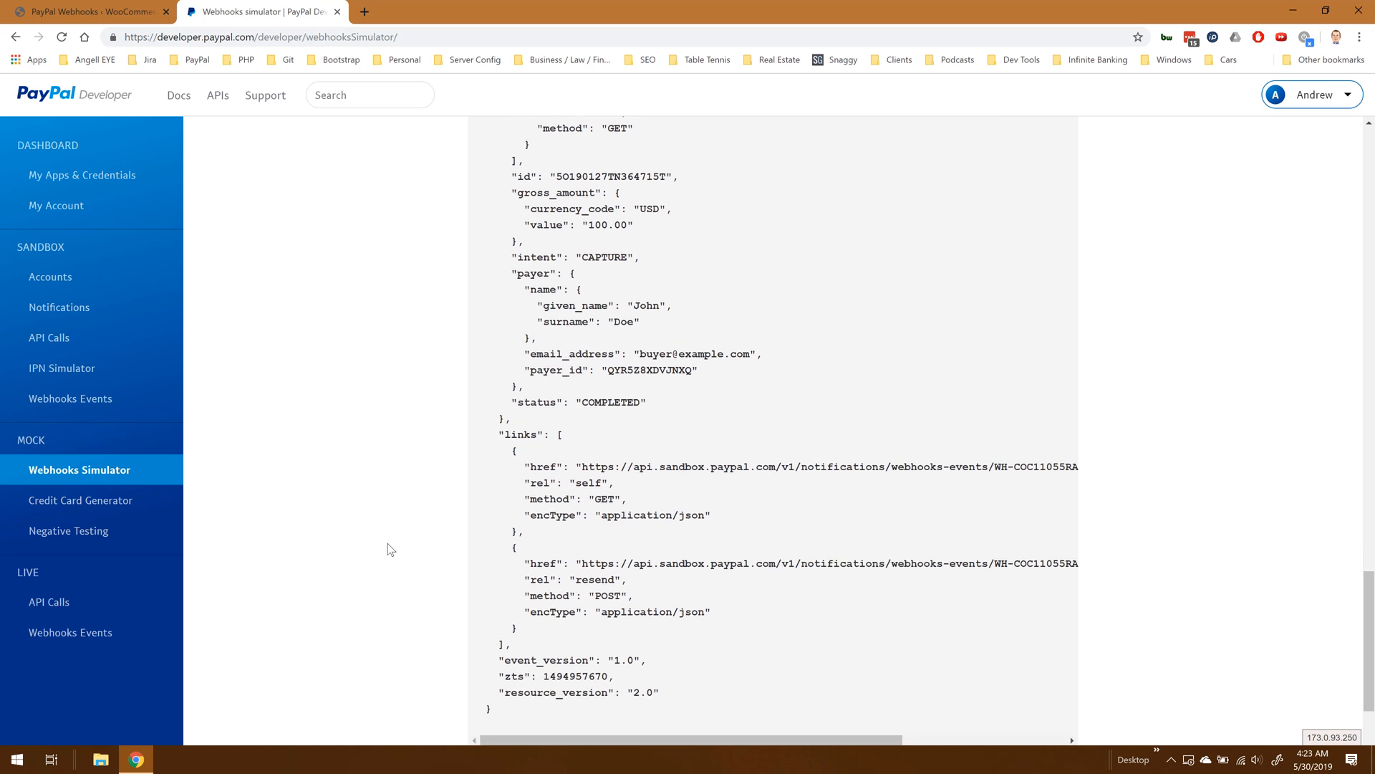
pyautogui.scroll(-3)
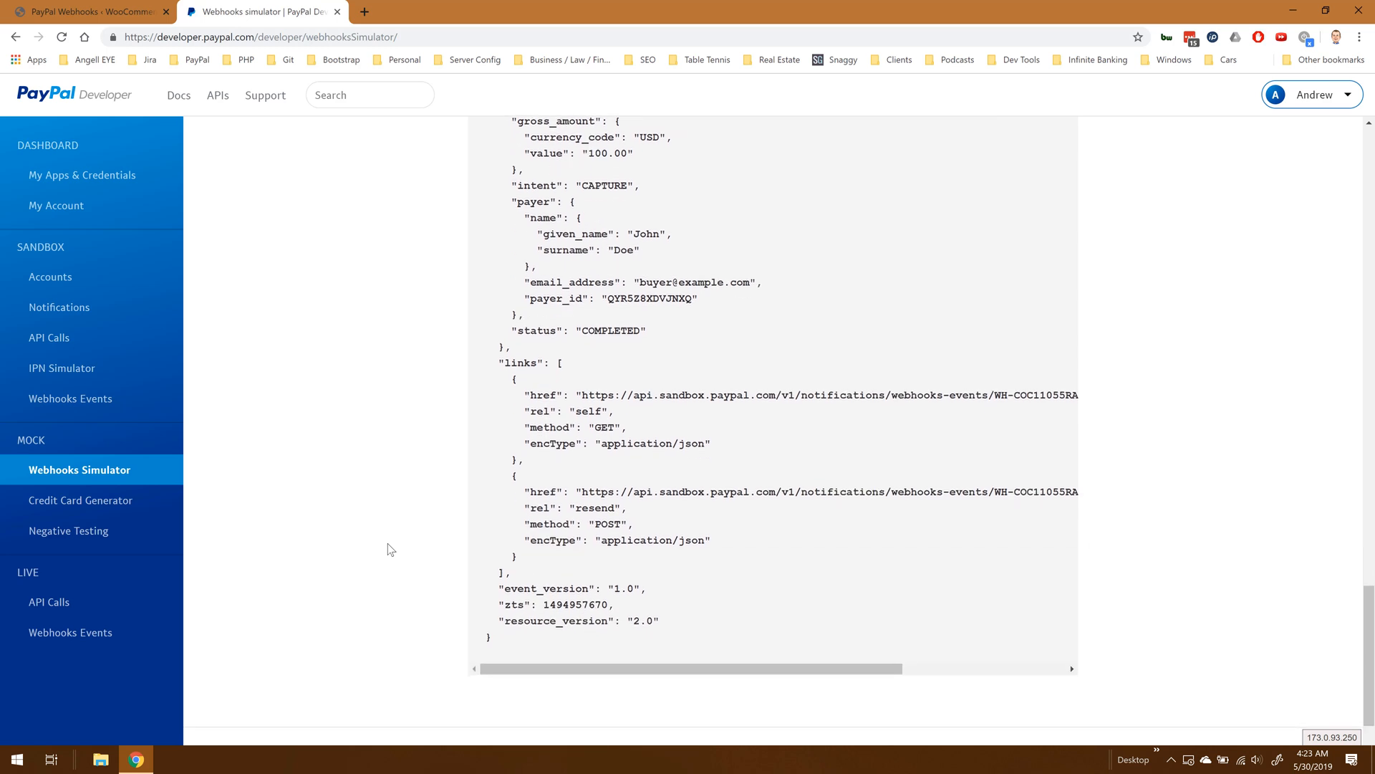
pyautogui.moveTo(286, 22)
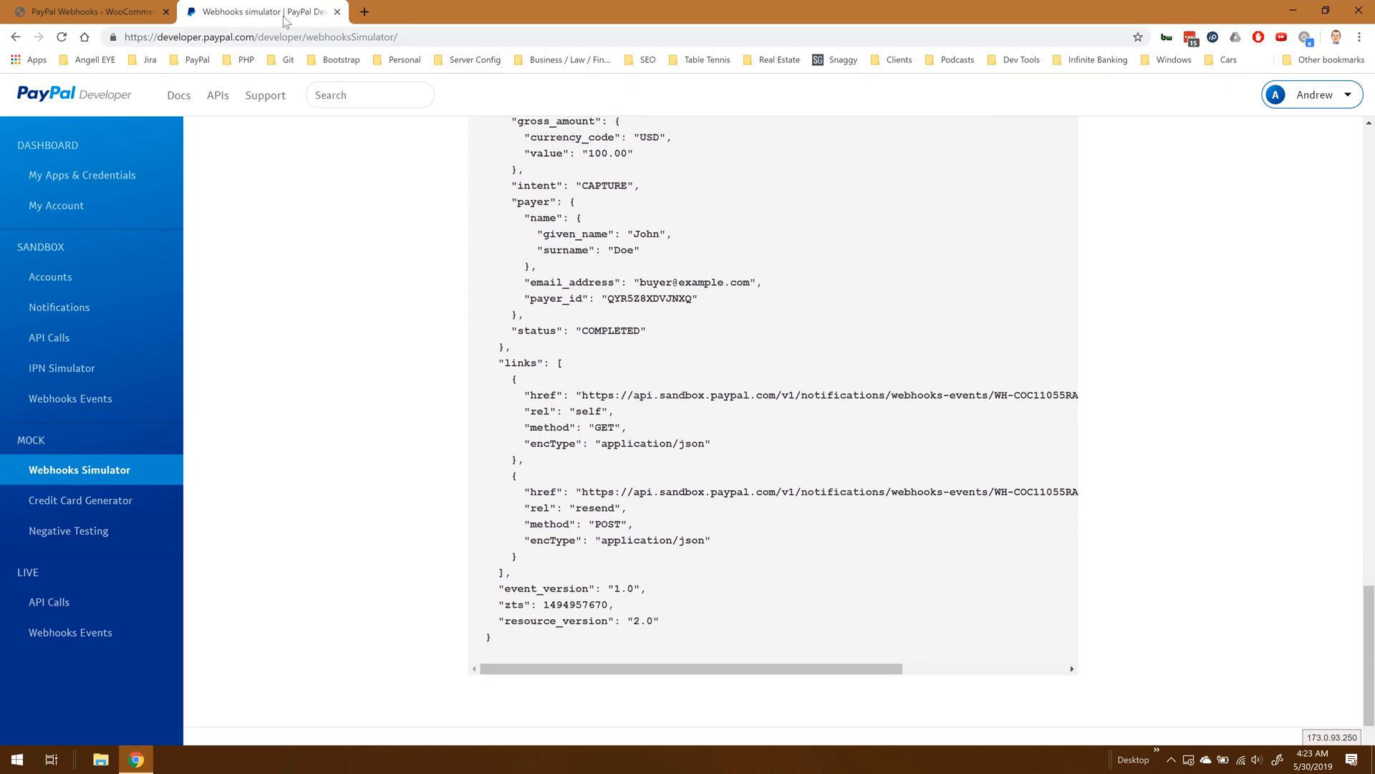
# - Reload the WordPress webhooks list and select the new CHECKOUT.ORDER.COMPLETED record
pyautogui.click(87, 11)
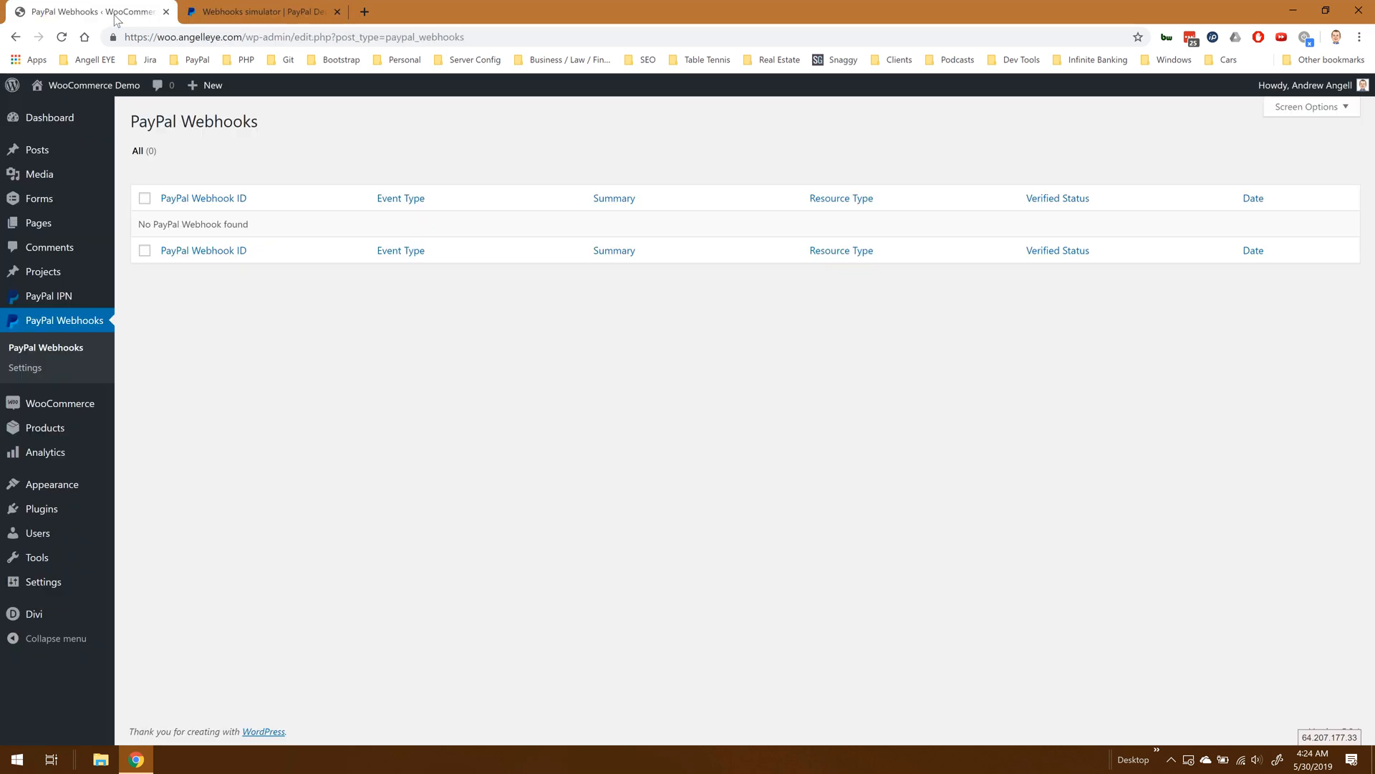
pyautogui.moveTo(124, 119)
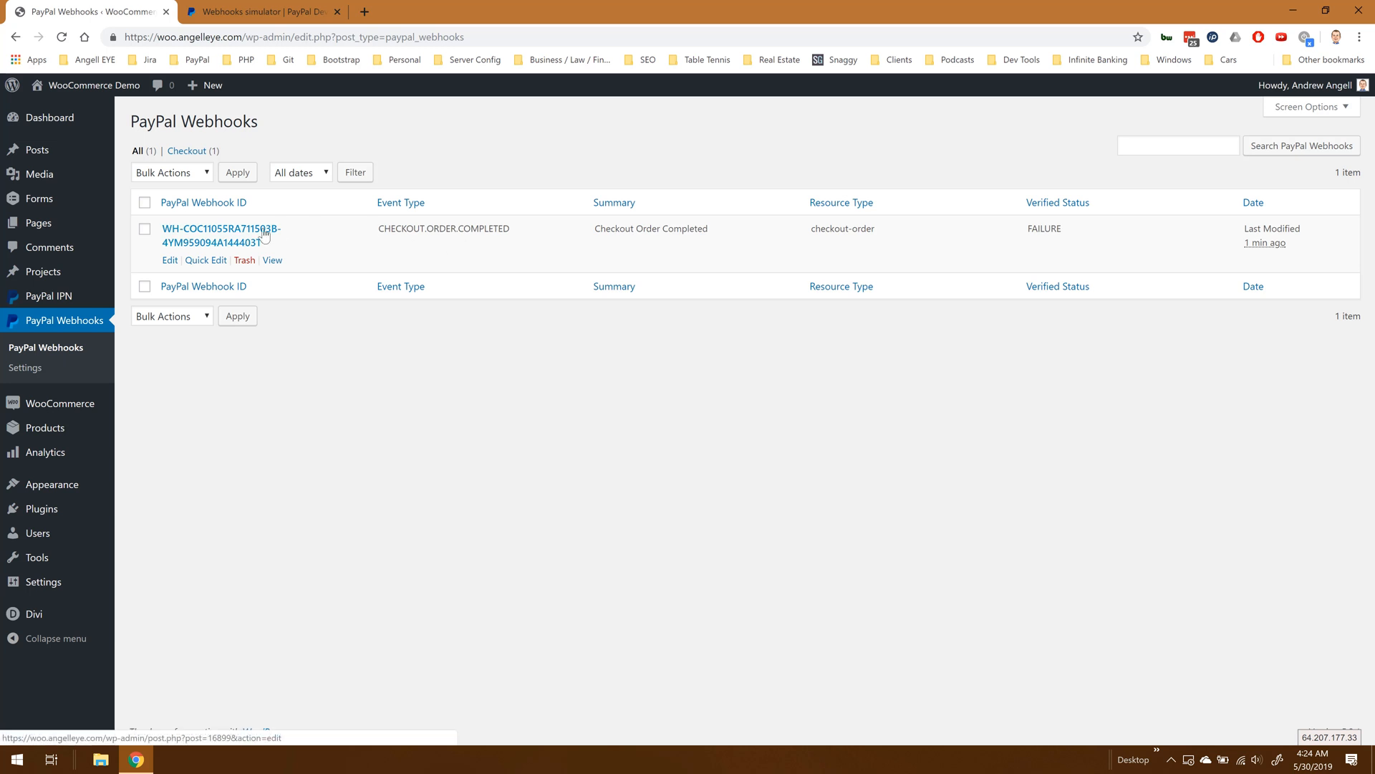
pyautogui.click(221, 228)
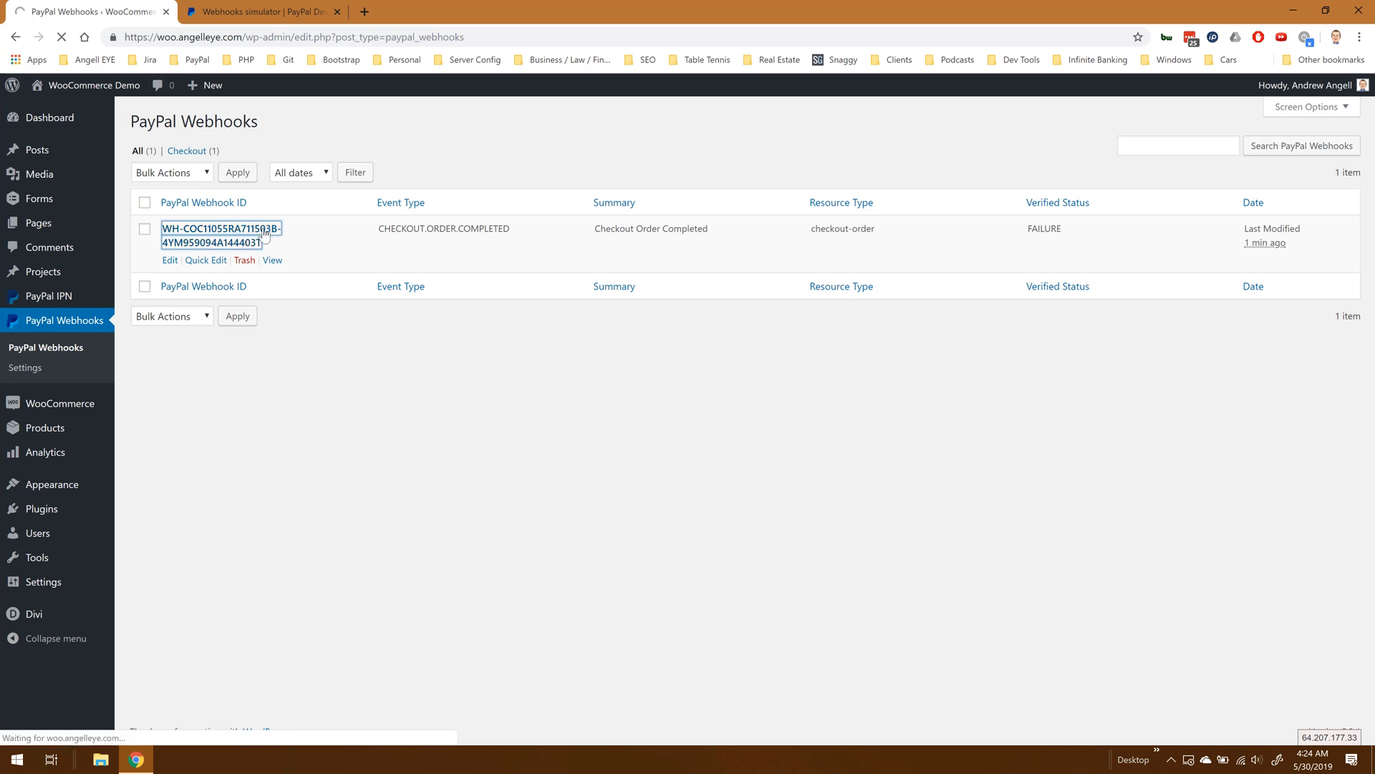
# - View the webhook's raw JSON data down to the Hook Function Snippet section
pyautogui.click(272, 259)
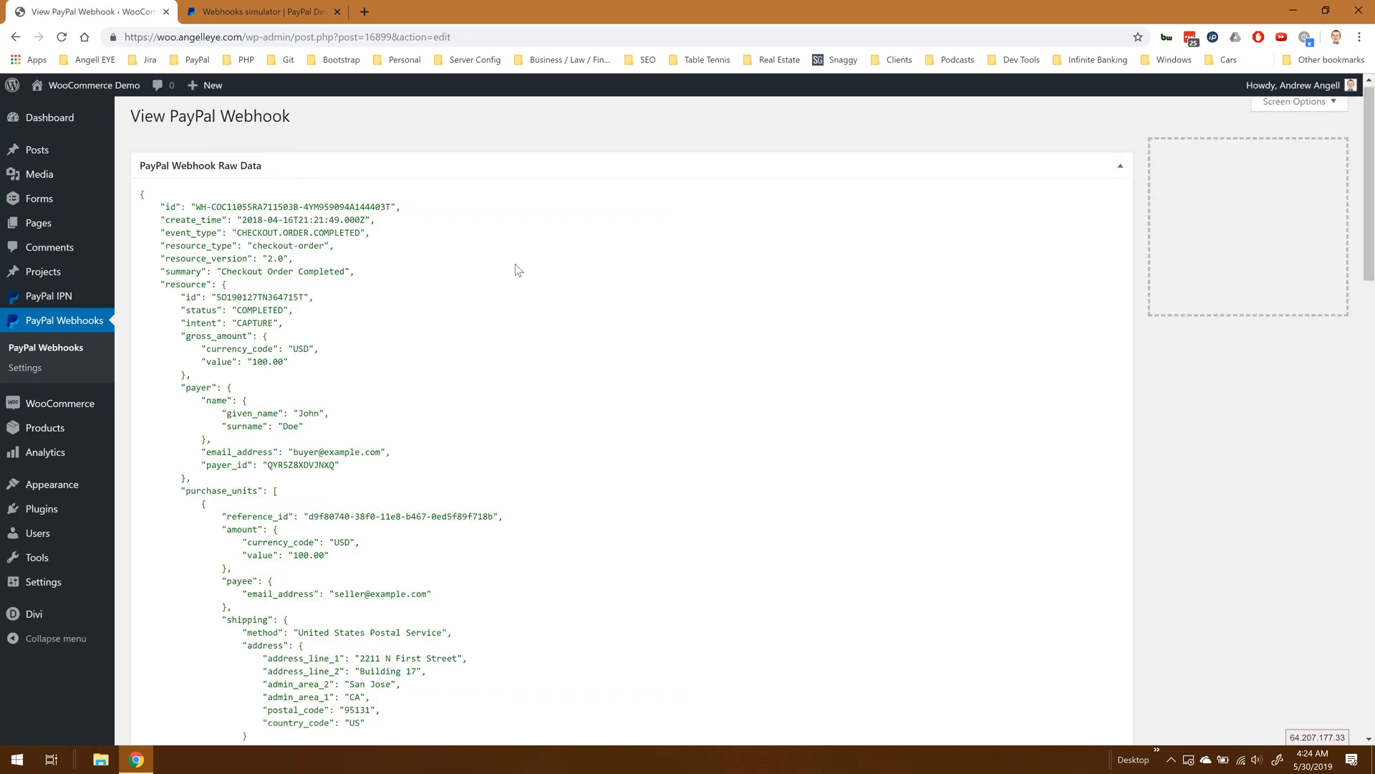
pyautogui.scroll(-3)
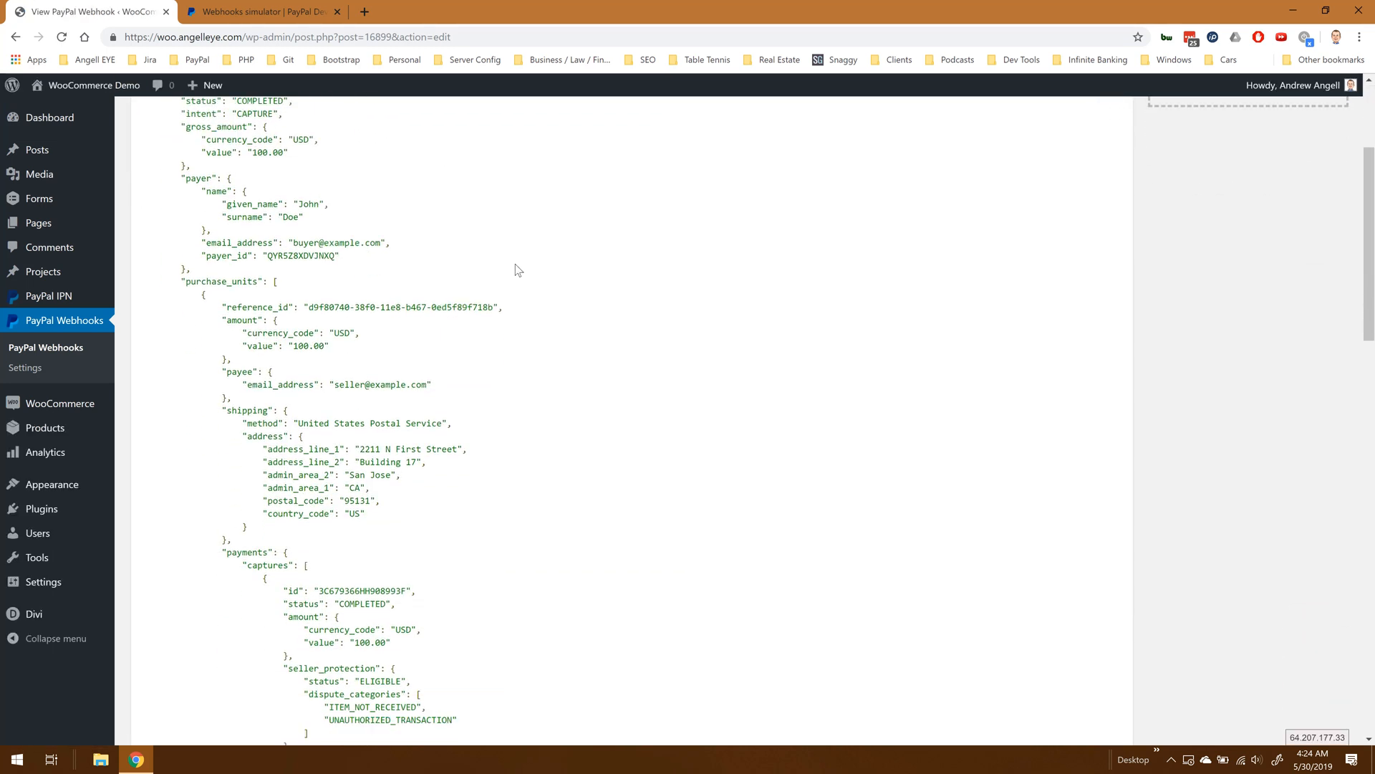
pyautogui.scroll(-3)
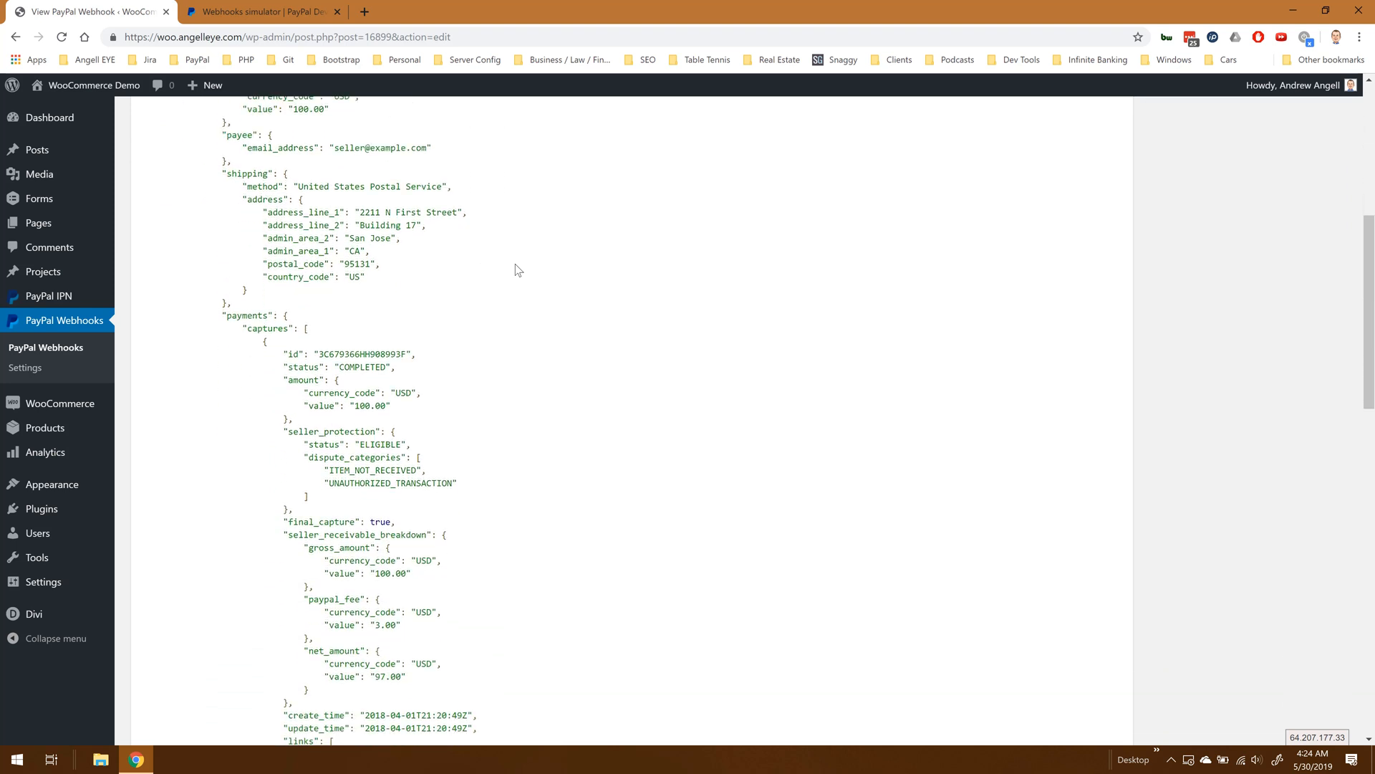
pyautogui.scroll(-3)
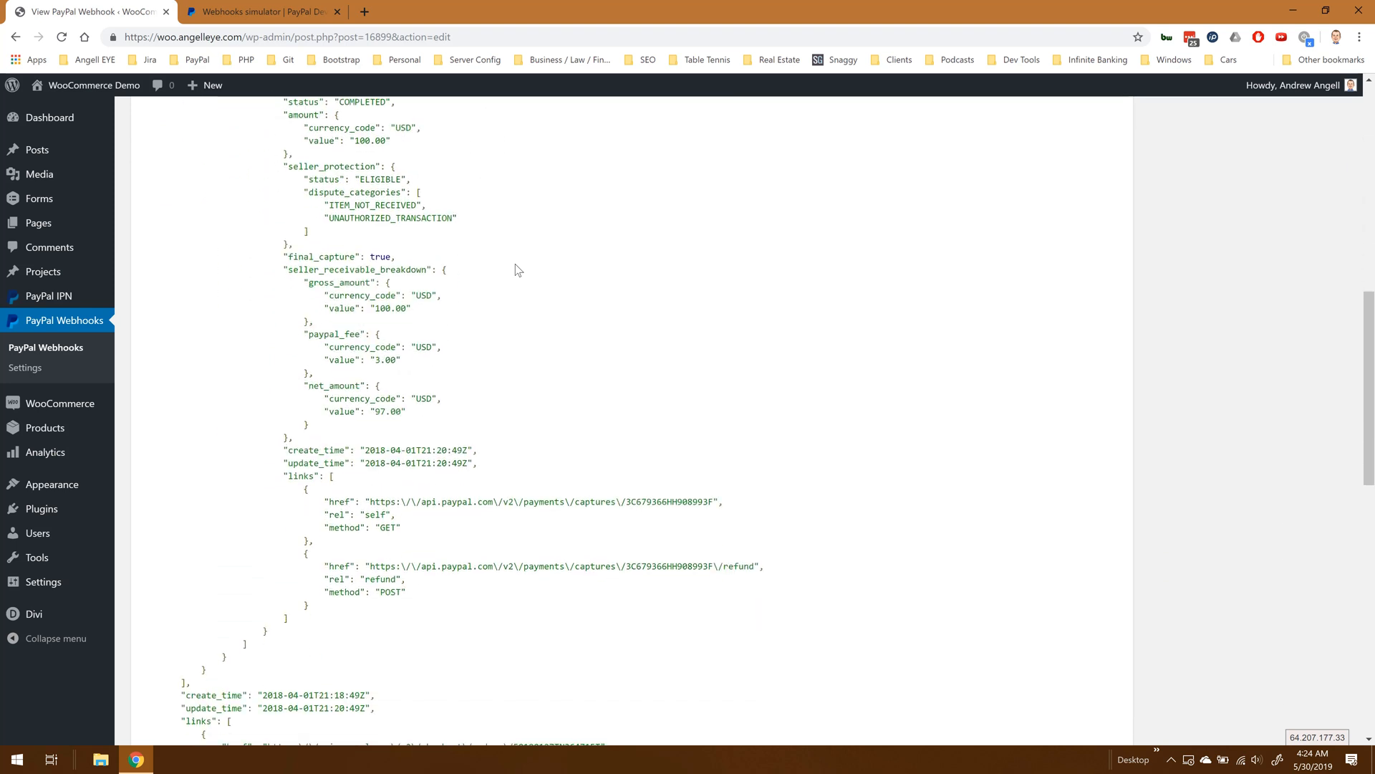
pyautogui.scroll(-3)
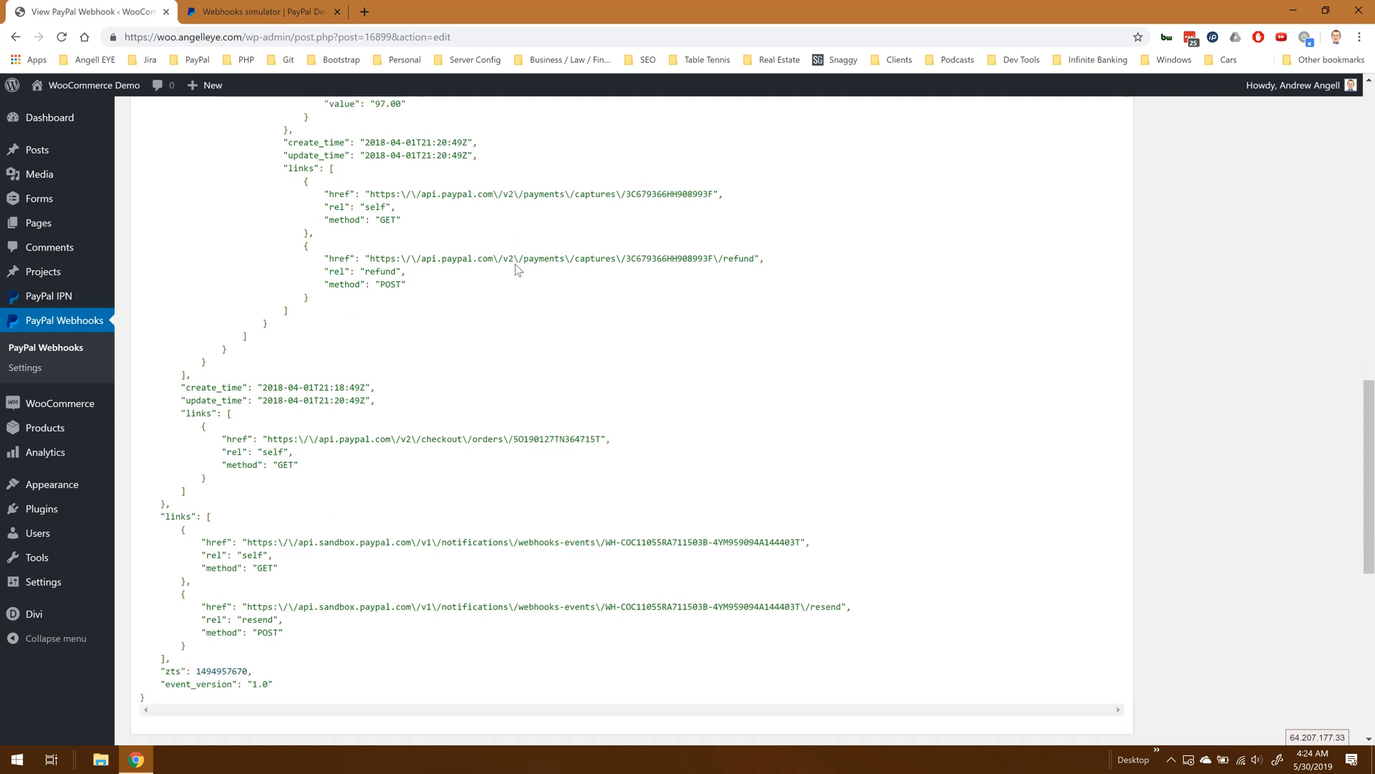
pyautogui.scroll(-3)
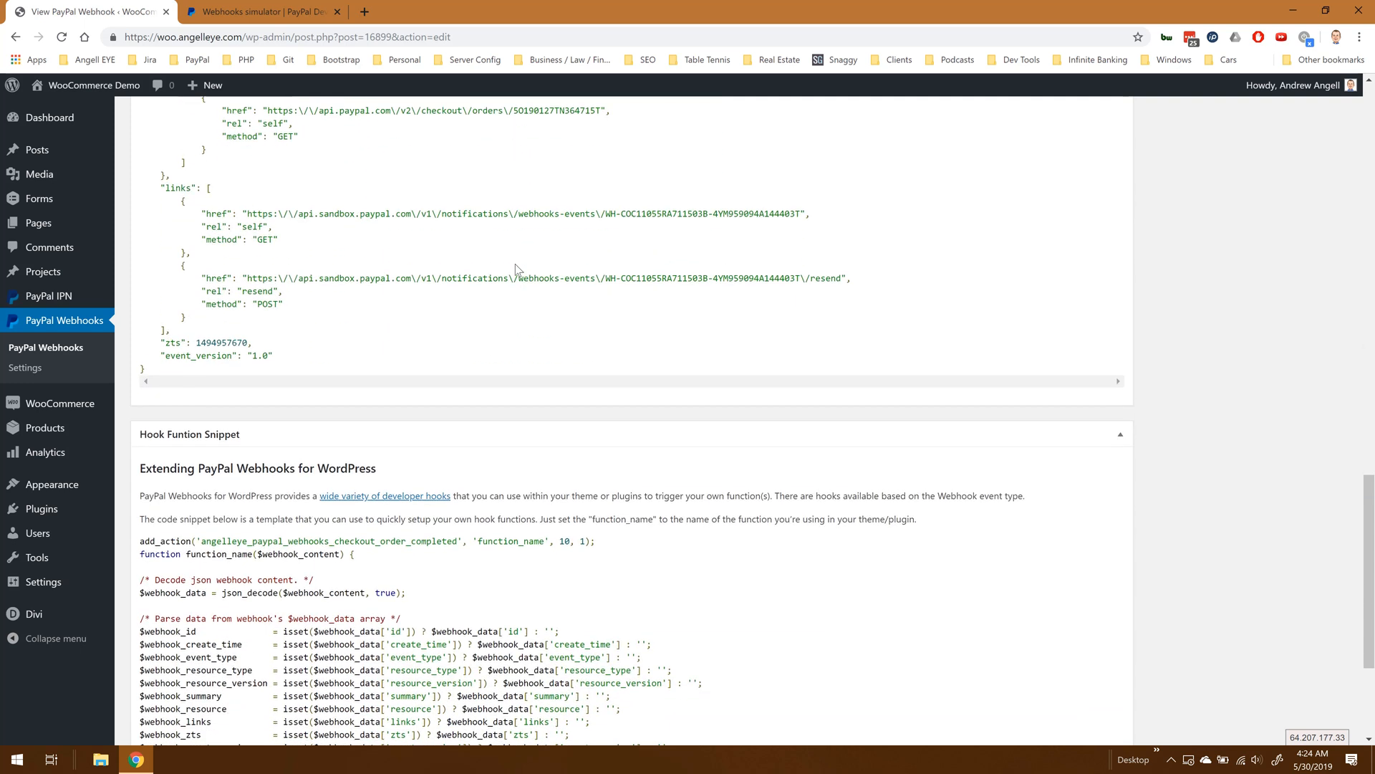
pyautogui.scroll(-3)
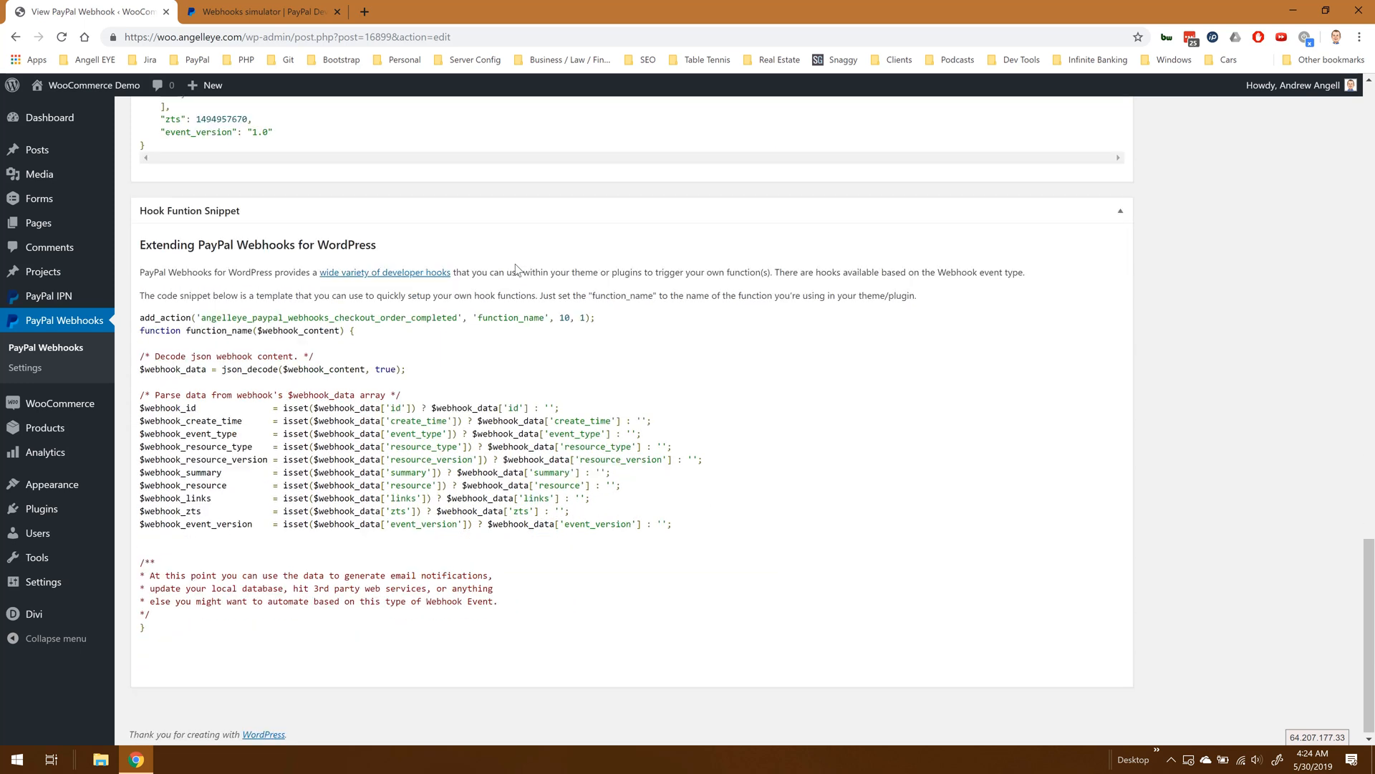
pyautogui.moveTo(293, 311)
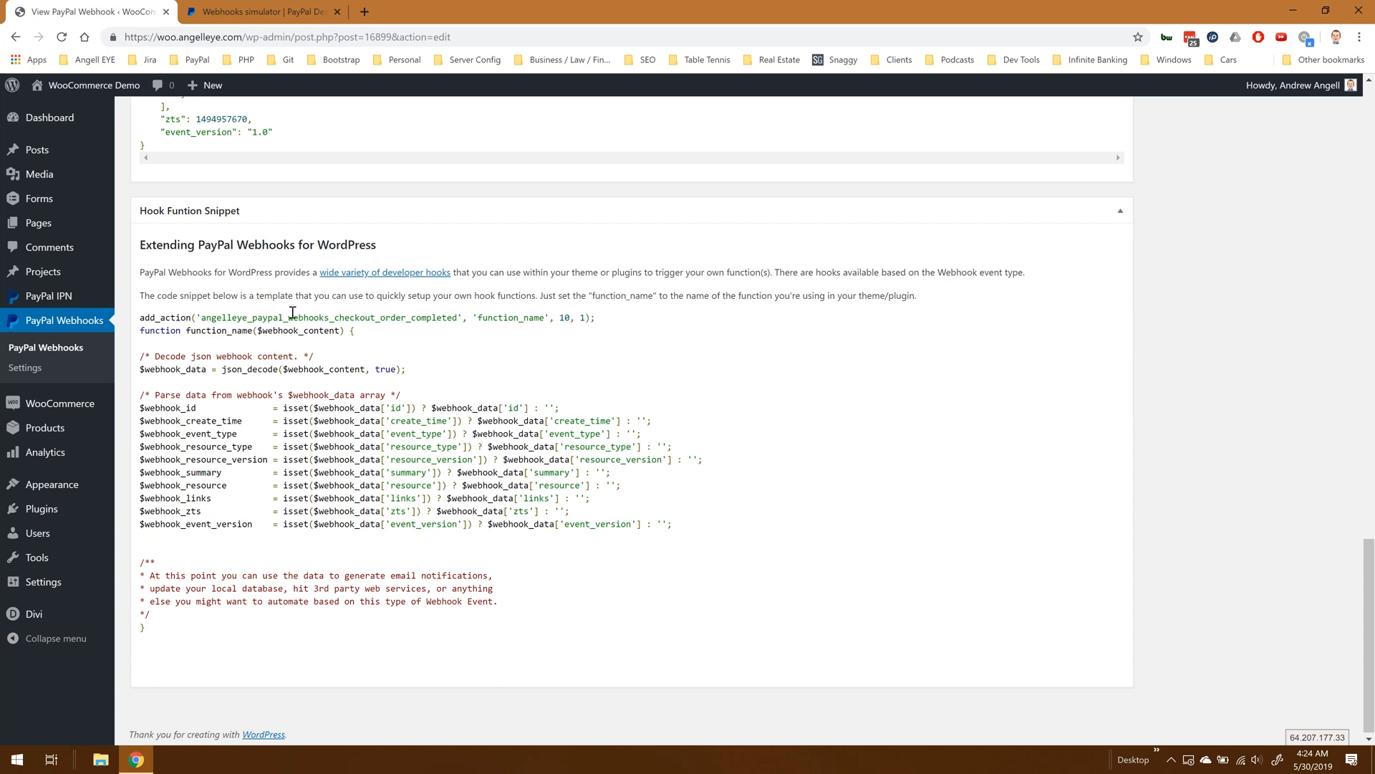
pyautogui.moveTo(424, 332)
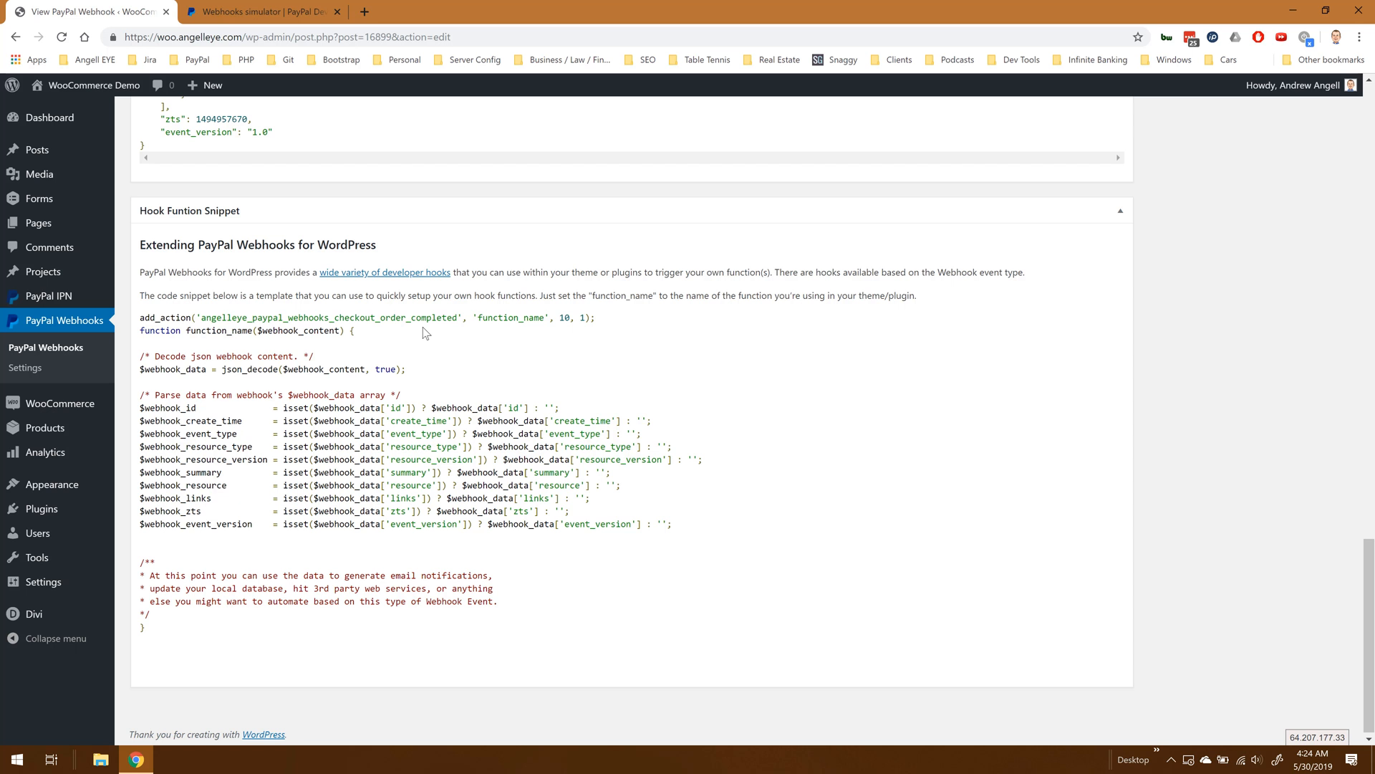
pyautogui.moveTo(413, 341)
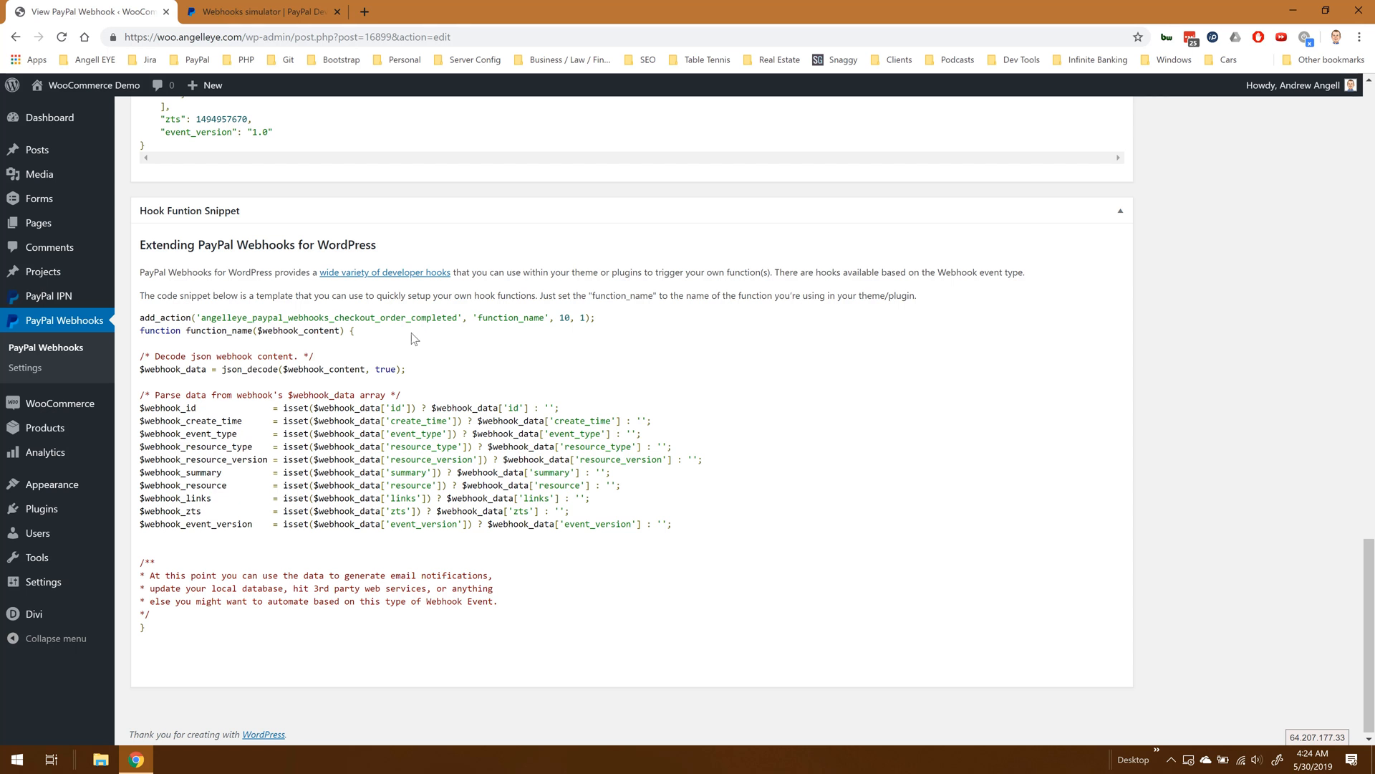
pyautogui.moveTo(390, 341)
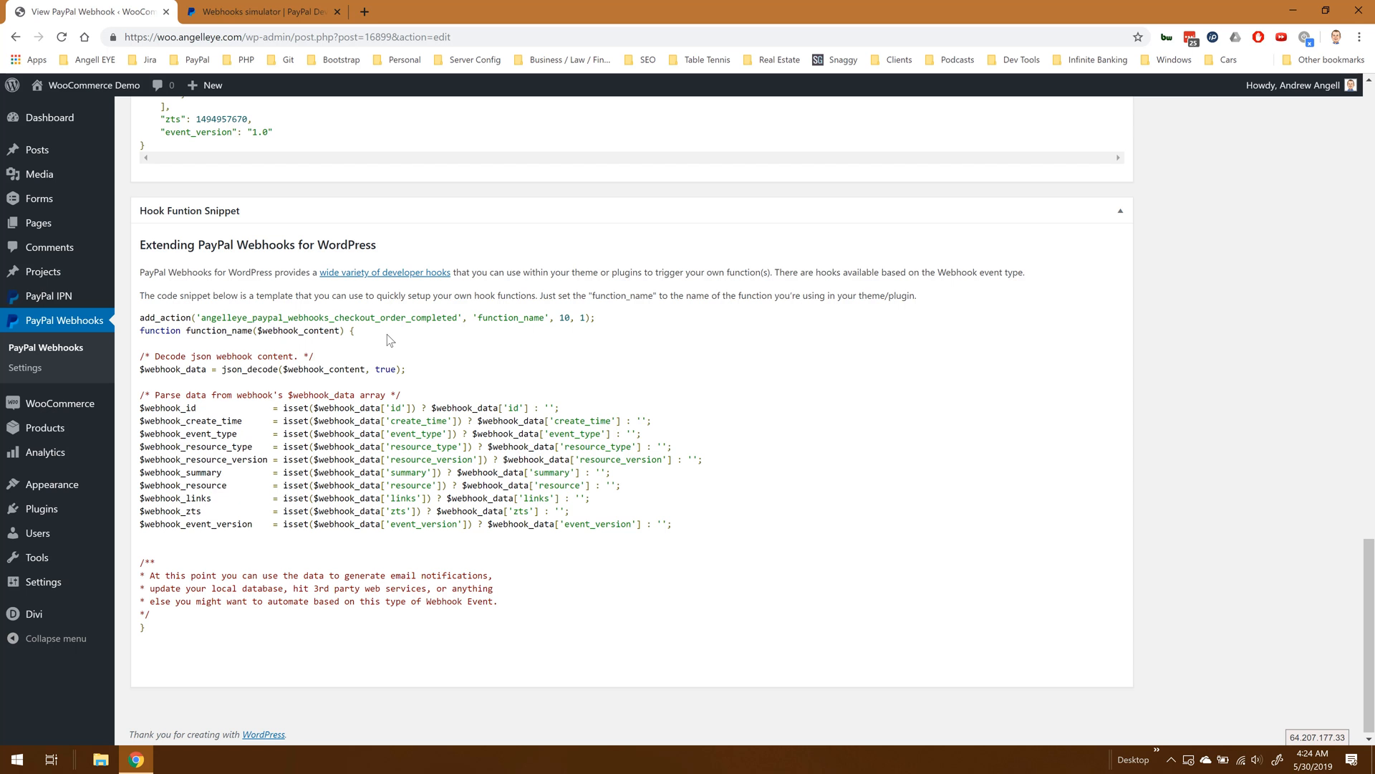
pyautogui.moveTo(447, 372)
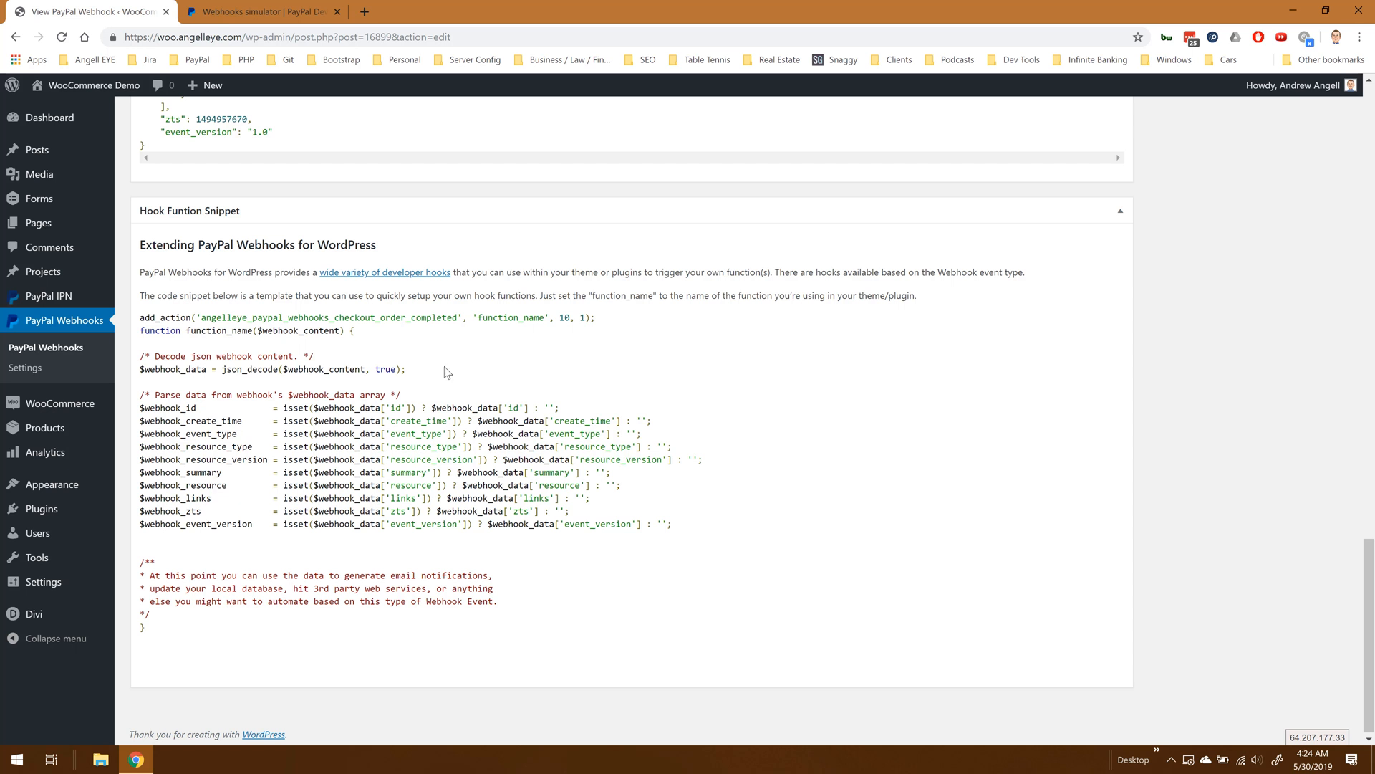
pyautogui.moveTo(454, 377)
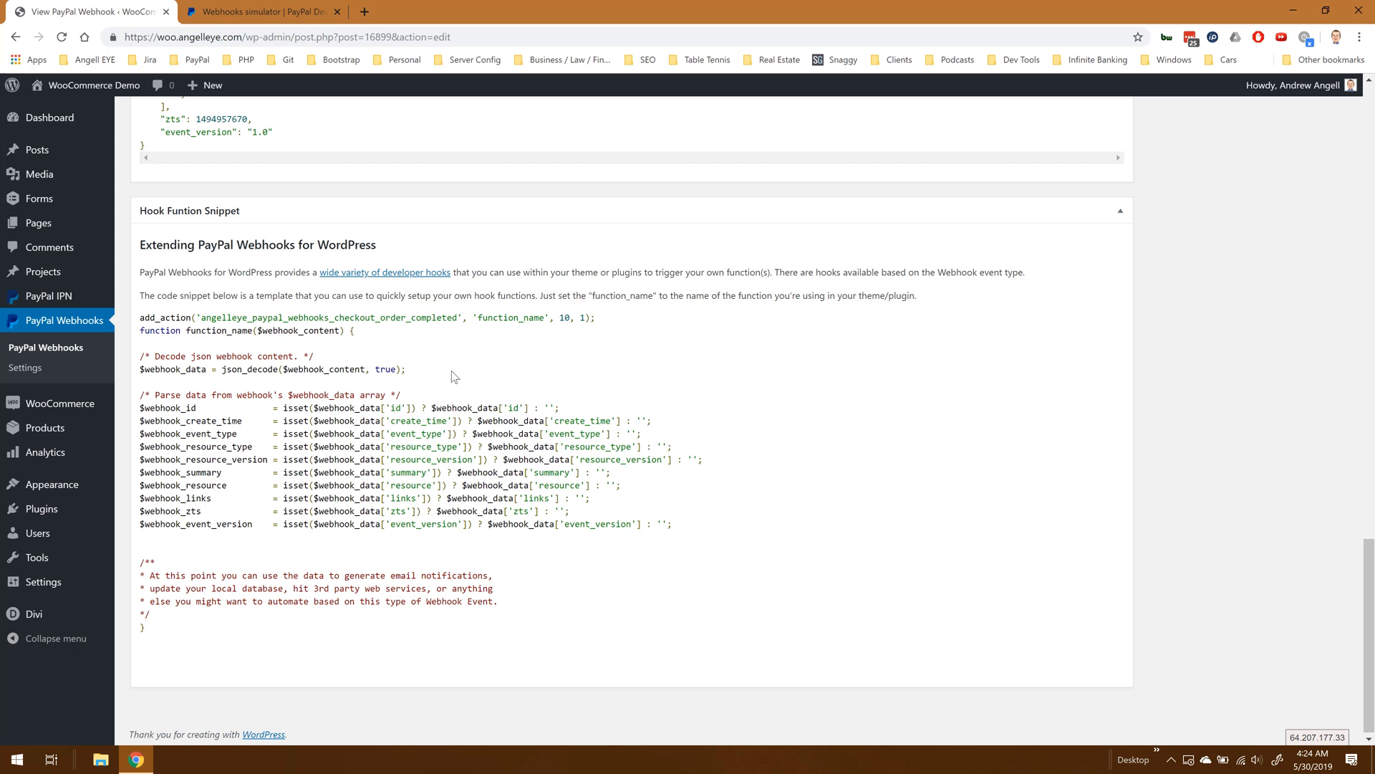
pyautogui.moveTo(478, 397)
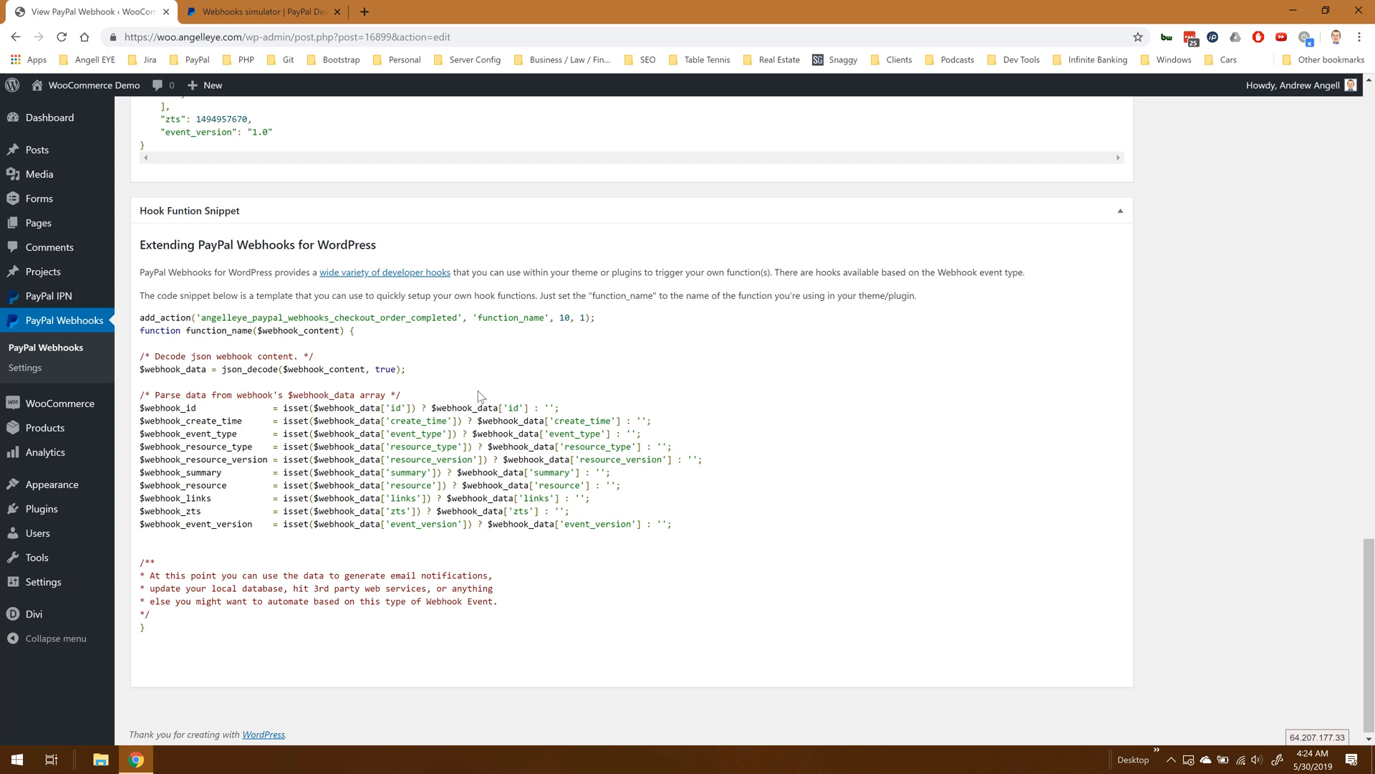
pyautogui.moveTo(611, 545)
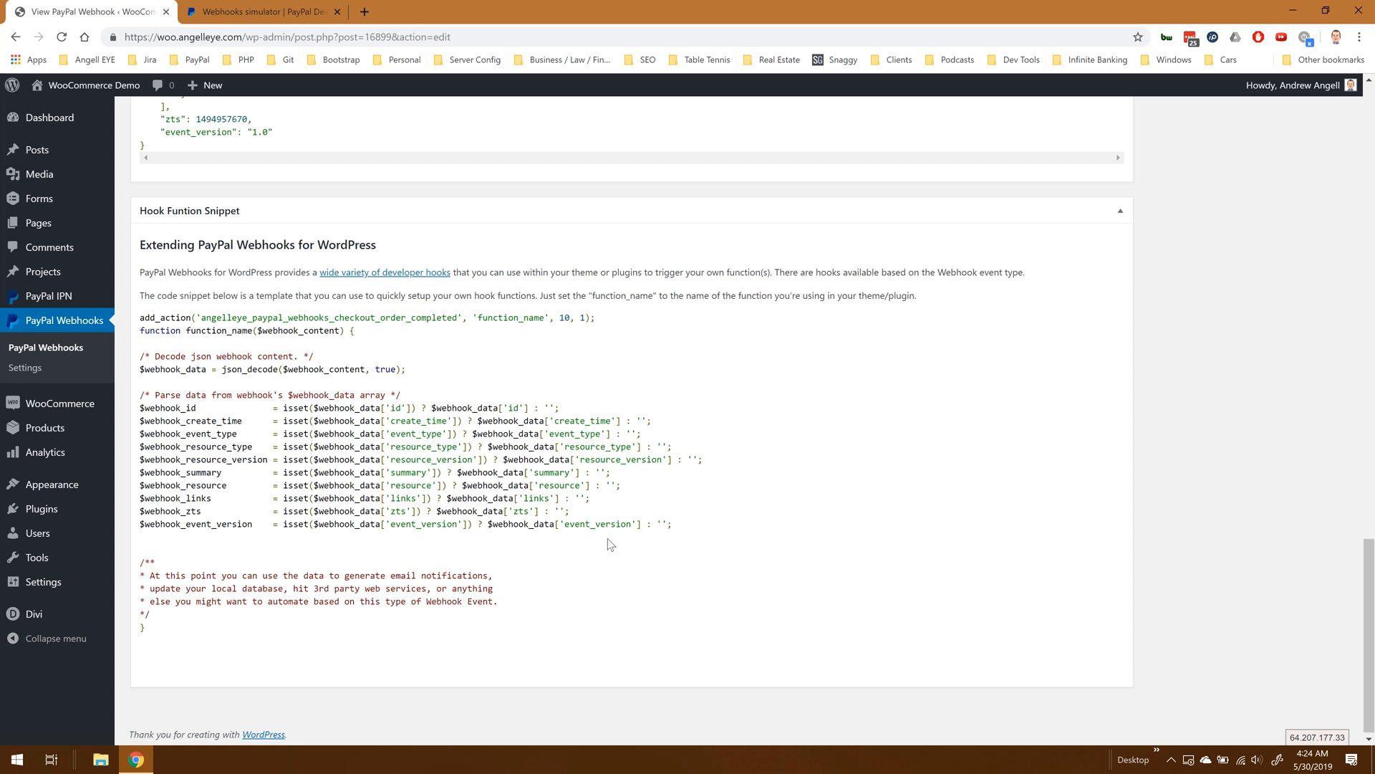
pyautogui.moveTo(382, 625)
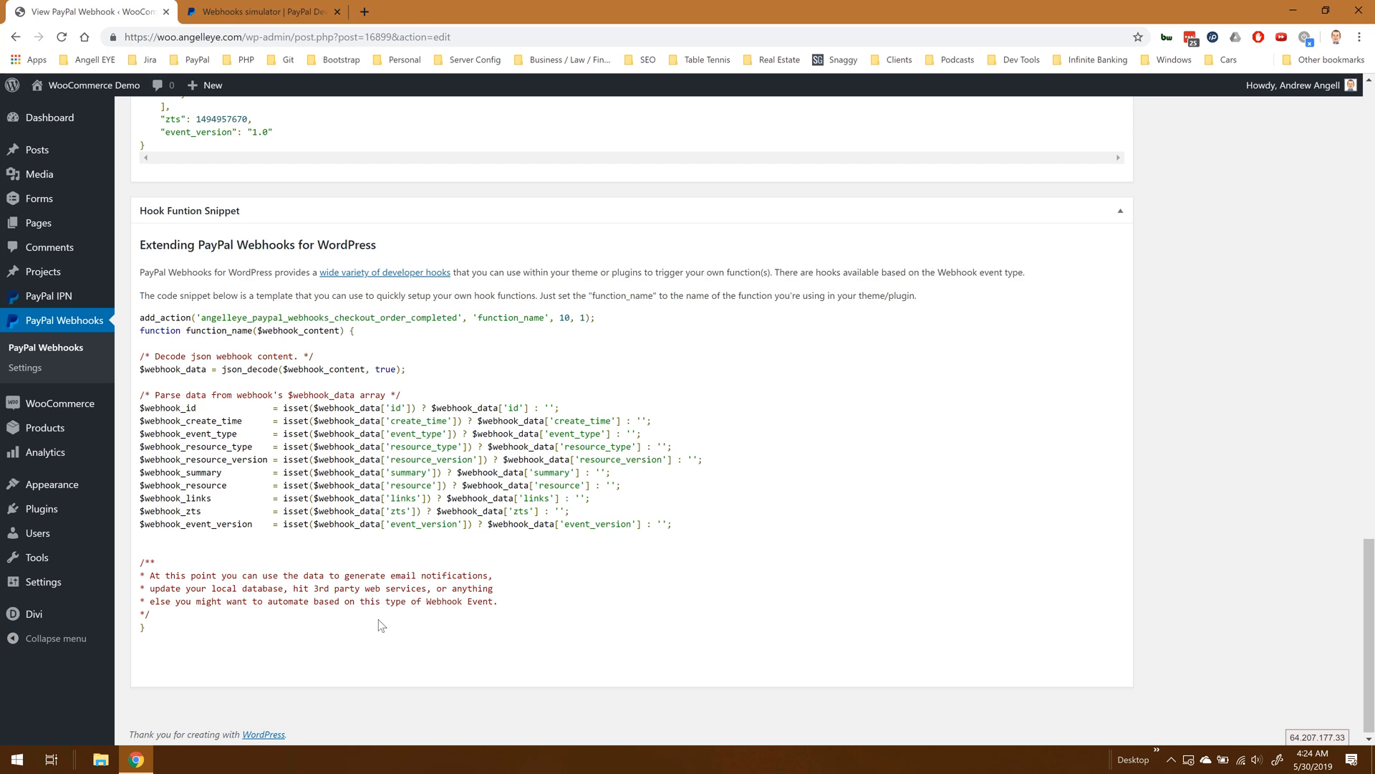
pyautogui.moveTo(318, 624)
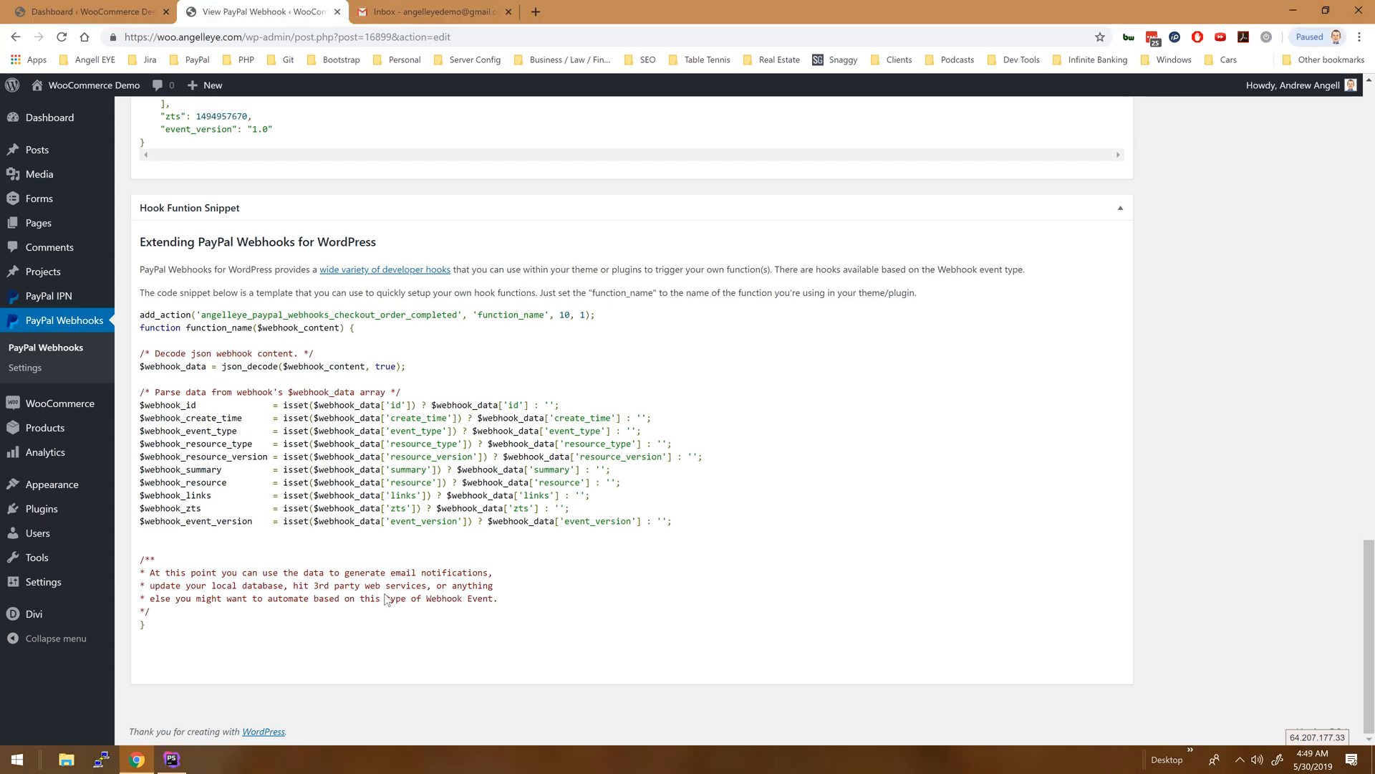
pyautogui.moveTo(330, 599)
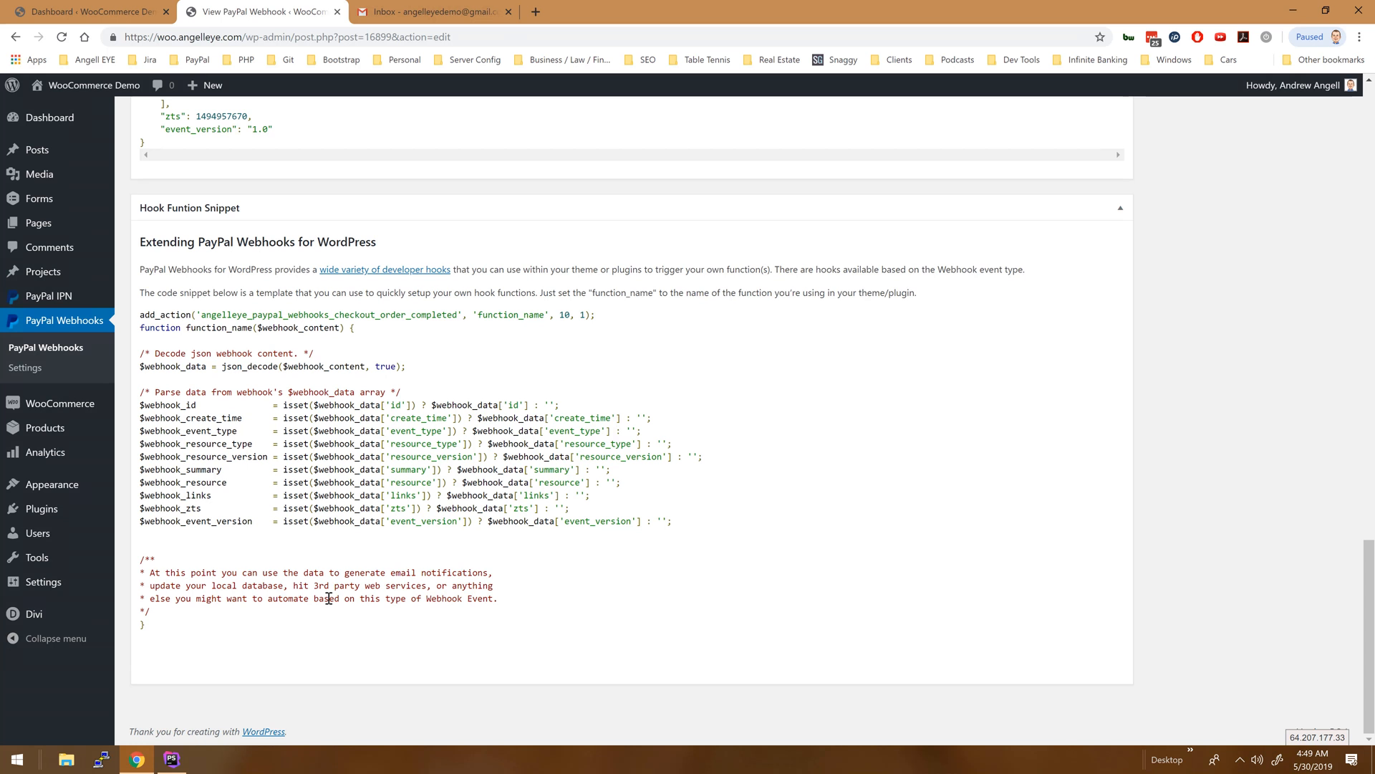
pyautogui.moveTo(222, 624)
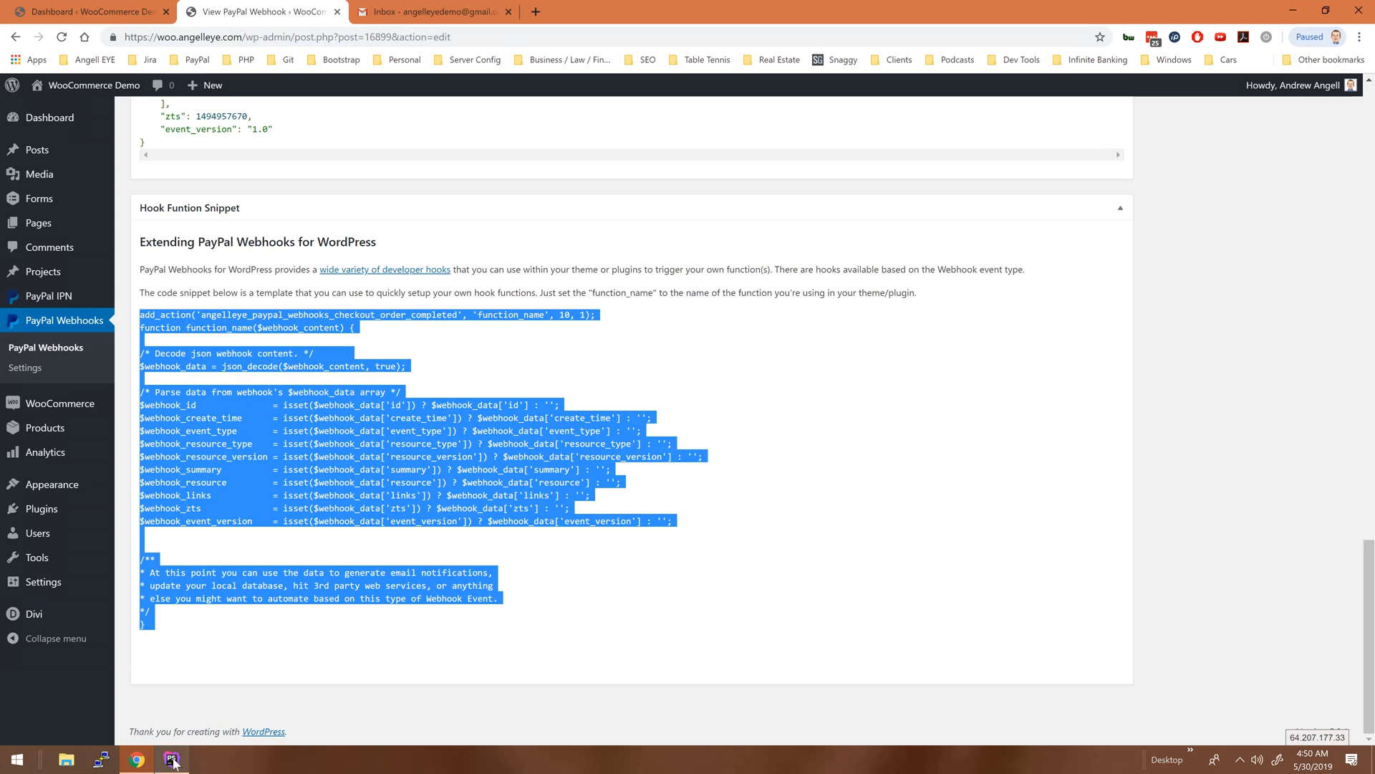
# - Paste the copied hook function snippet below the basic-email plugin header
pyautogui.click(172, 759)
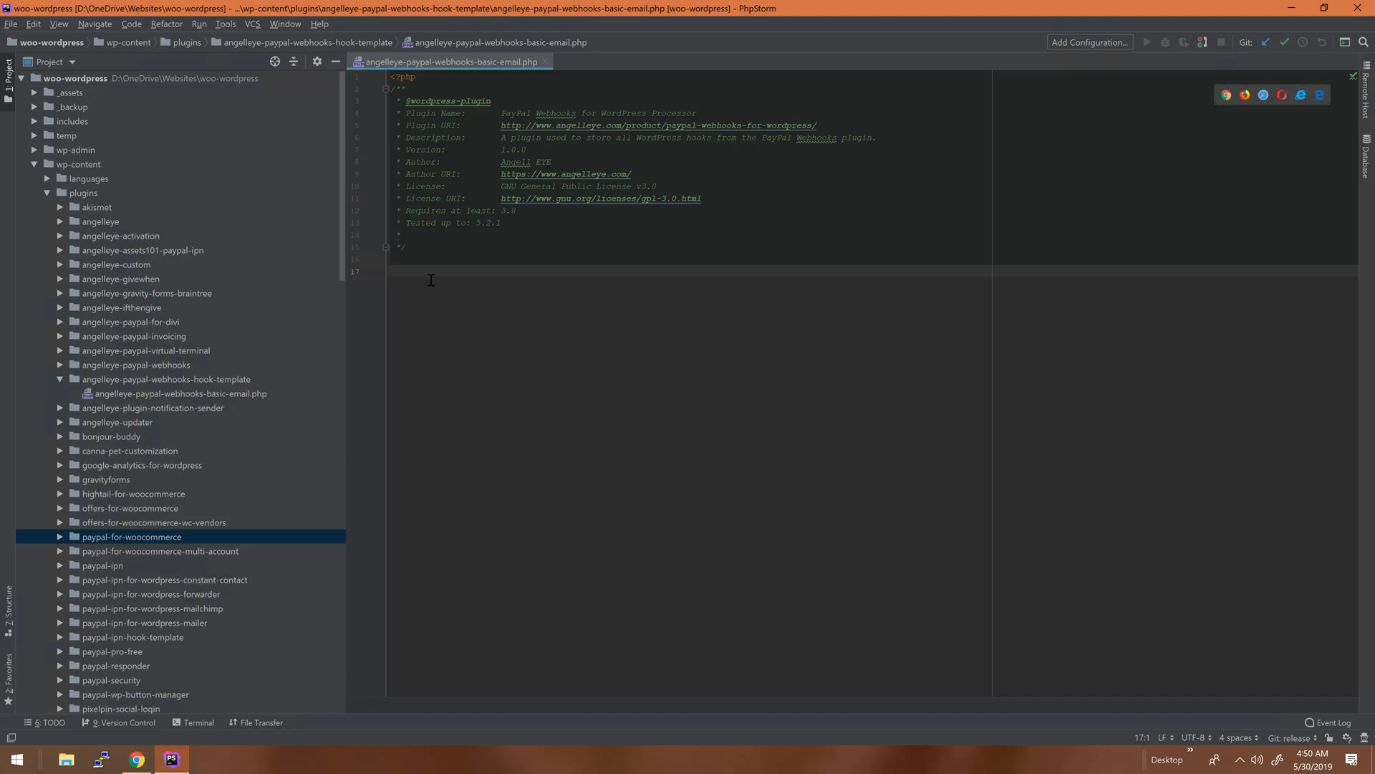
pyautogui.rightClick(431, 280)
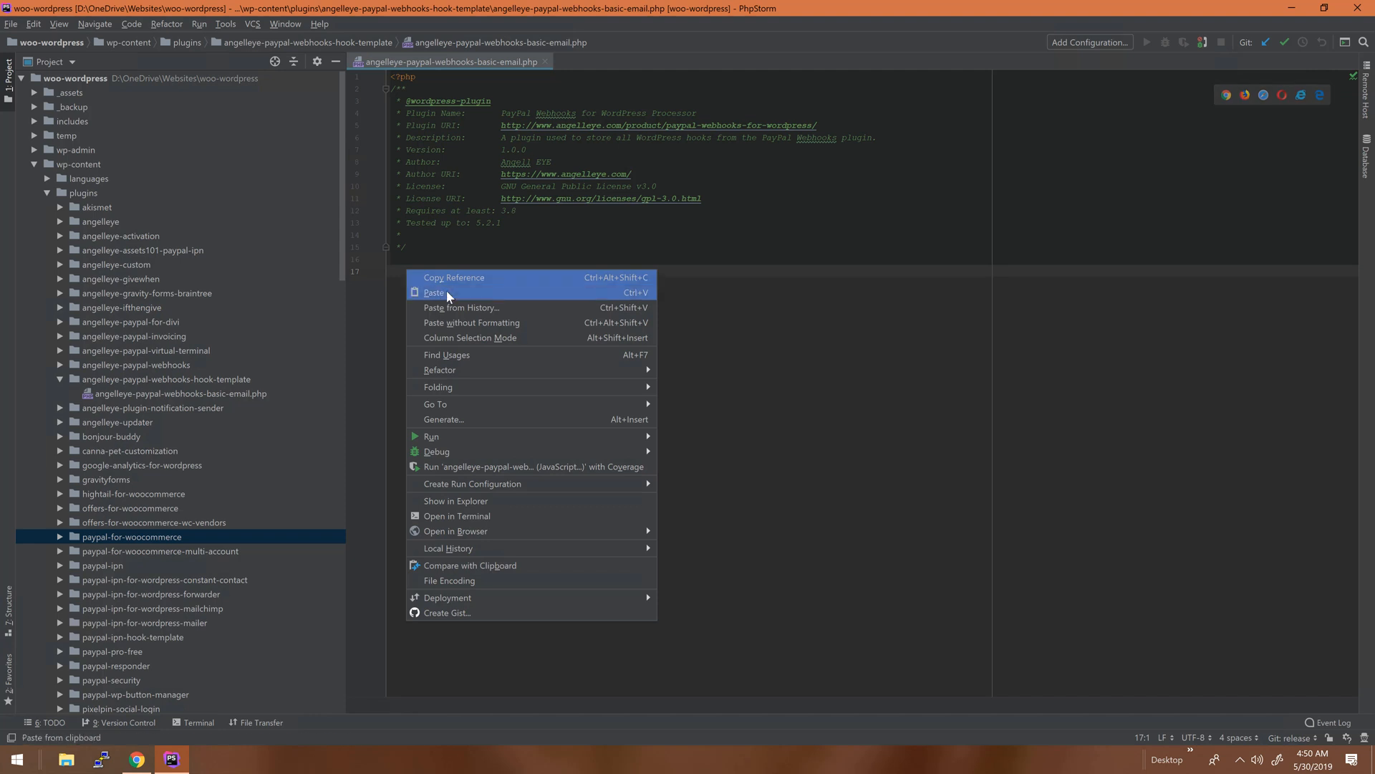
pyautogui.click(434, 293)
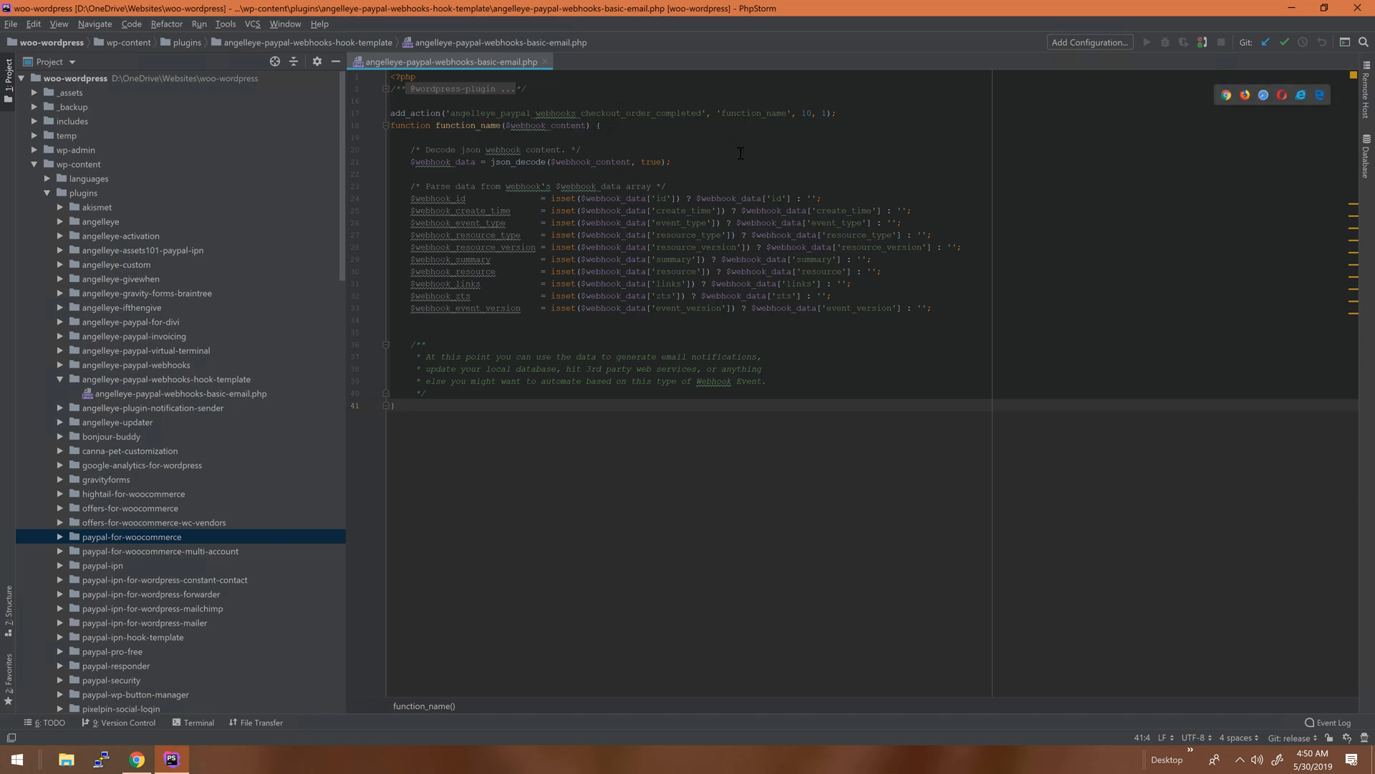
pyautogui.click(707, 137)
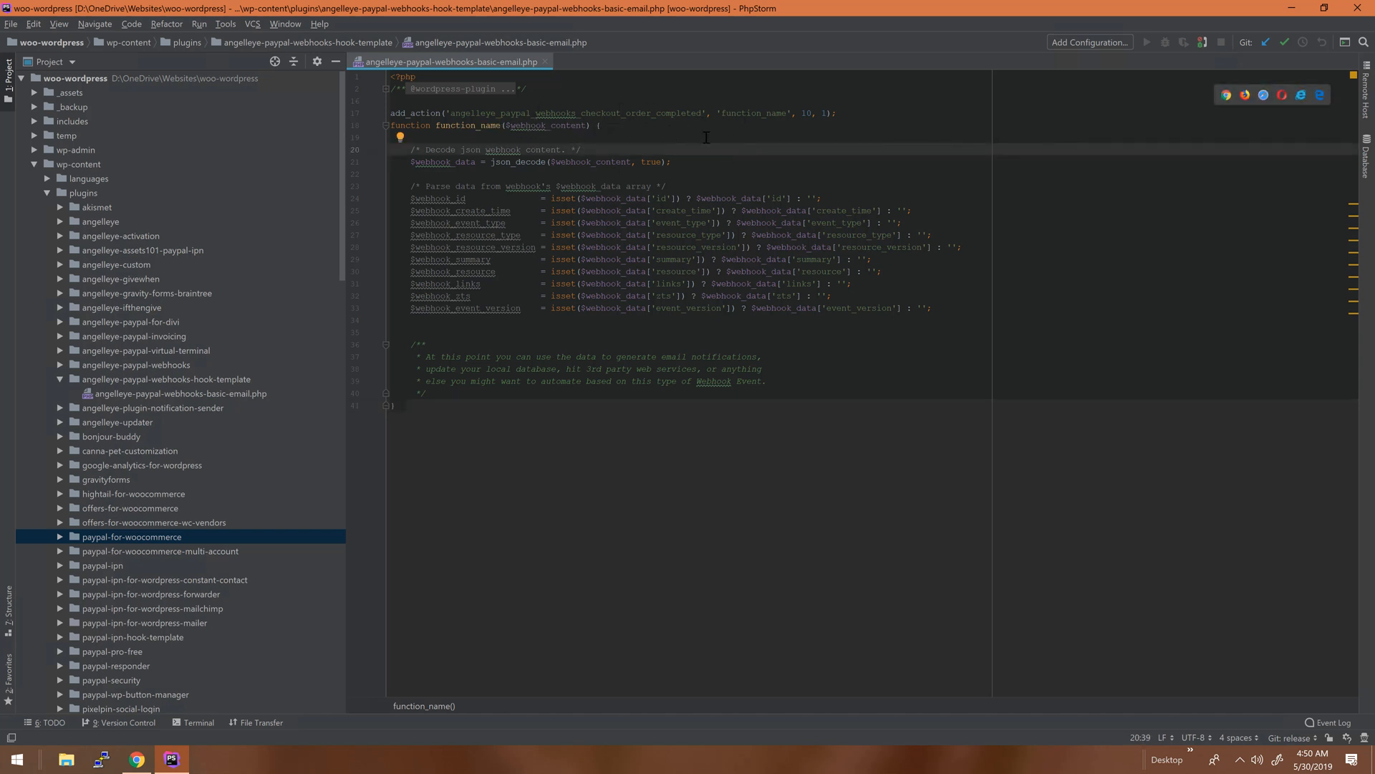
pyautogui.moveTo(554, 385)
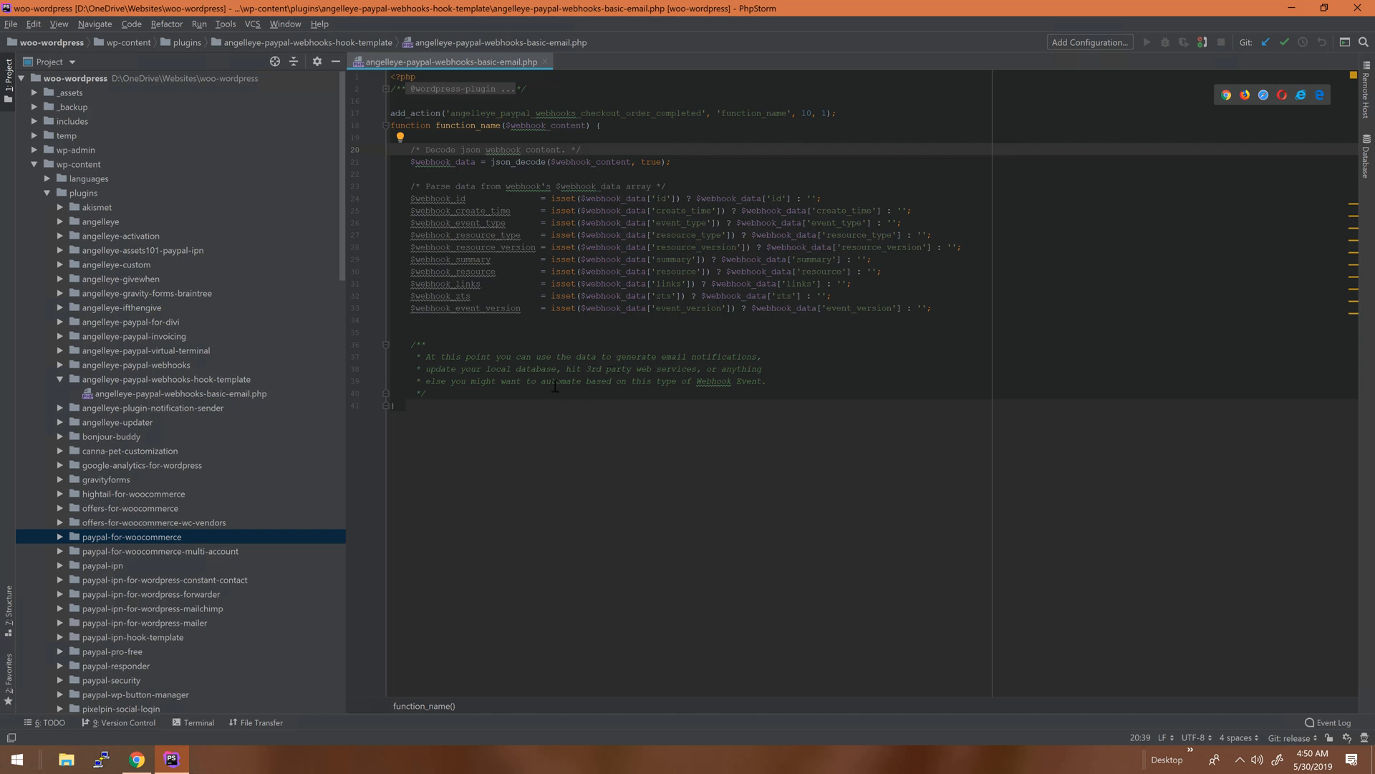
# - Define $to, $subject 'The PayPal...' and $message holding print_r($webhook_data, true) for wp_mail
pyautogui.click(425, 393)
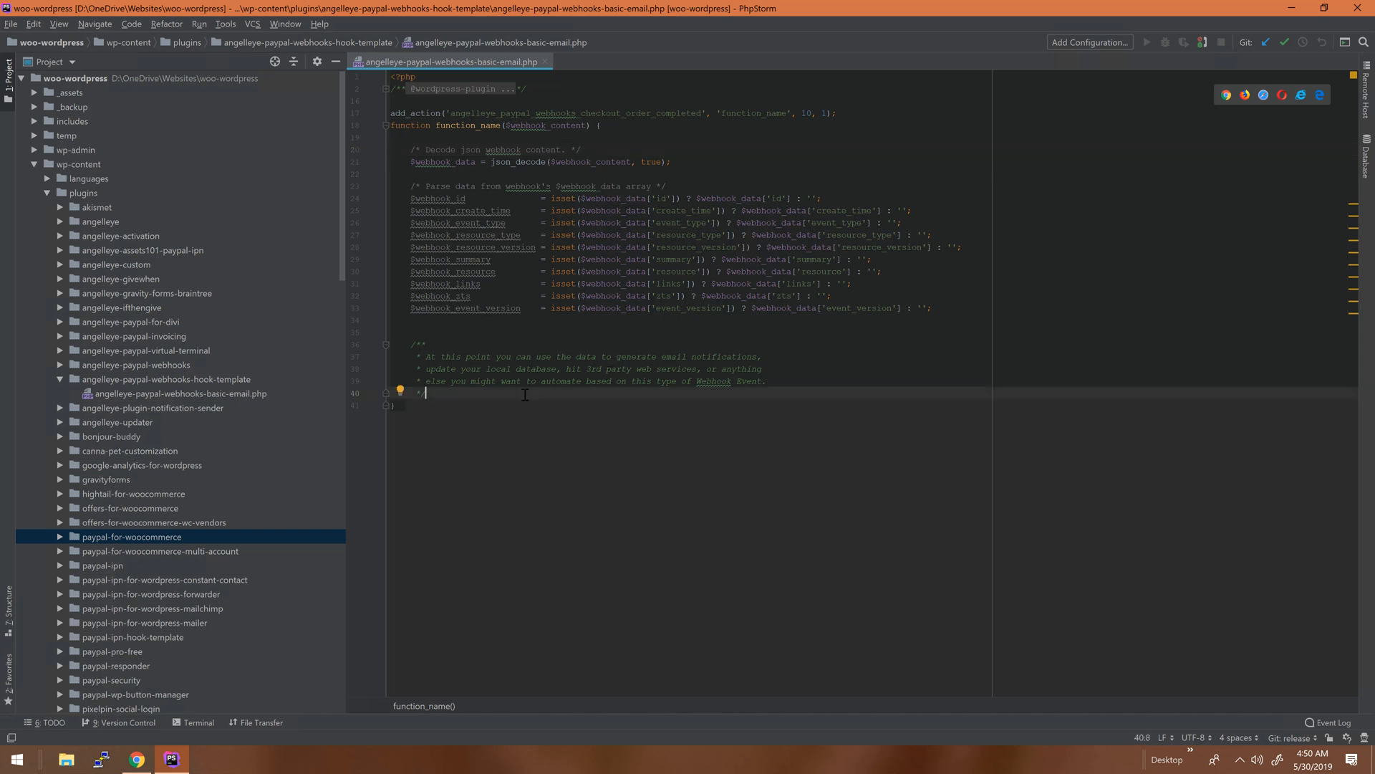
pyautogui.write('/')
pyautogui.press('enter')
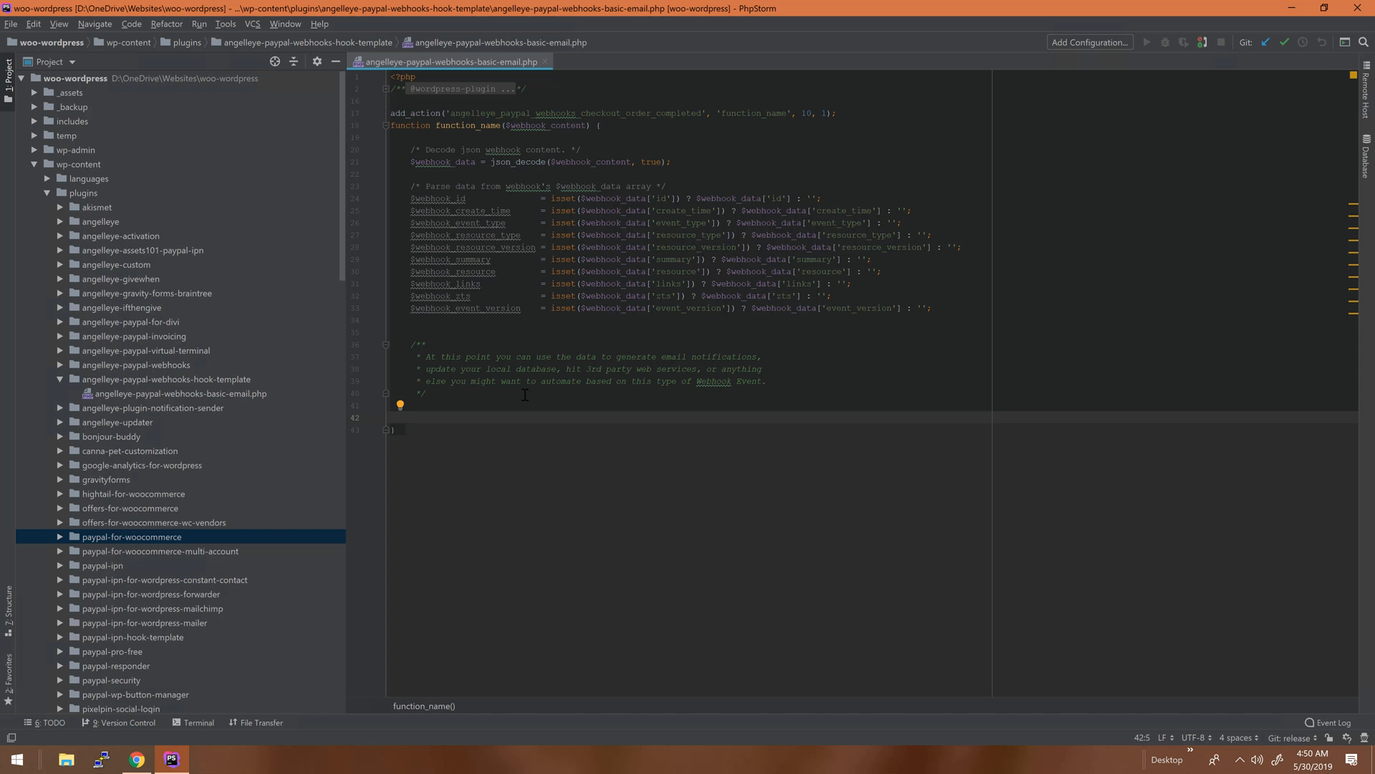
pyautogui.write('$')
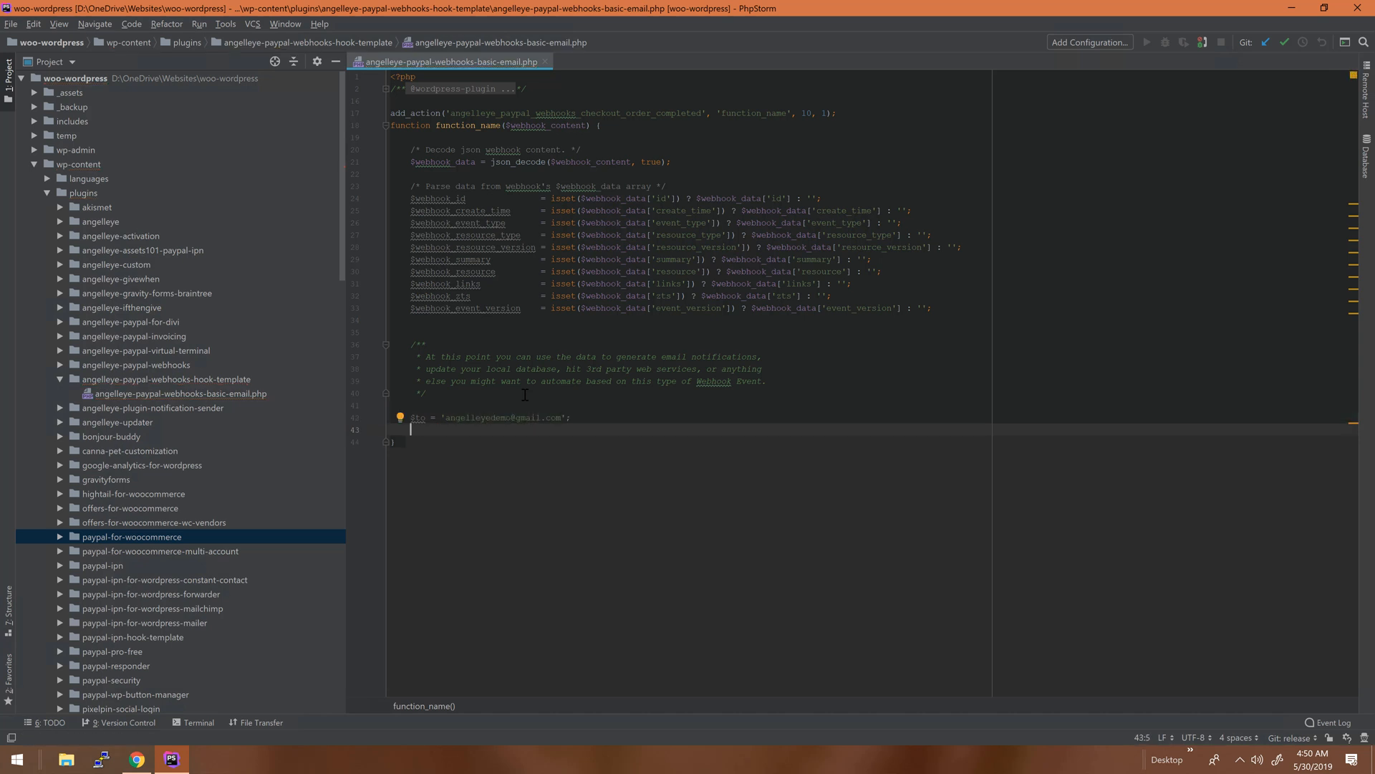
pyautogui.write("$subject = 'Email from PayPal Webhooks for WordPress';")
pyautogui.write("$message = '")
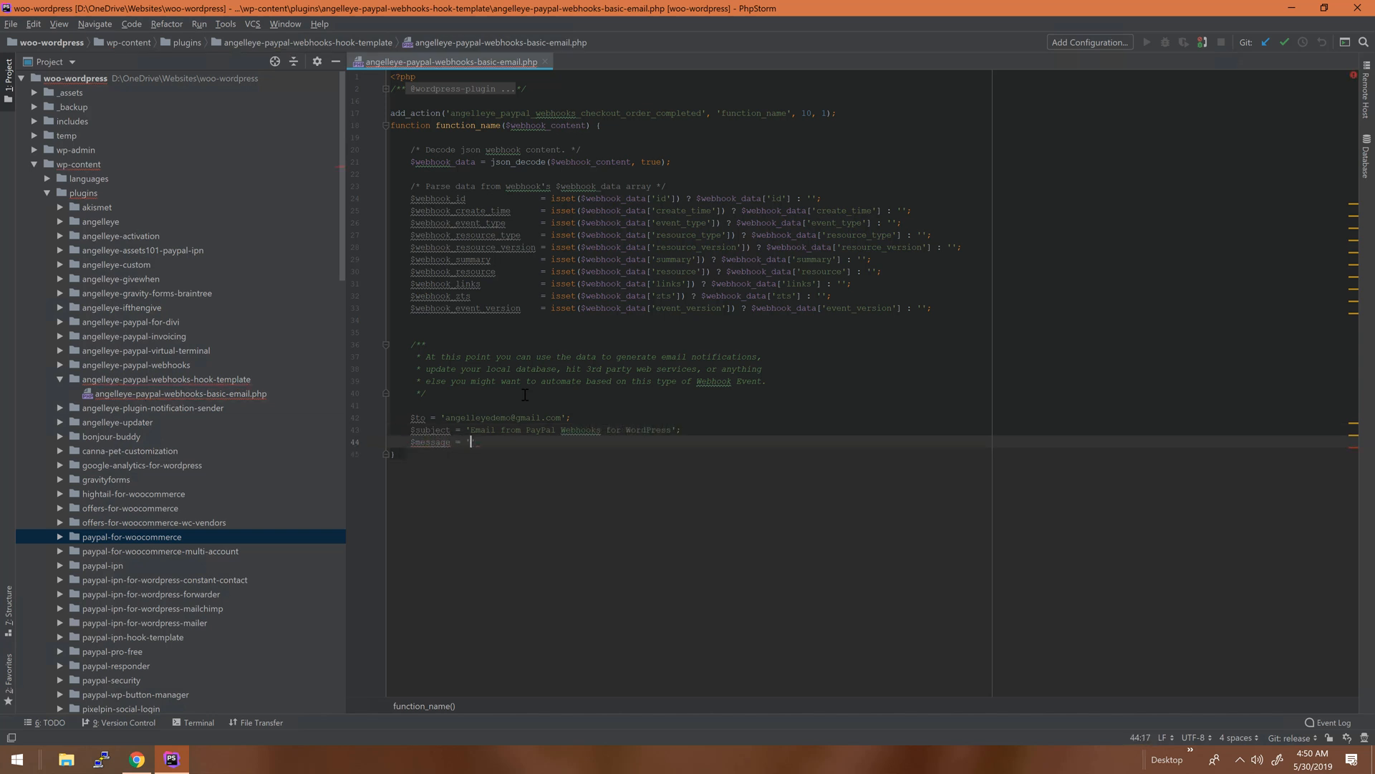
pyautogui.write('The PayPal Webhooks URL was hit!')
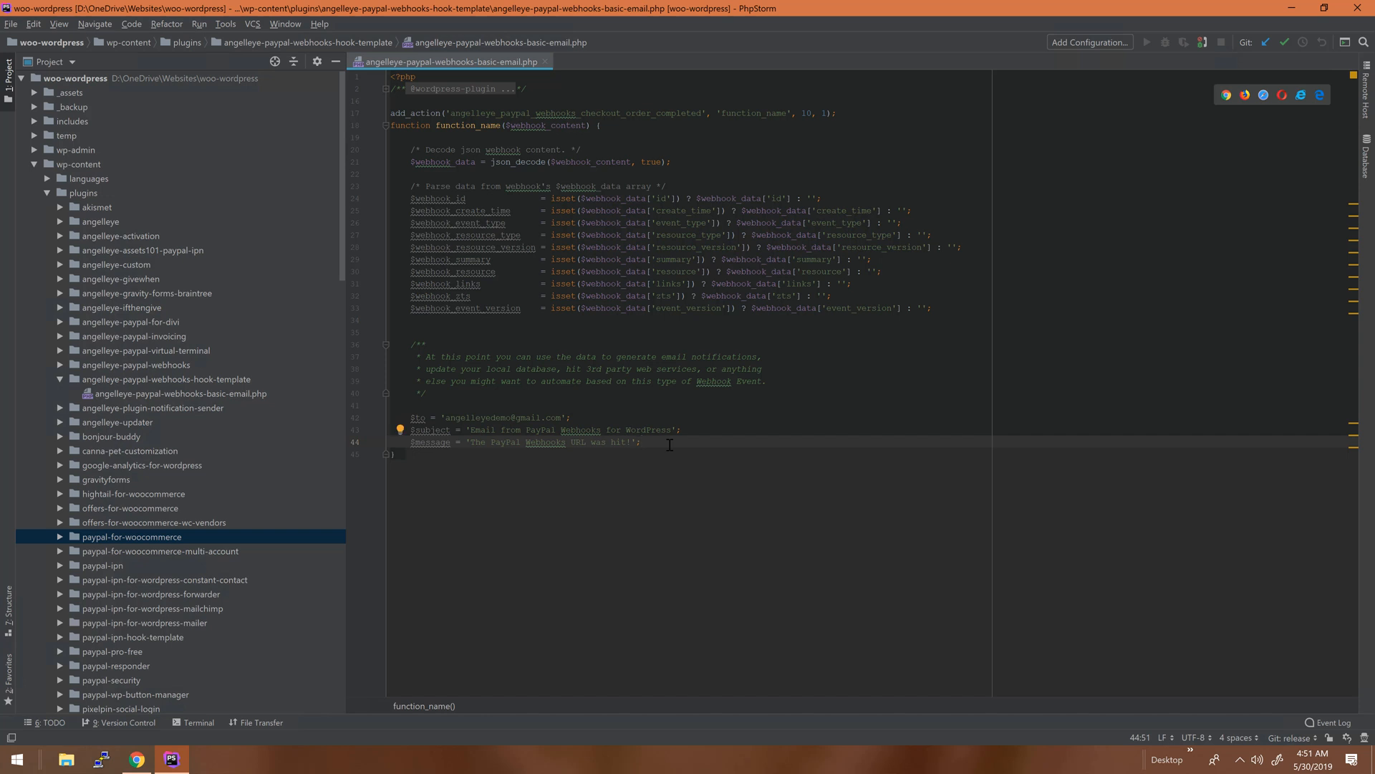
pyautogui.write('$message .= "\\n" . print')
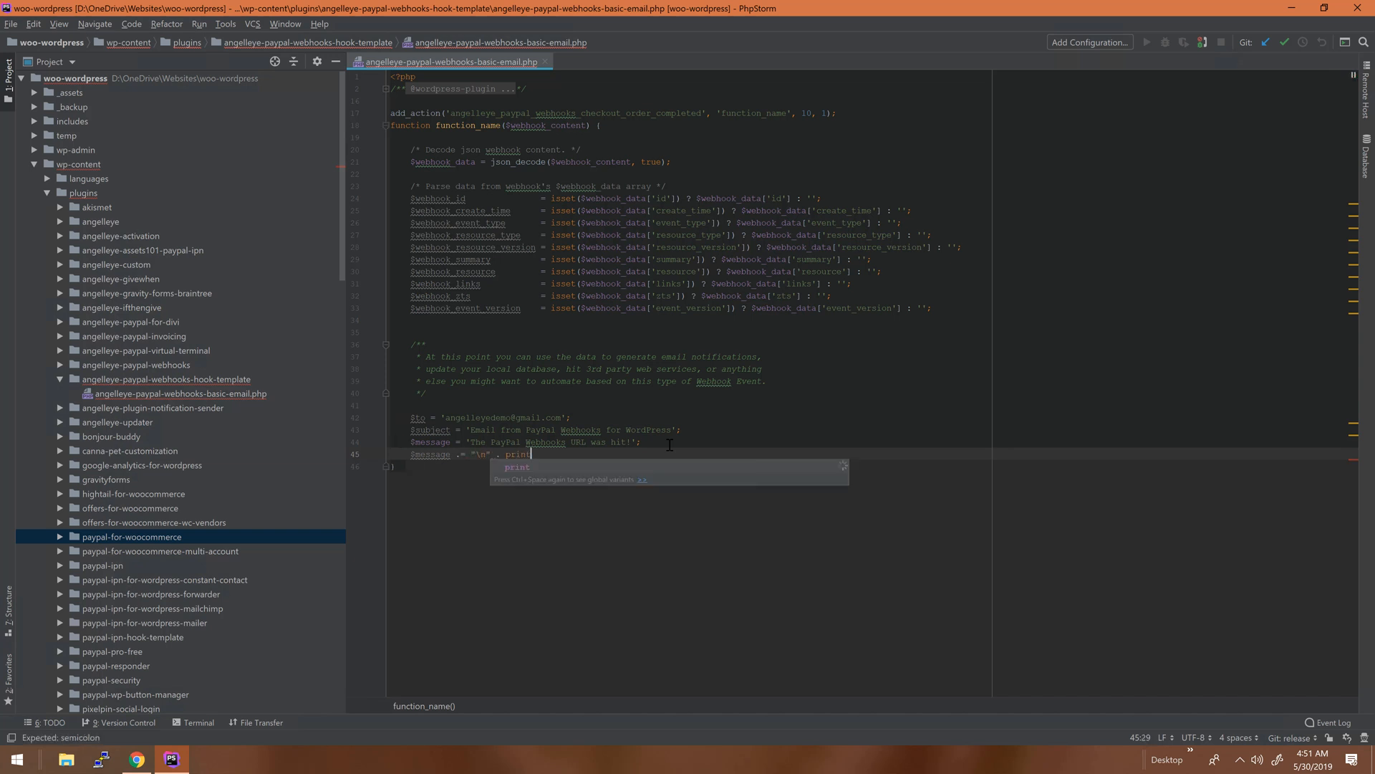
pyautogui.write('r($webhook_data')
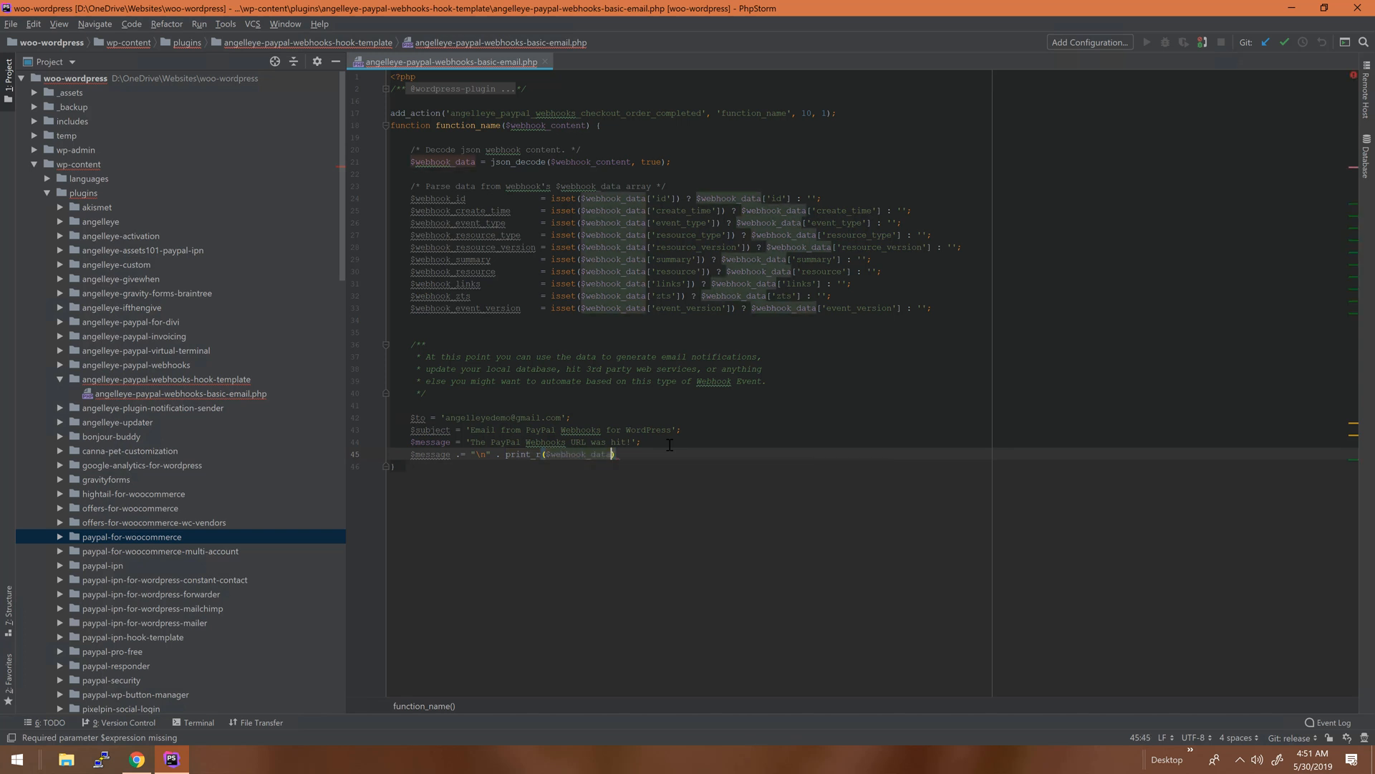
pyautogui.write(', return true)')
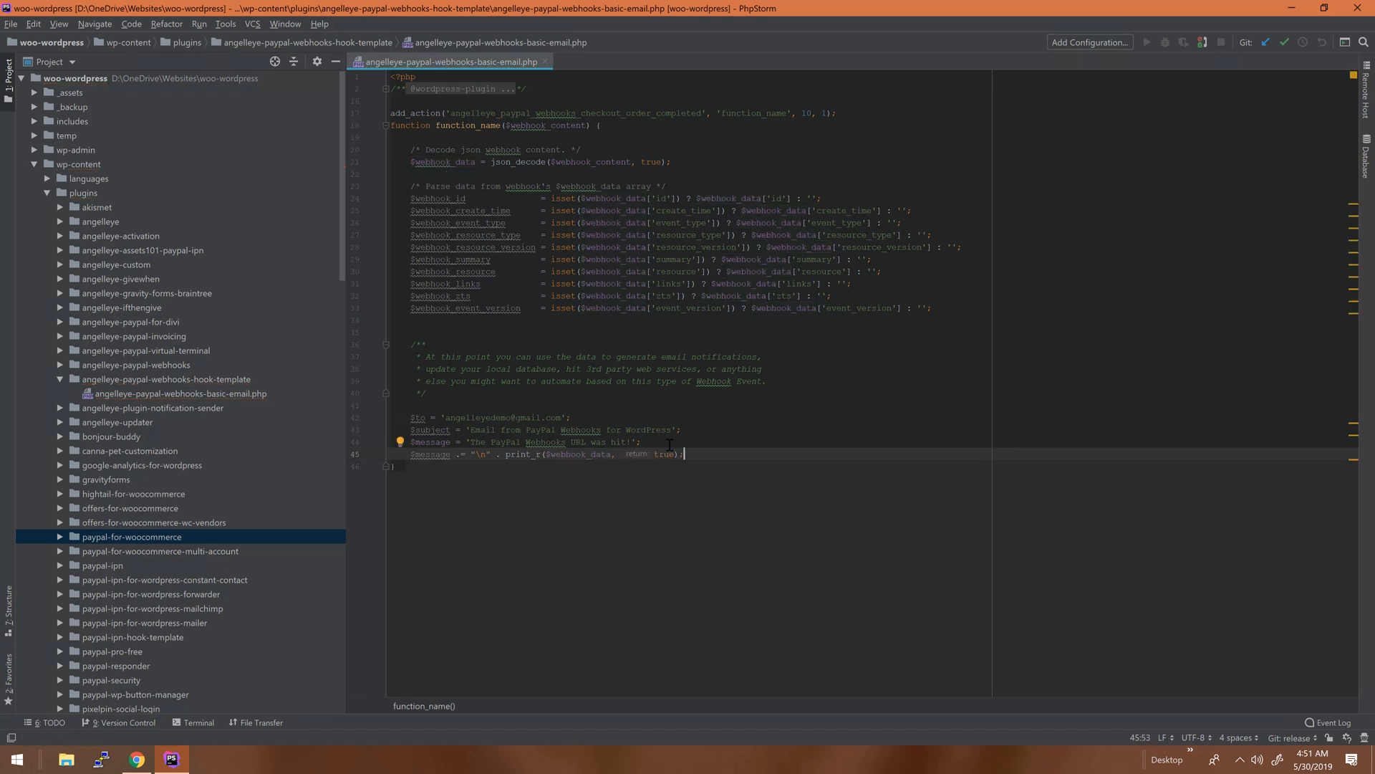
pyautogui.press('enter')
pyautogui.write('wp_mail( $to, $subject, $message );')
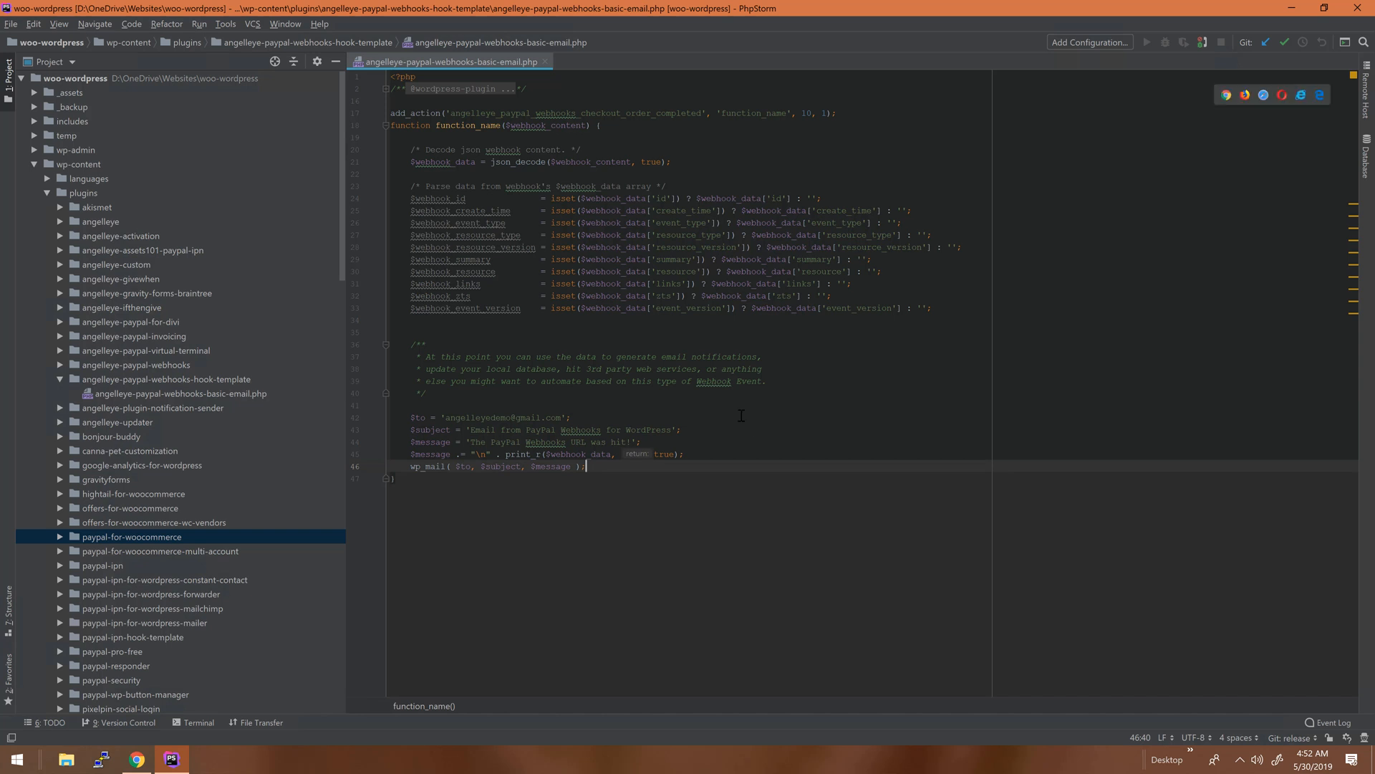
pyautogui.moveTo(702, 436)
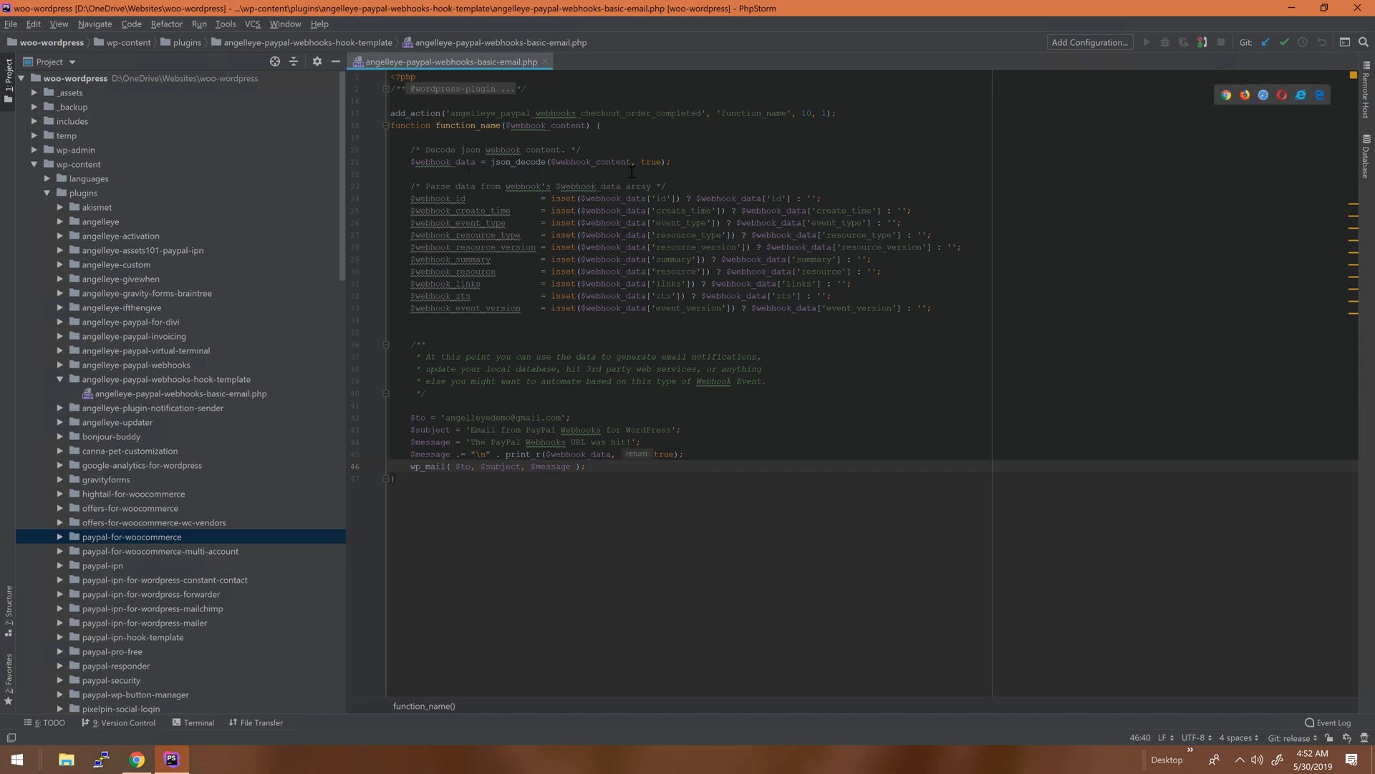
pyautogui.moveTo(544, 443)
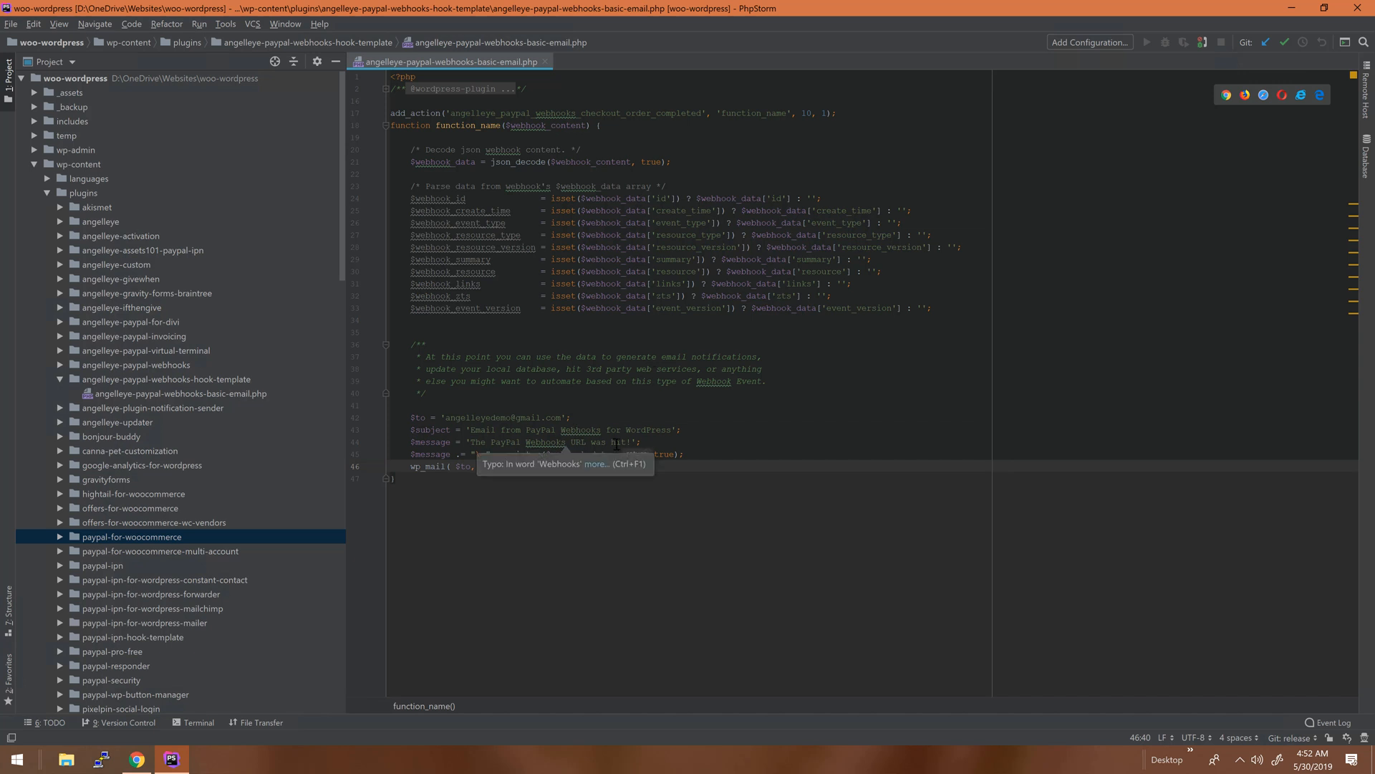
# - Upload the edited basic-email plugin file to woo.angelleye.com via deployment and return to WordPress
pyautogui.rightClick(452, 61)
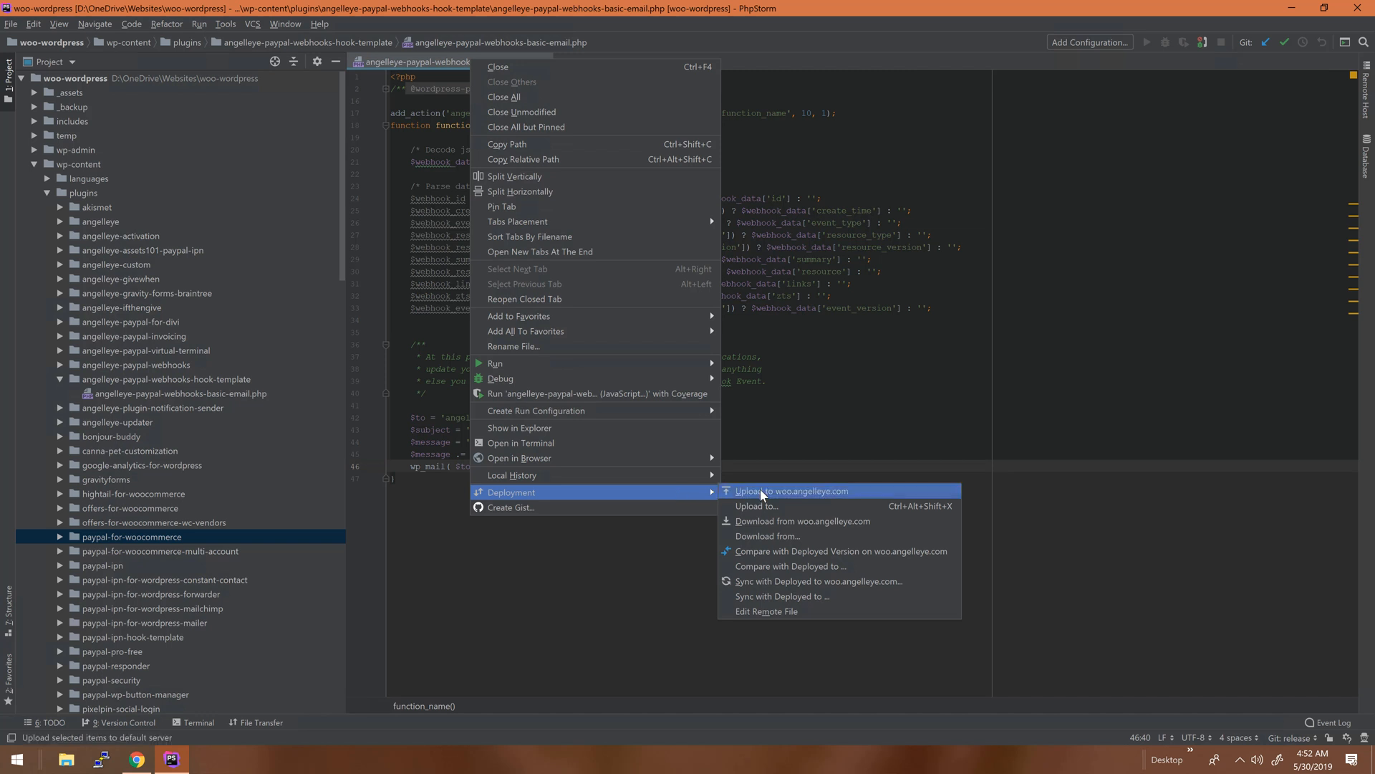
pyautogui.click(791, 490)
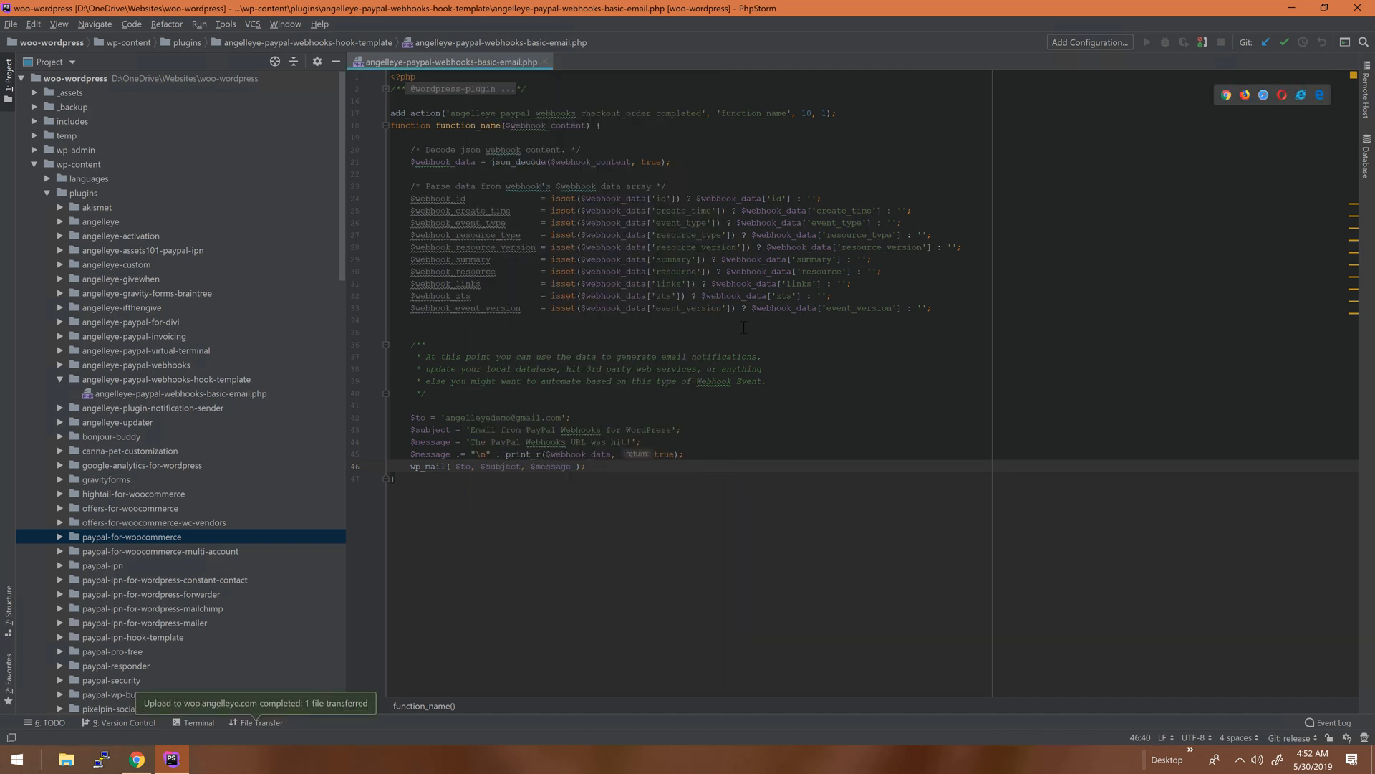
pyautogui.click(135, 760)
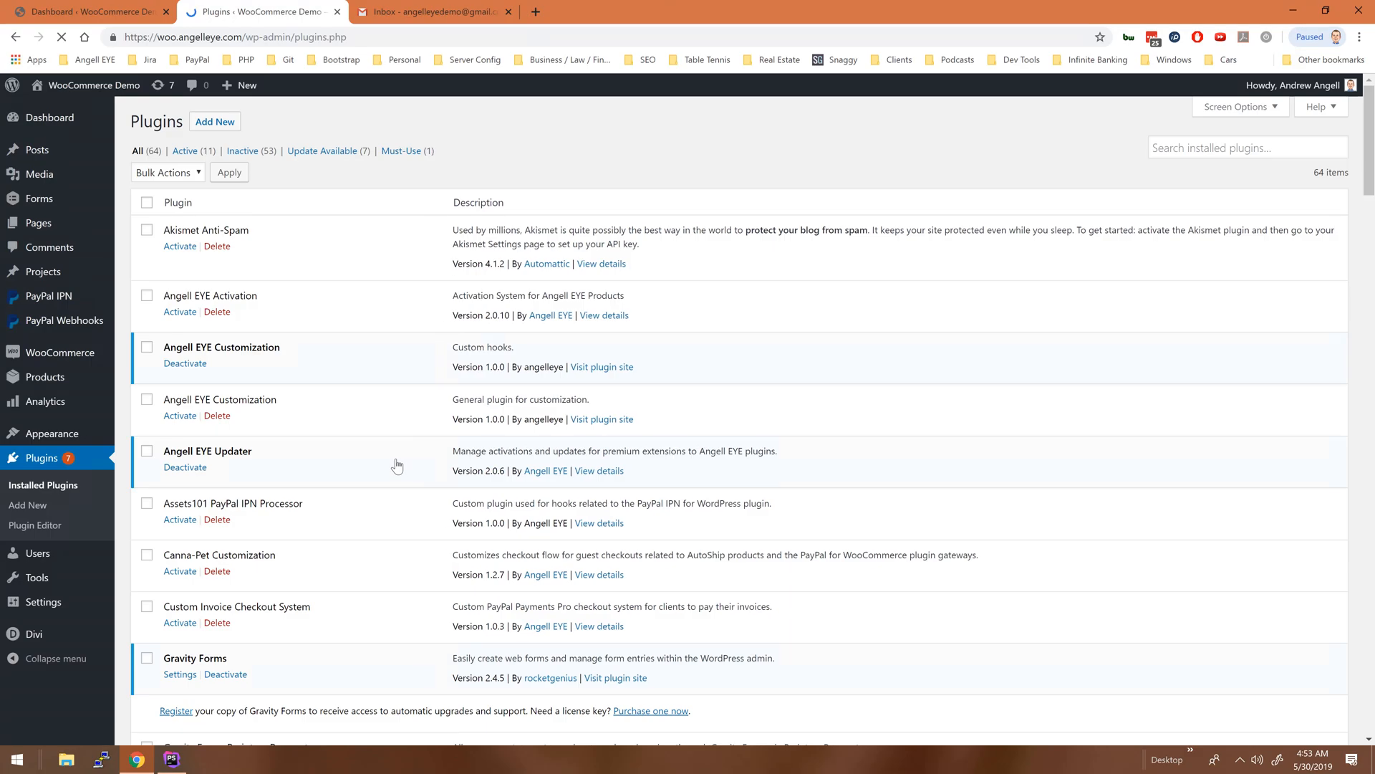
# - Activate PayPal Webhooks for WordPress Processor in Installed Plugins, then return to the Webhooks Simulator
pyautogui.scroll(-3)
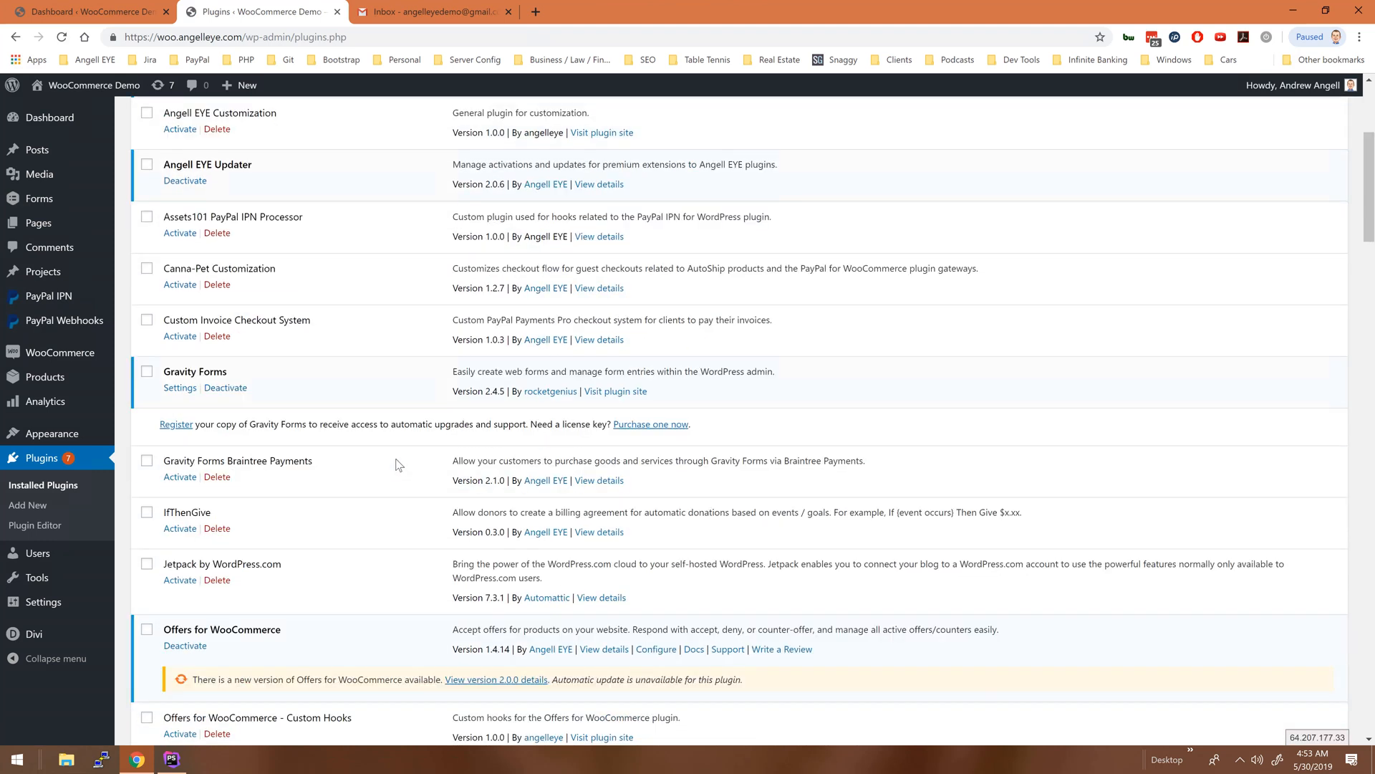
pyautogui.scroll(-3)
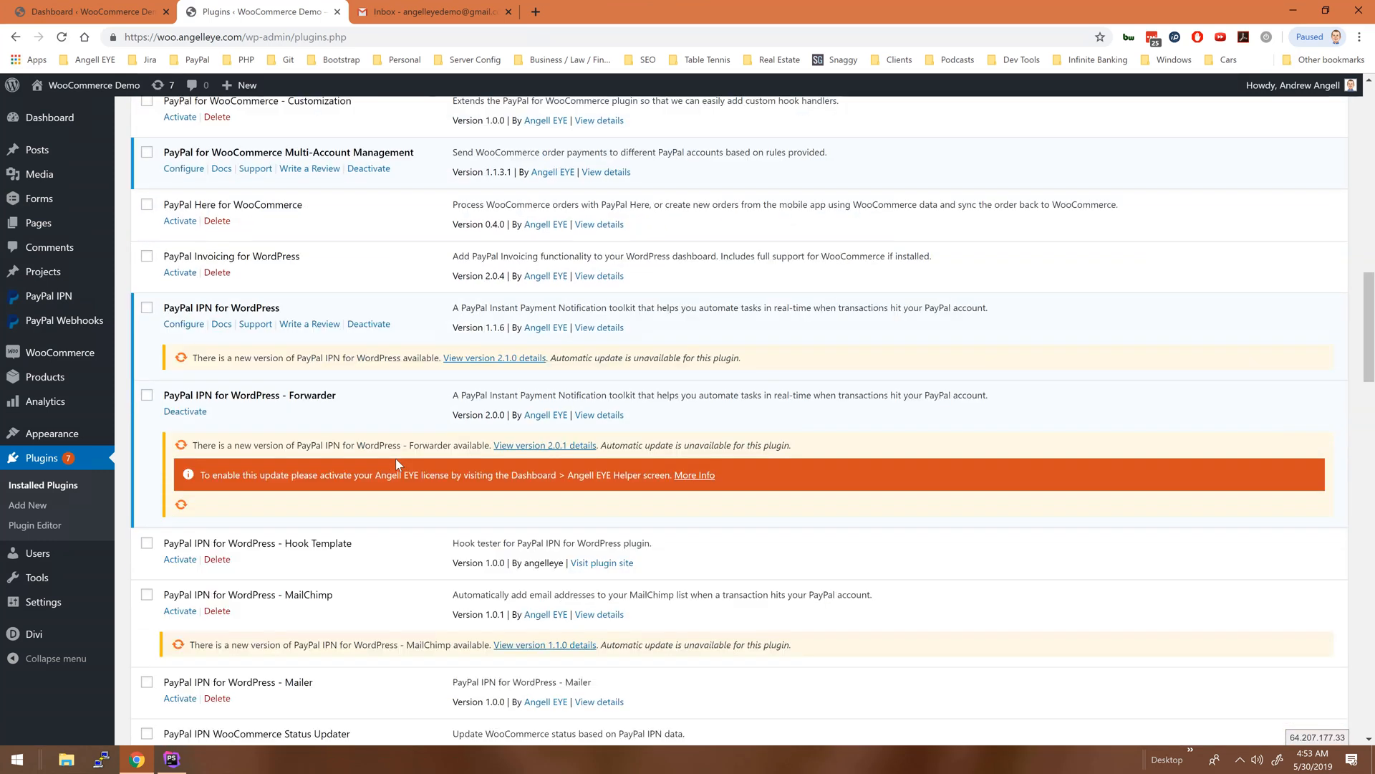
pyautogui.scroll(-3)
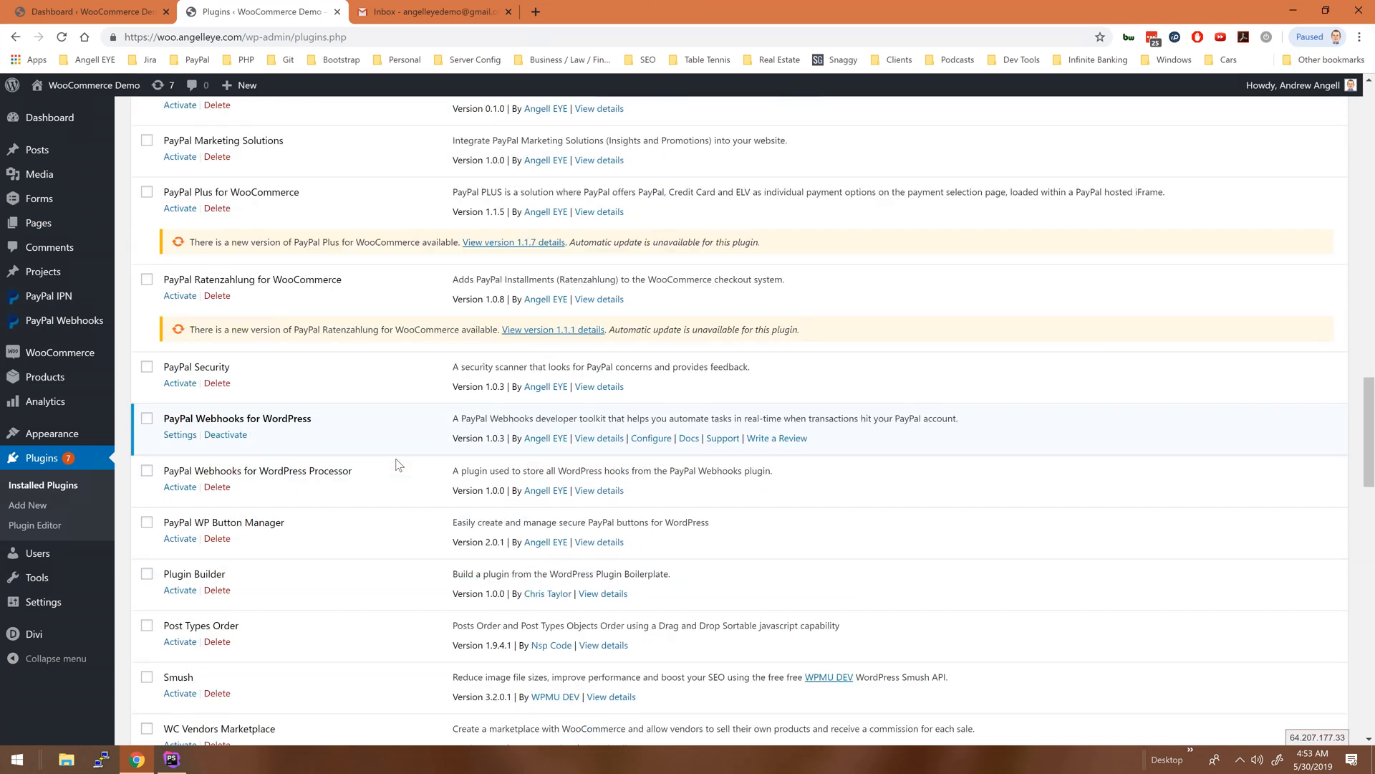
pyautogui.moveTo(180, 487)
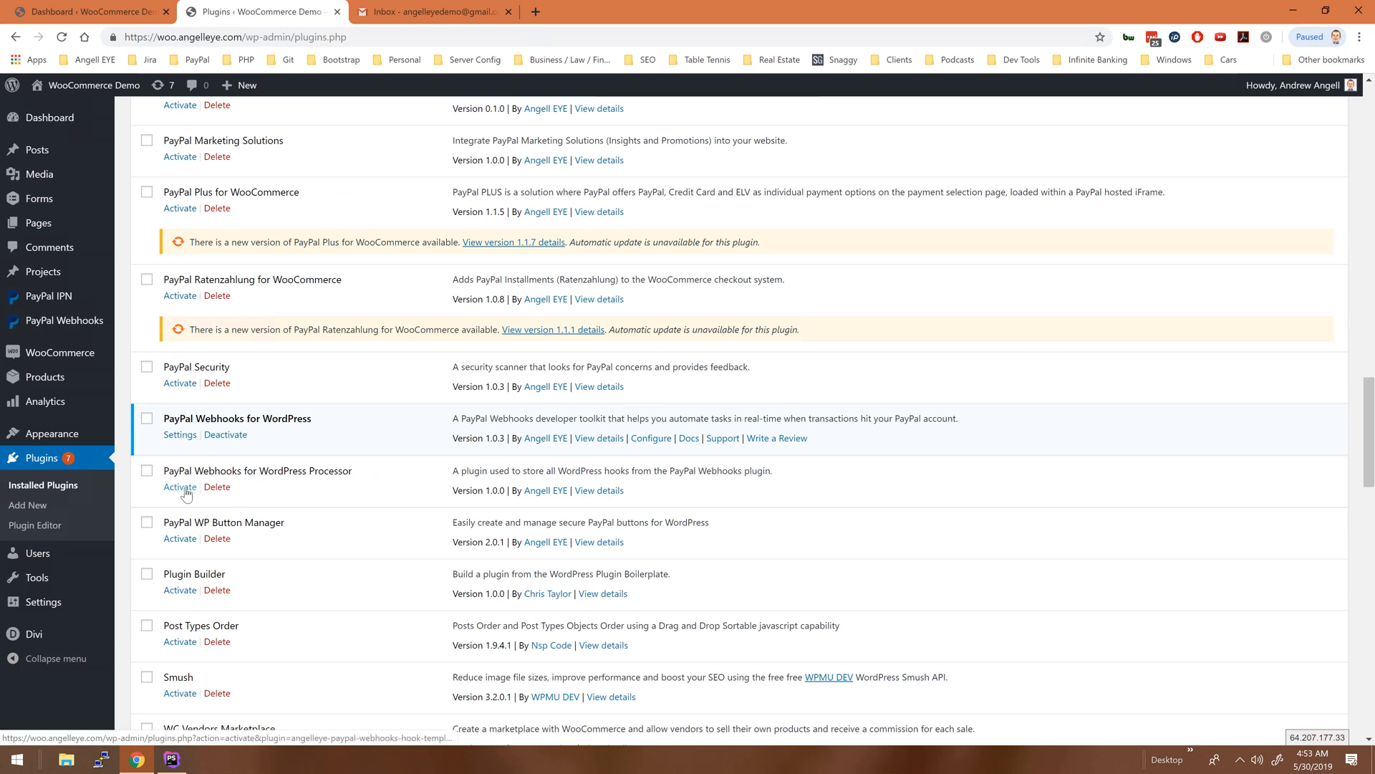
pyautogui.click(180, 487)
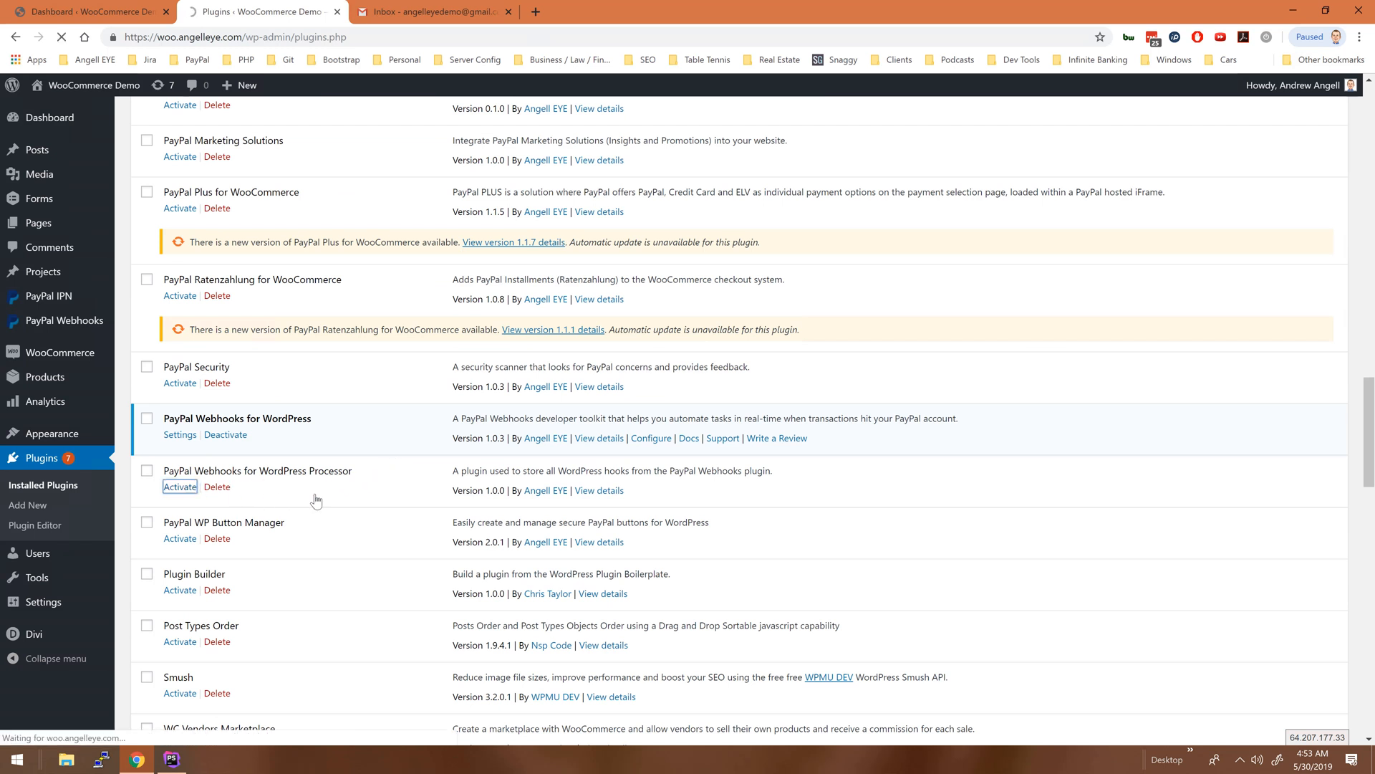
pyautogui.click(179, 487)
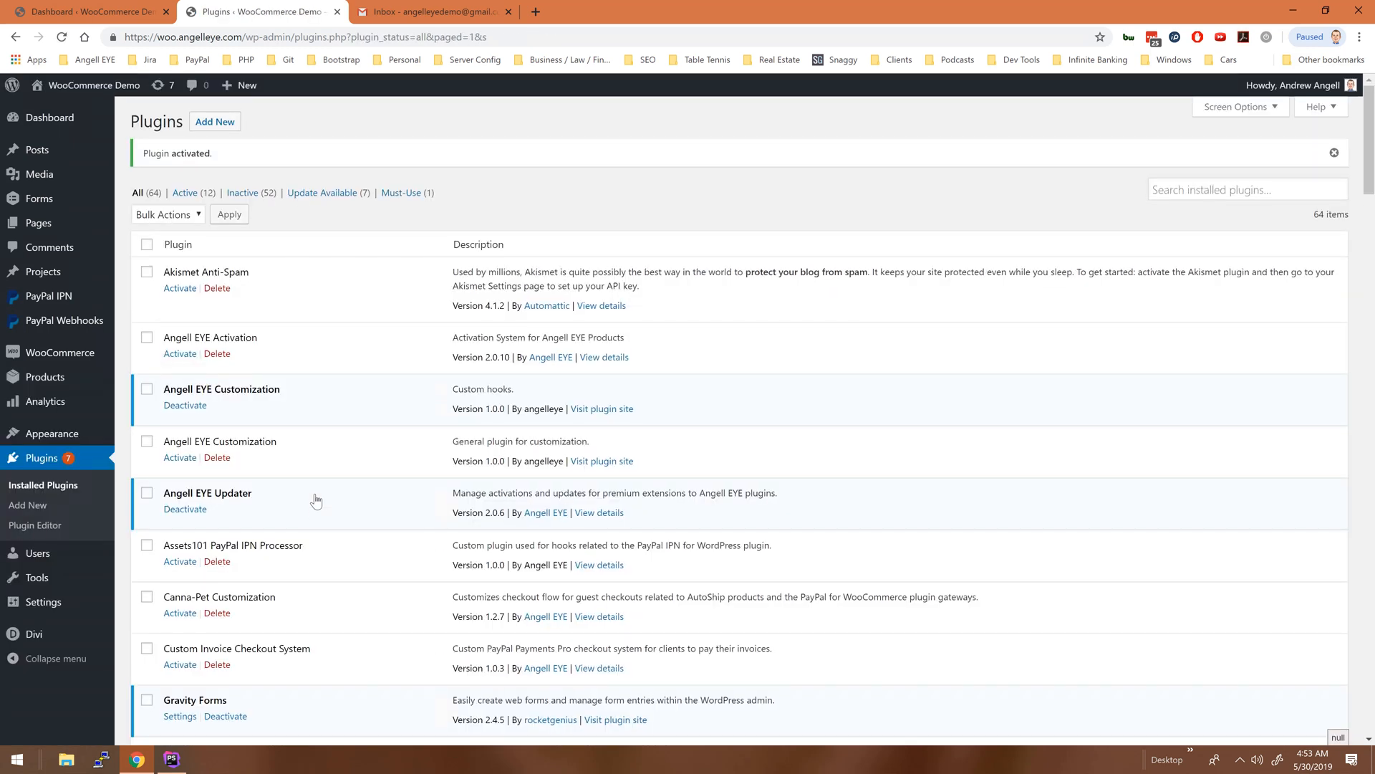
pyautogui.click(255, 11)
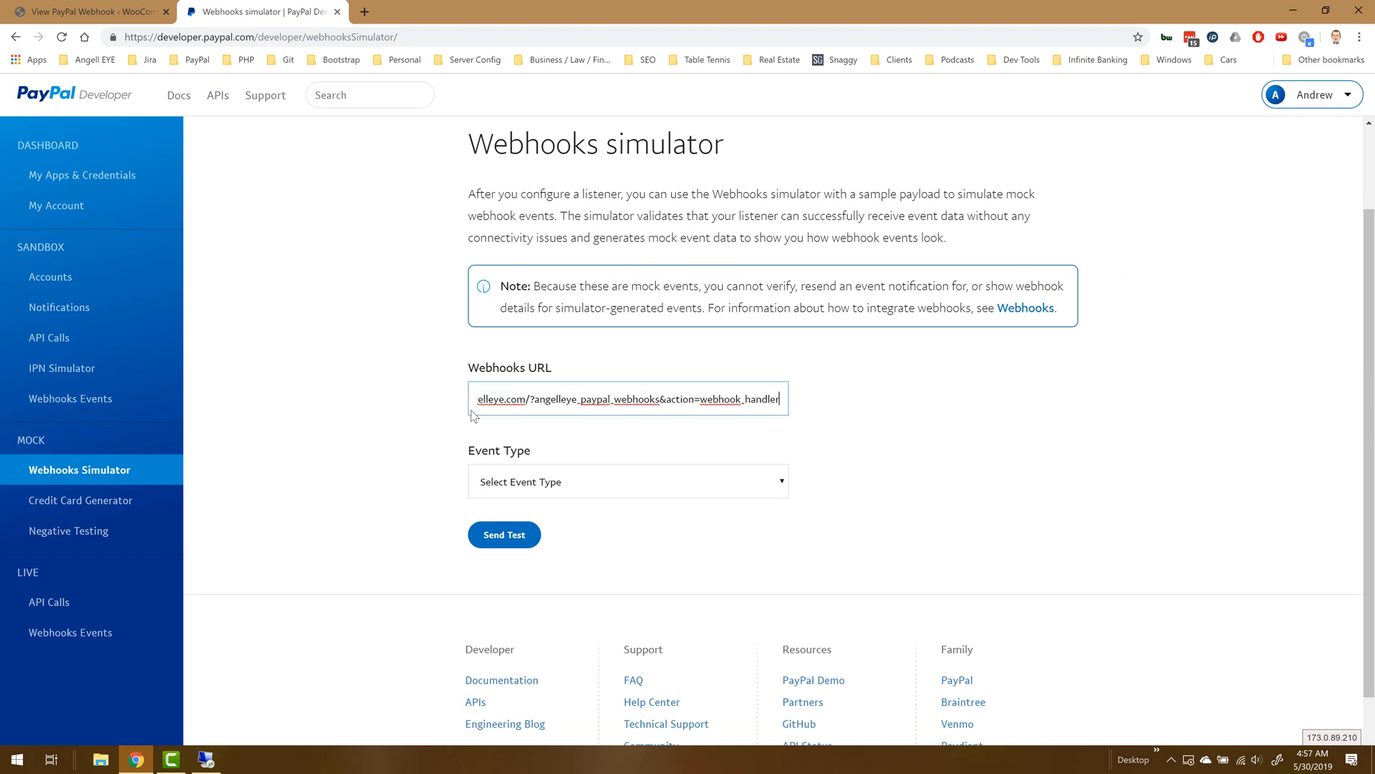
# - Send a Checkout order completed test event to the listener URL and review the Event Data Sent
pyautogui.click(626, 481)
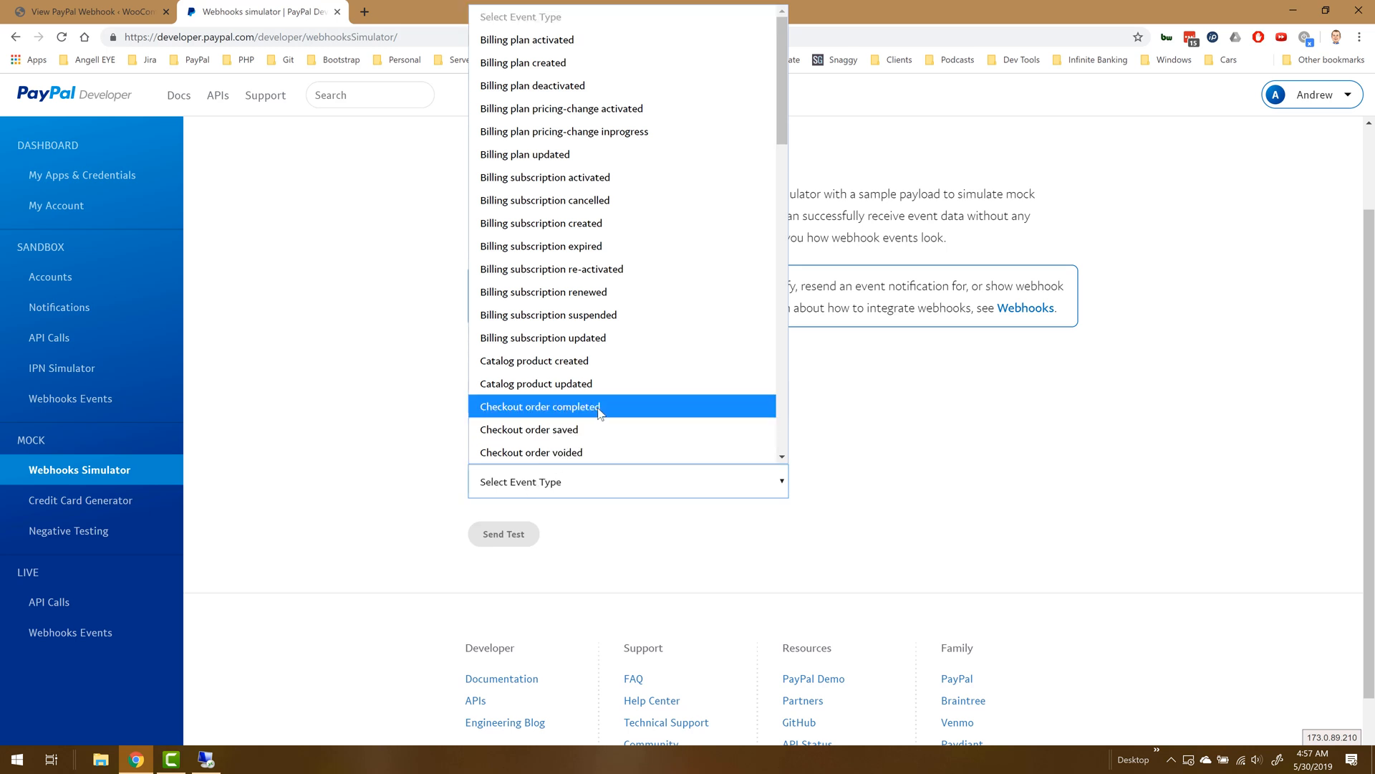
pyautogui.click(540, 405)
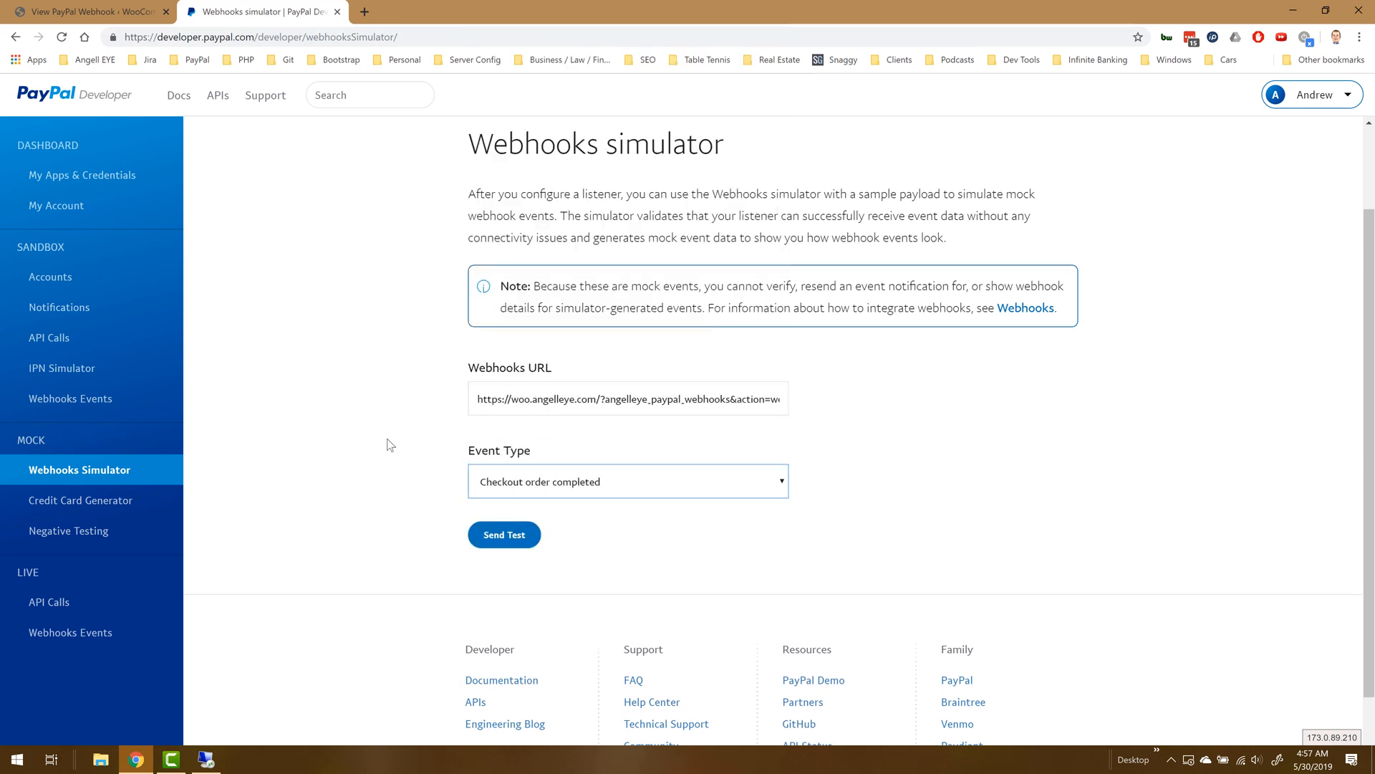
pyautogui.click(503, 534)
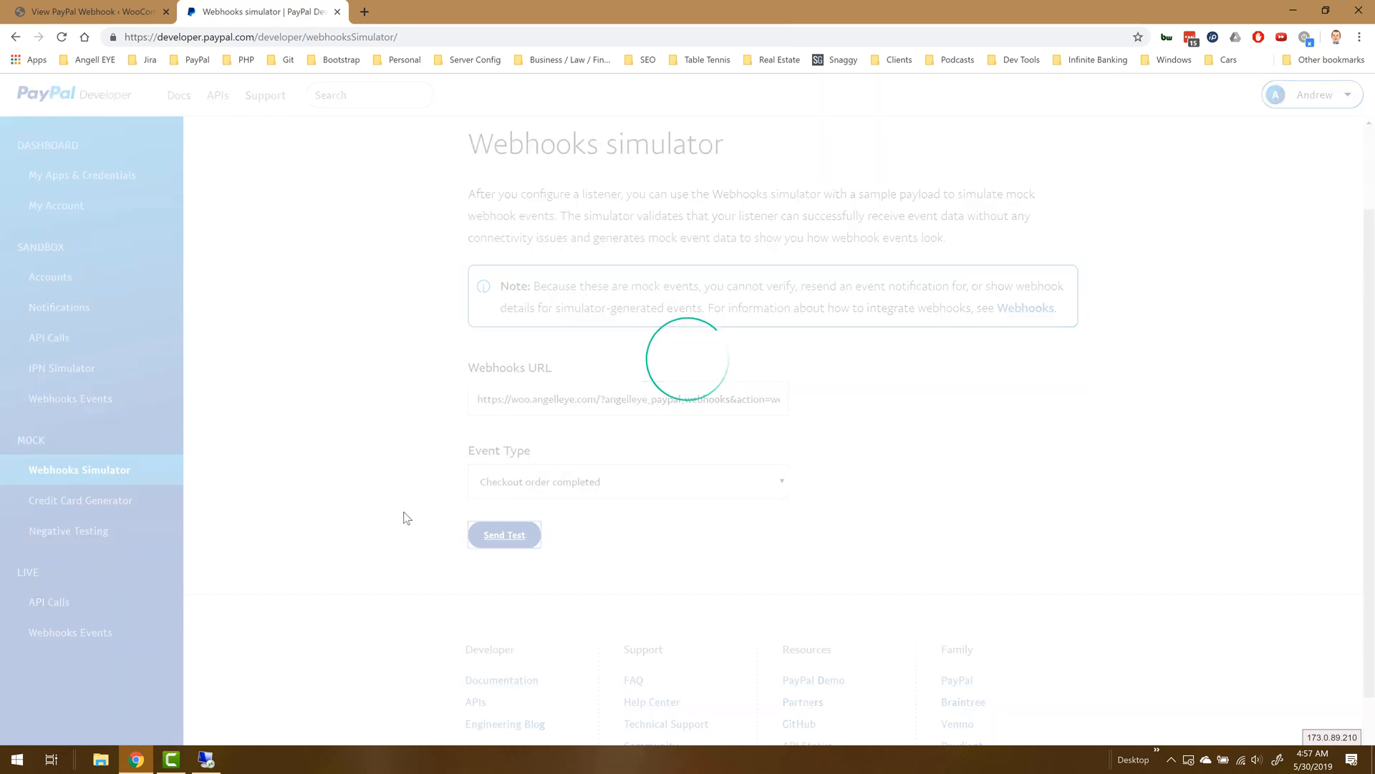
pyautogui.click(503, 534)
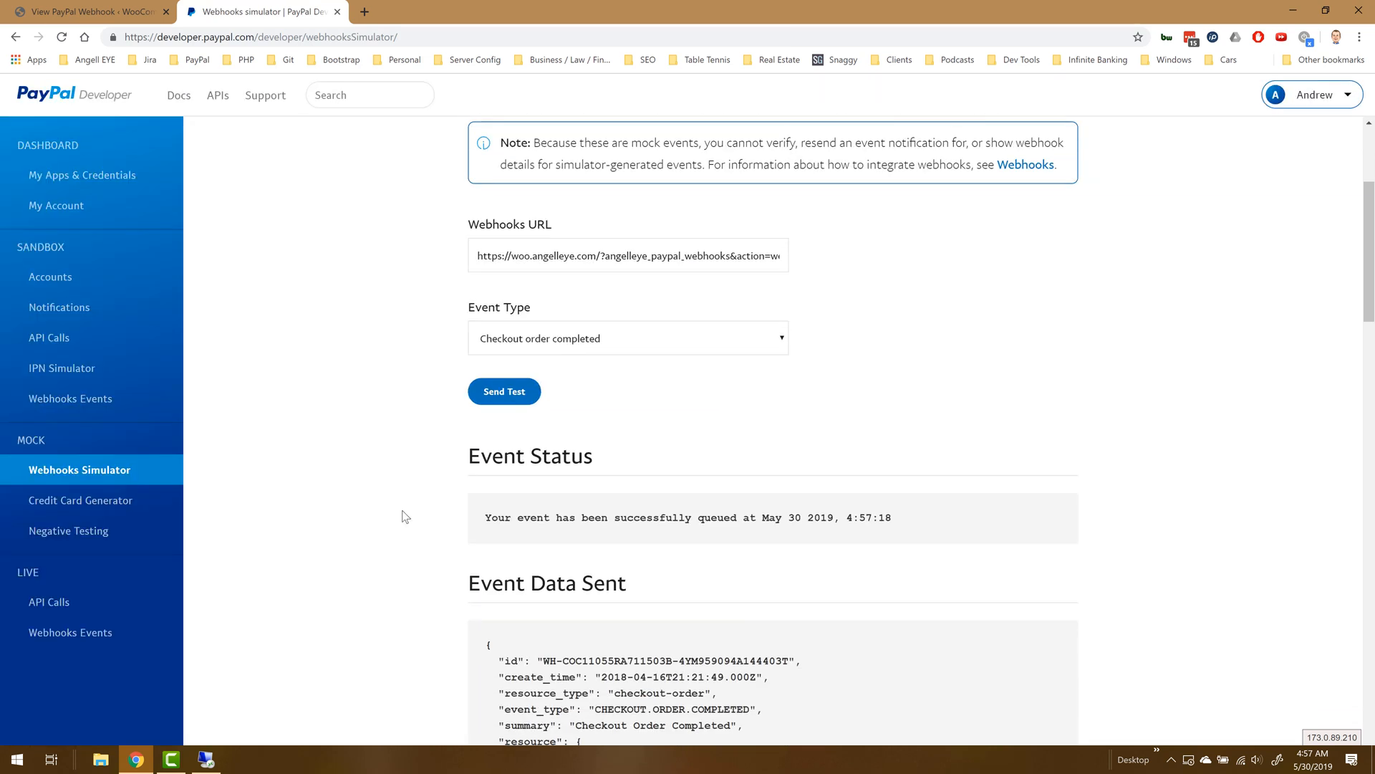
pyautogui.scroll(-3)
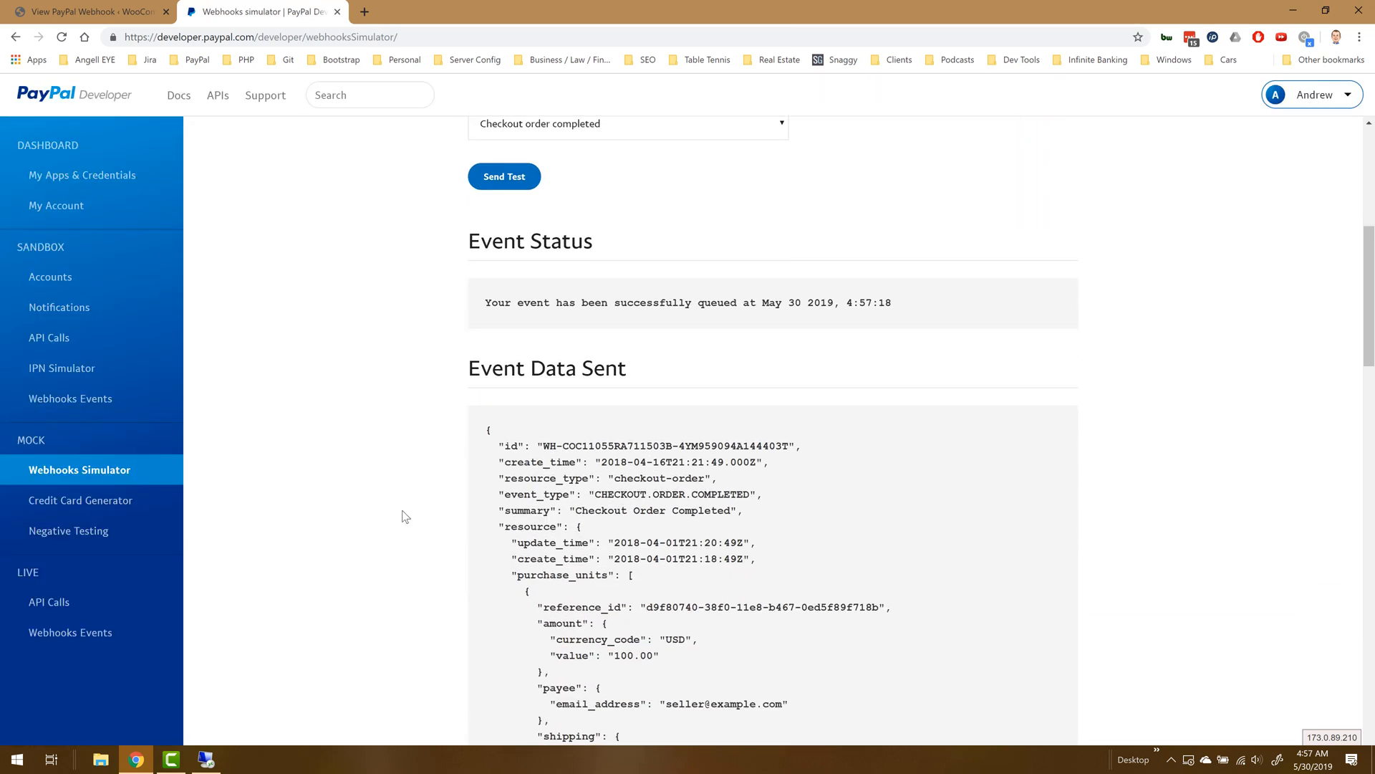
pyautogui.scroll(-3)
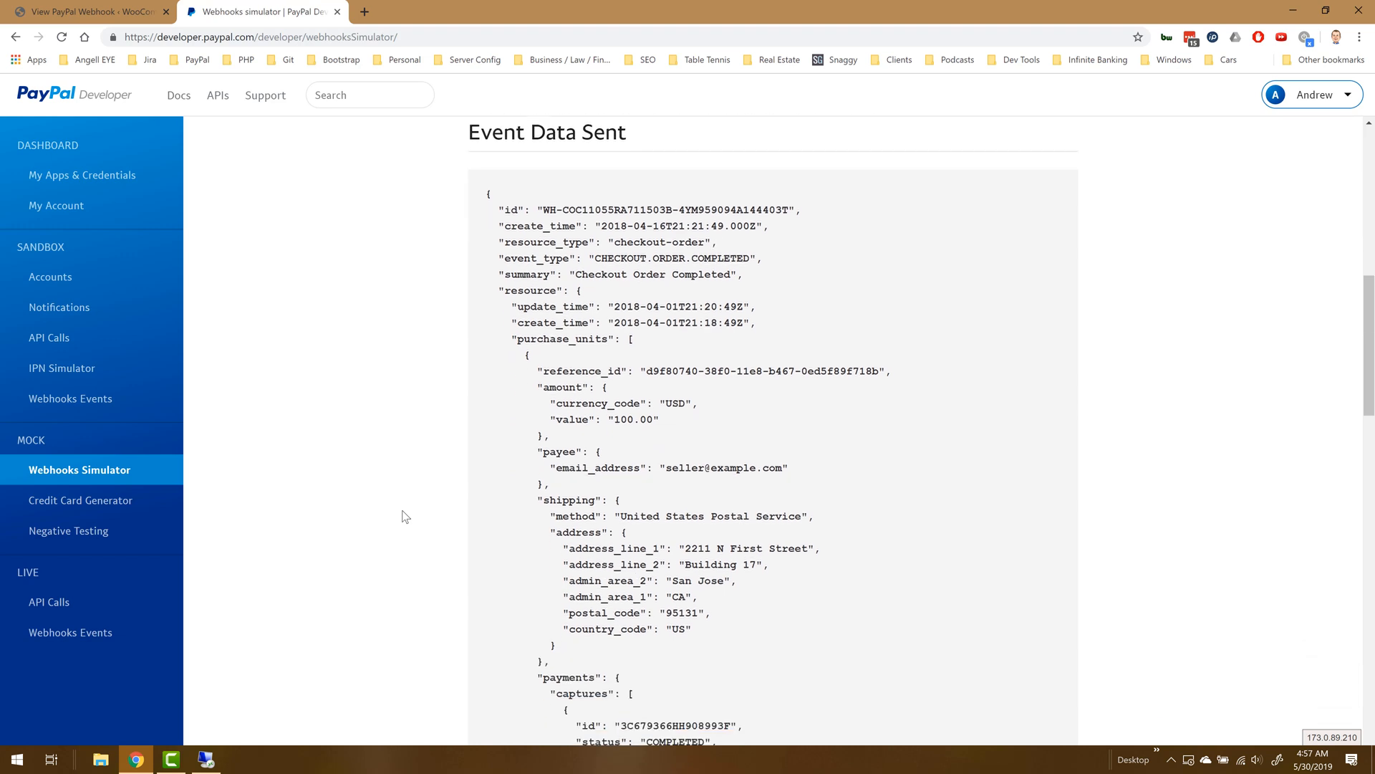
pyautogui.scroll(-3)
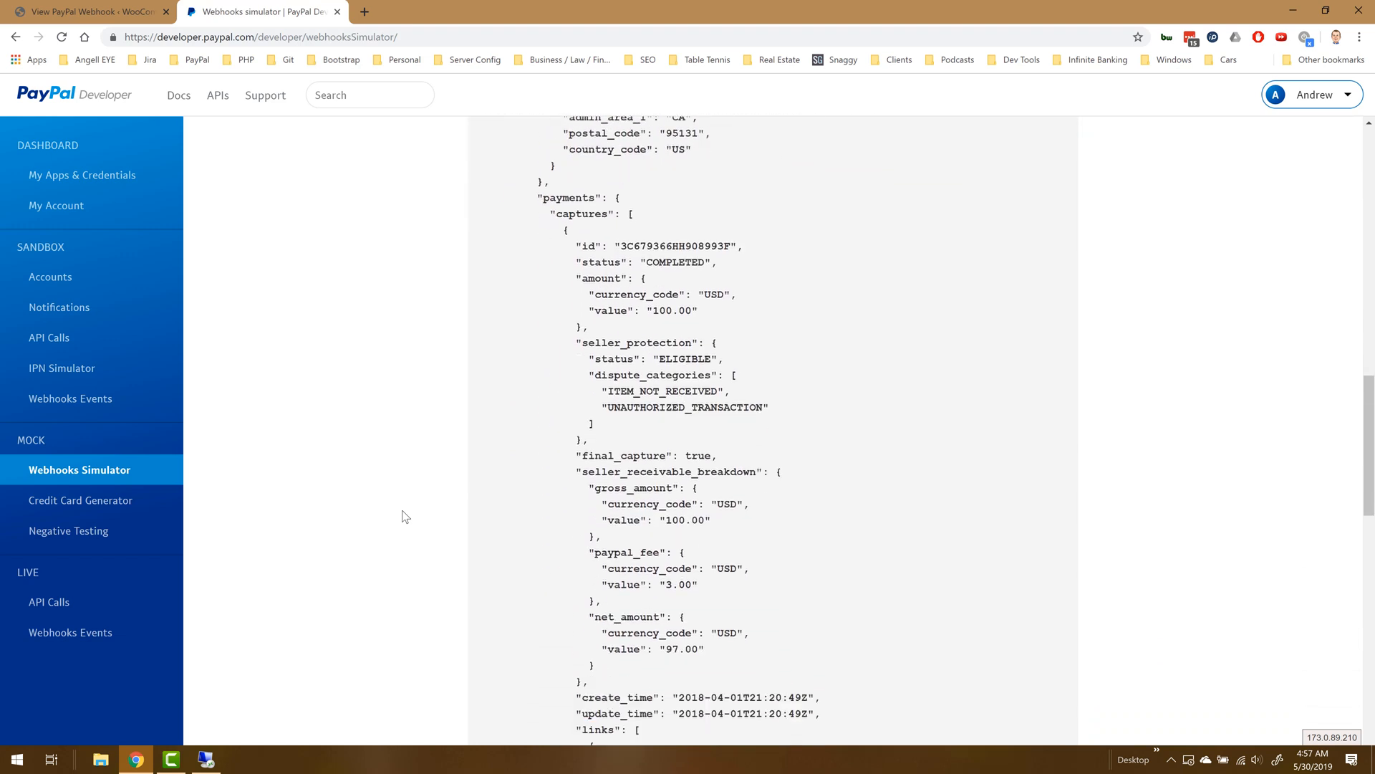
pyautogui.scroll(-3)
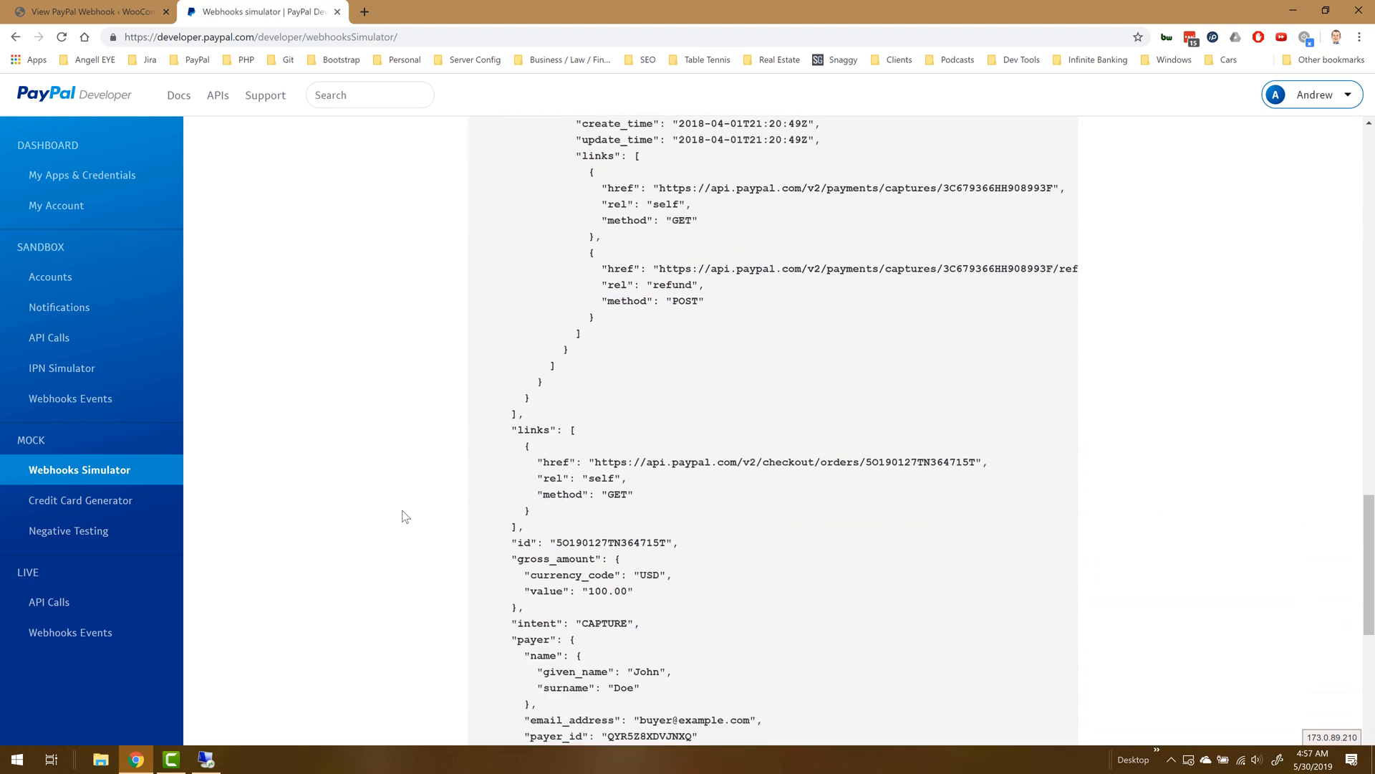
# - Check the recorded webhooks list for the new CHECKOUT.ORDER.COMPLETED entry, then move to Gmail
pyautogui.click(88, 11)
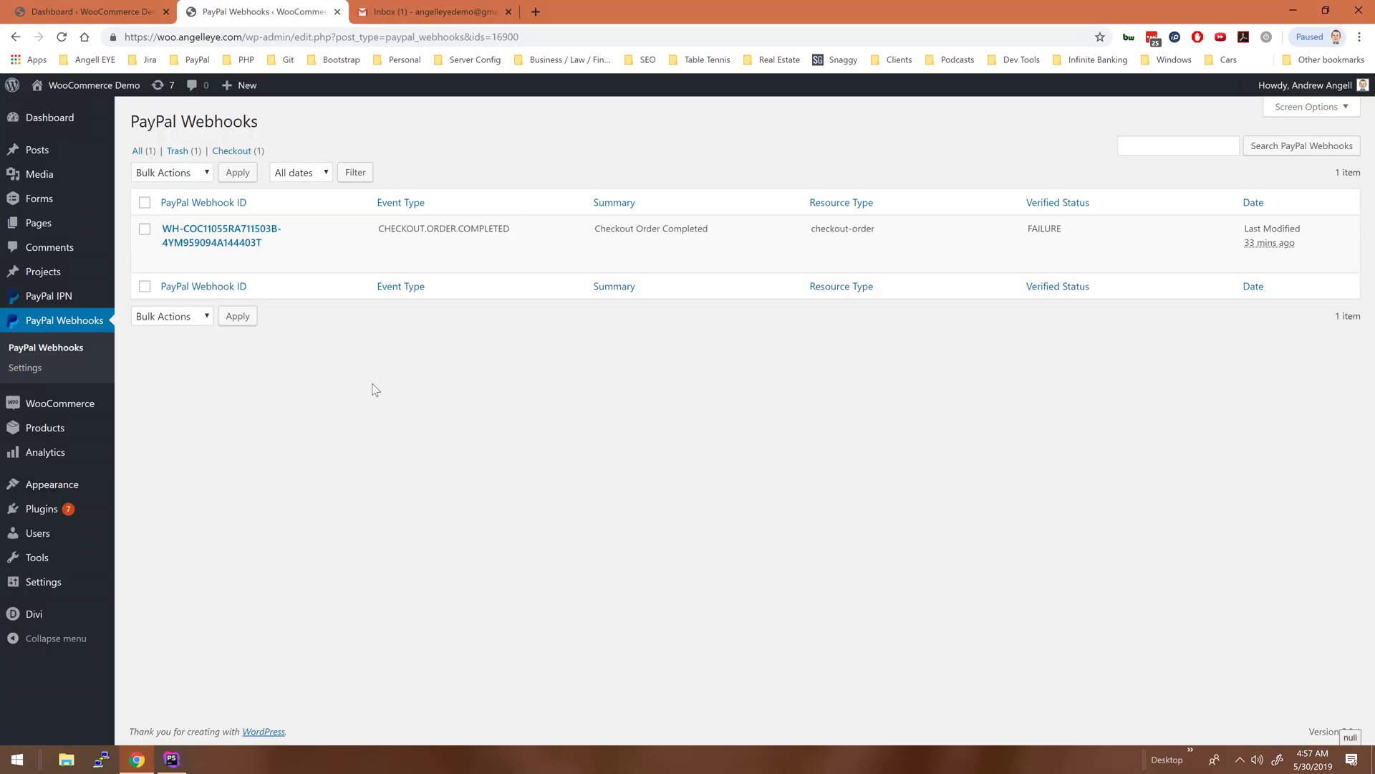
pyautogui.moveTo(147, 351)
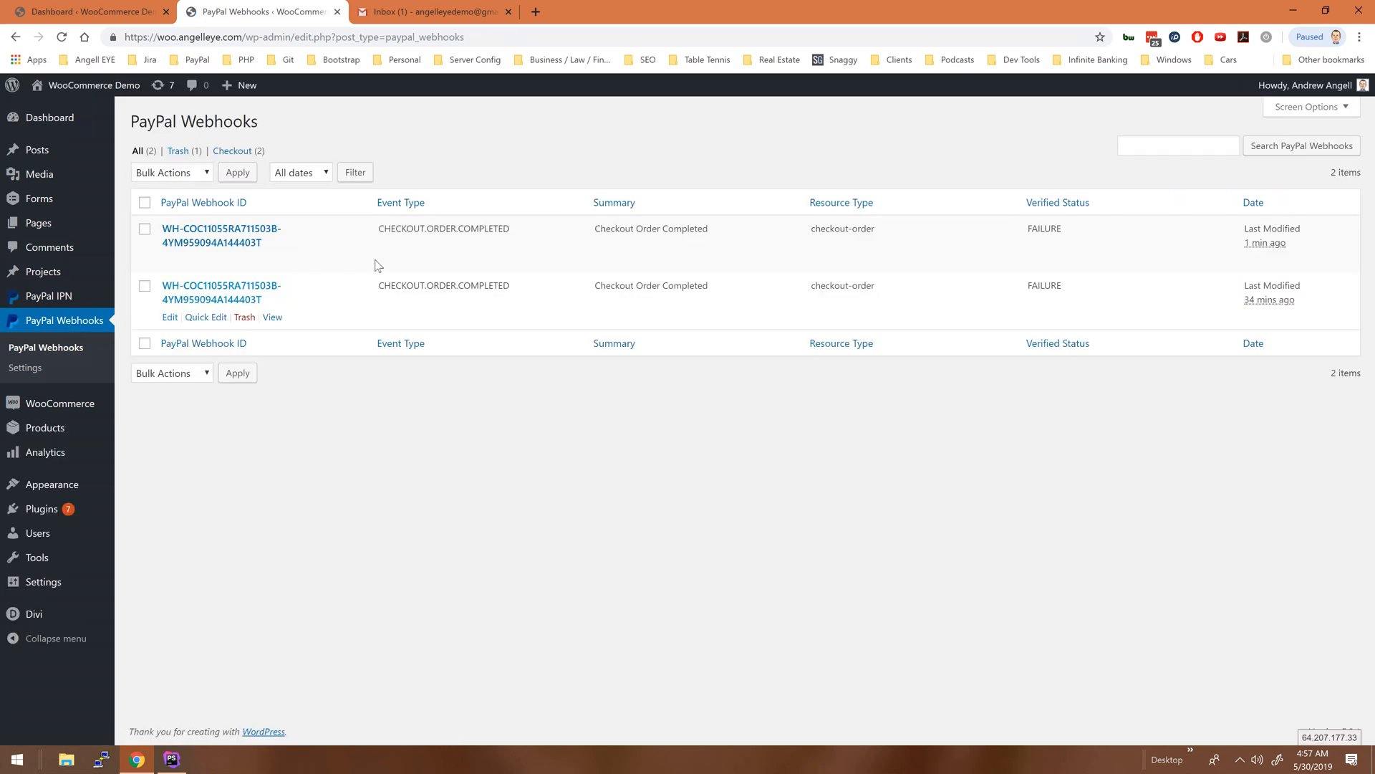
pyautogui.moveTo(533, 238)
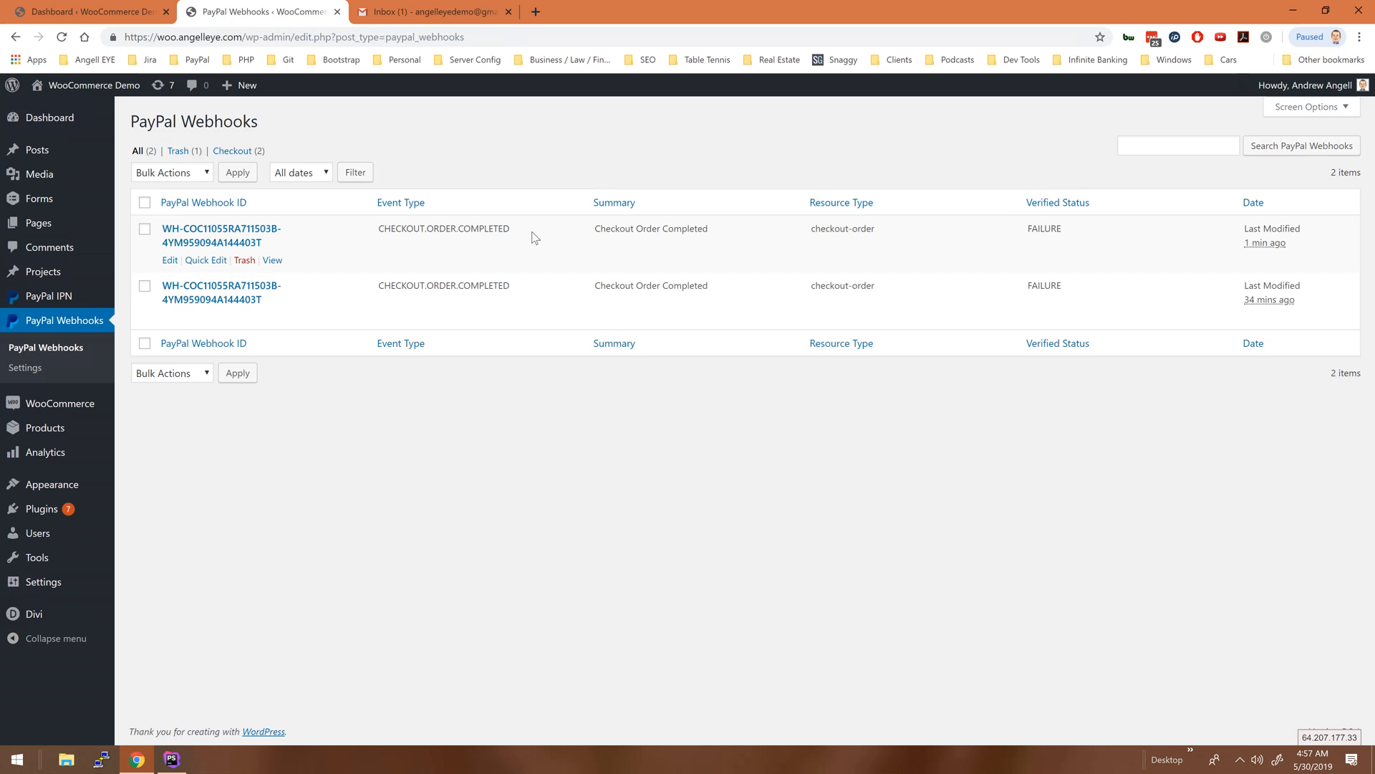
pyautogui.moveTo(441, 18)
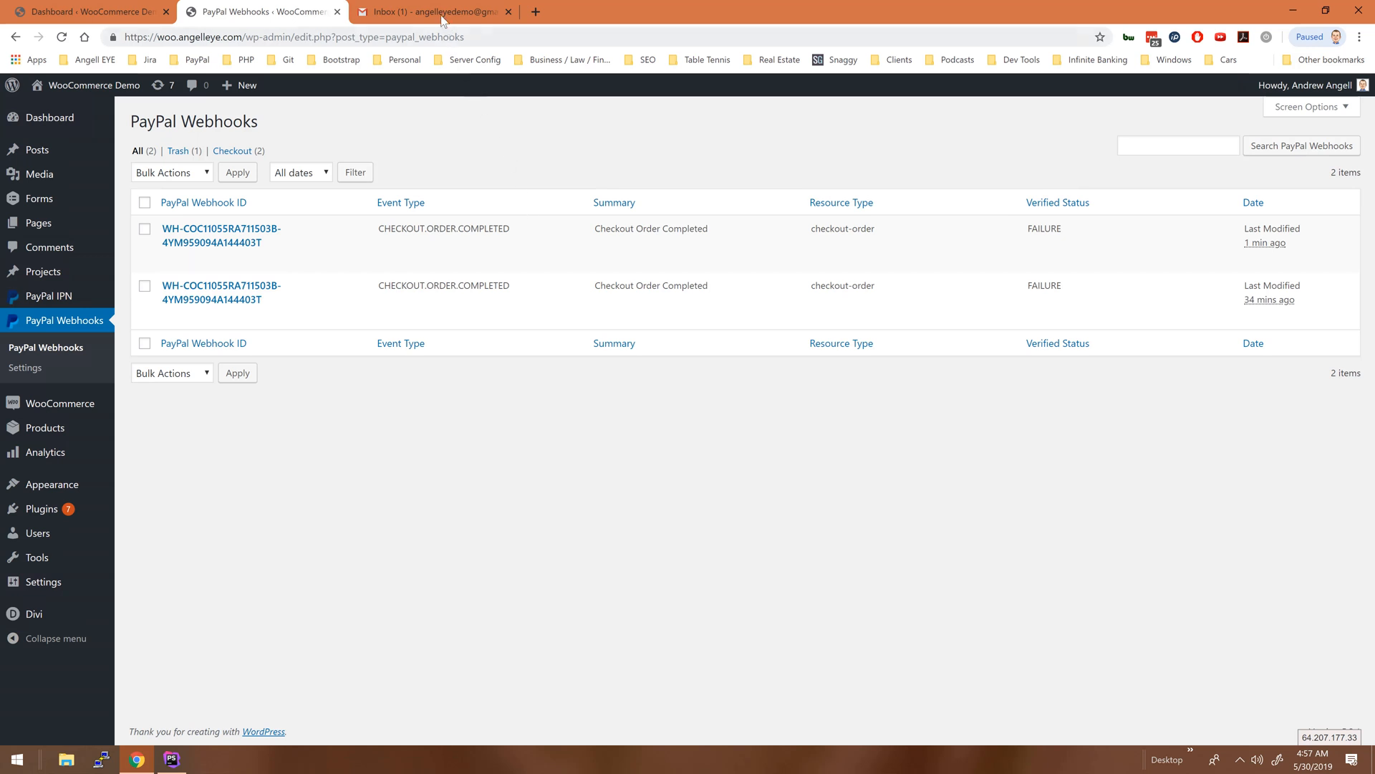
pyautogui.click(430, 11)
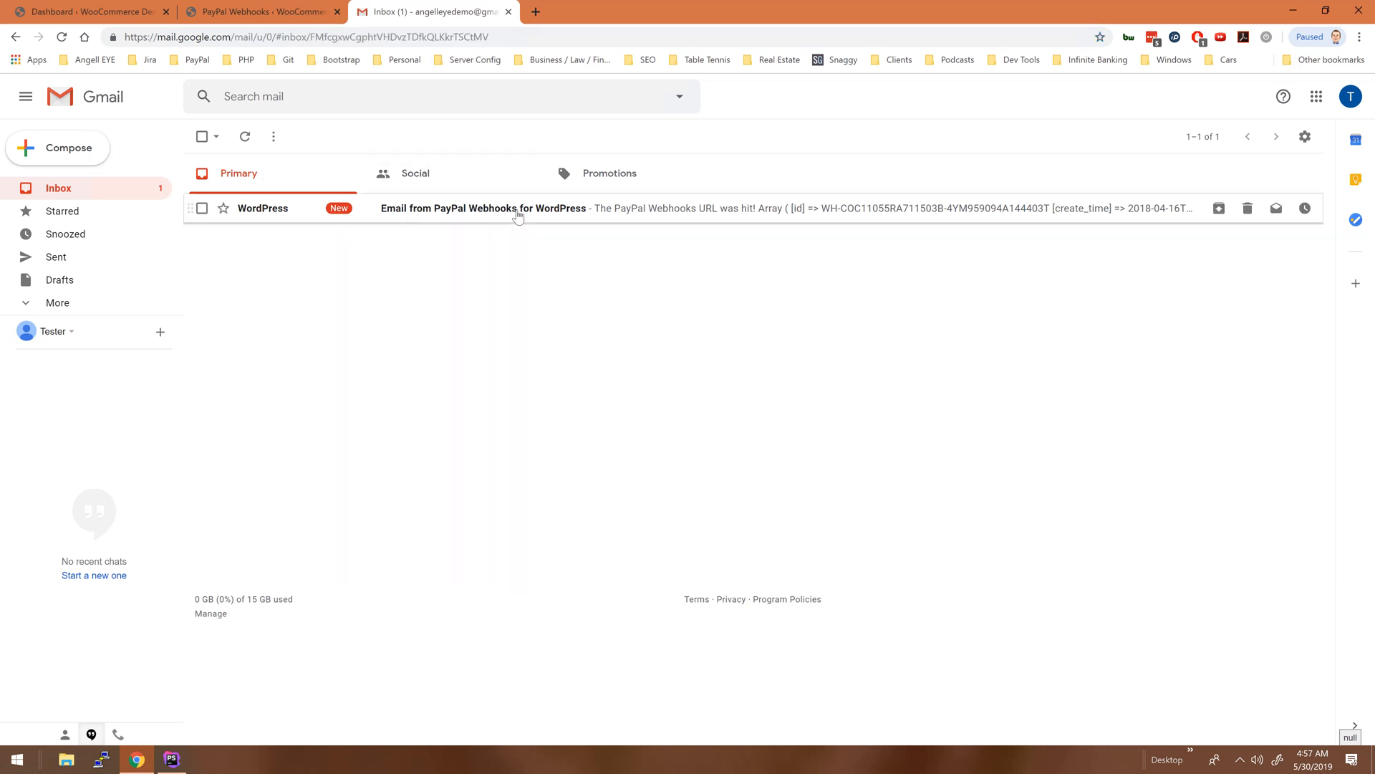
# - Read the Email from PayPal Webhooks for WordPress message showing the printed CHECKOUT.ORDER.COMPLETED array
pyautogui.click(483, 208)
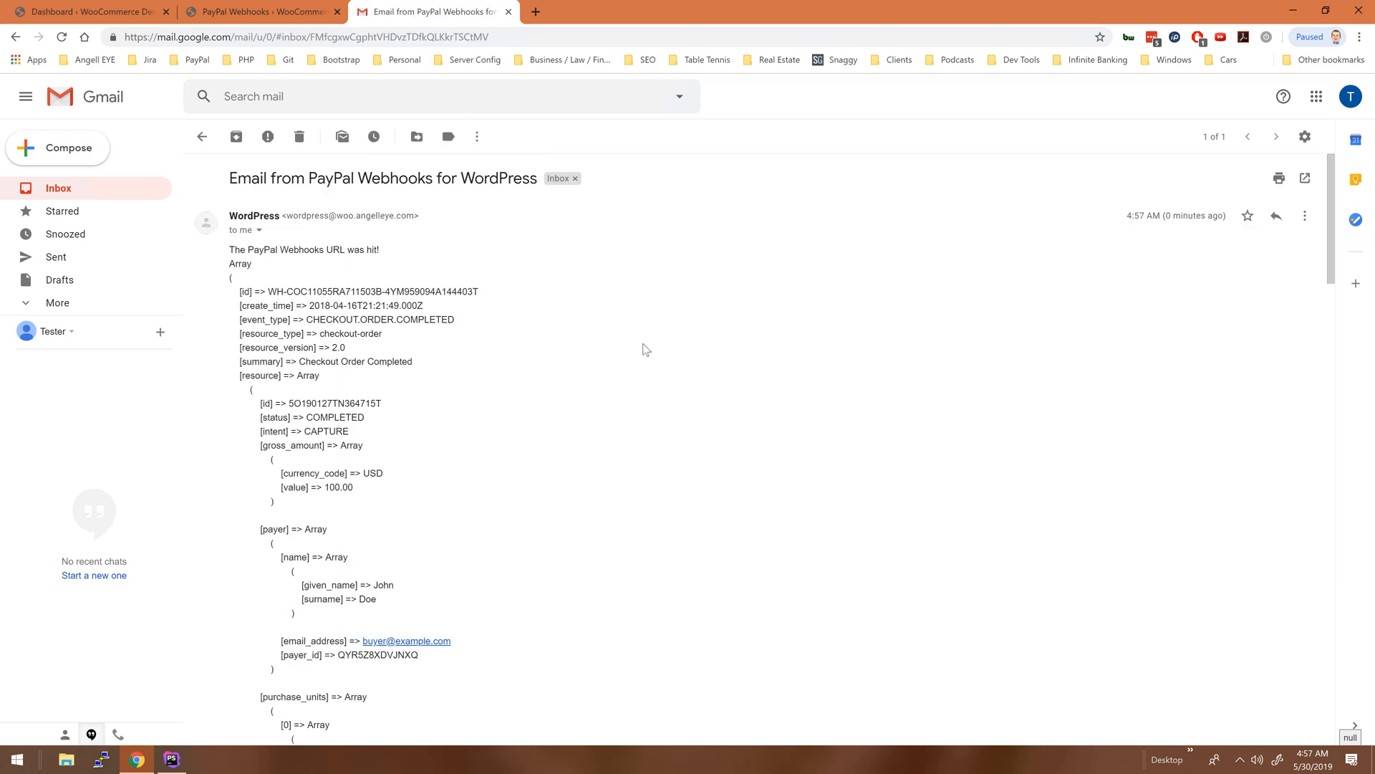
pyautogui.scroll(-3)
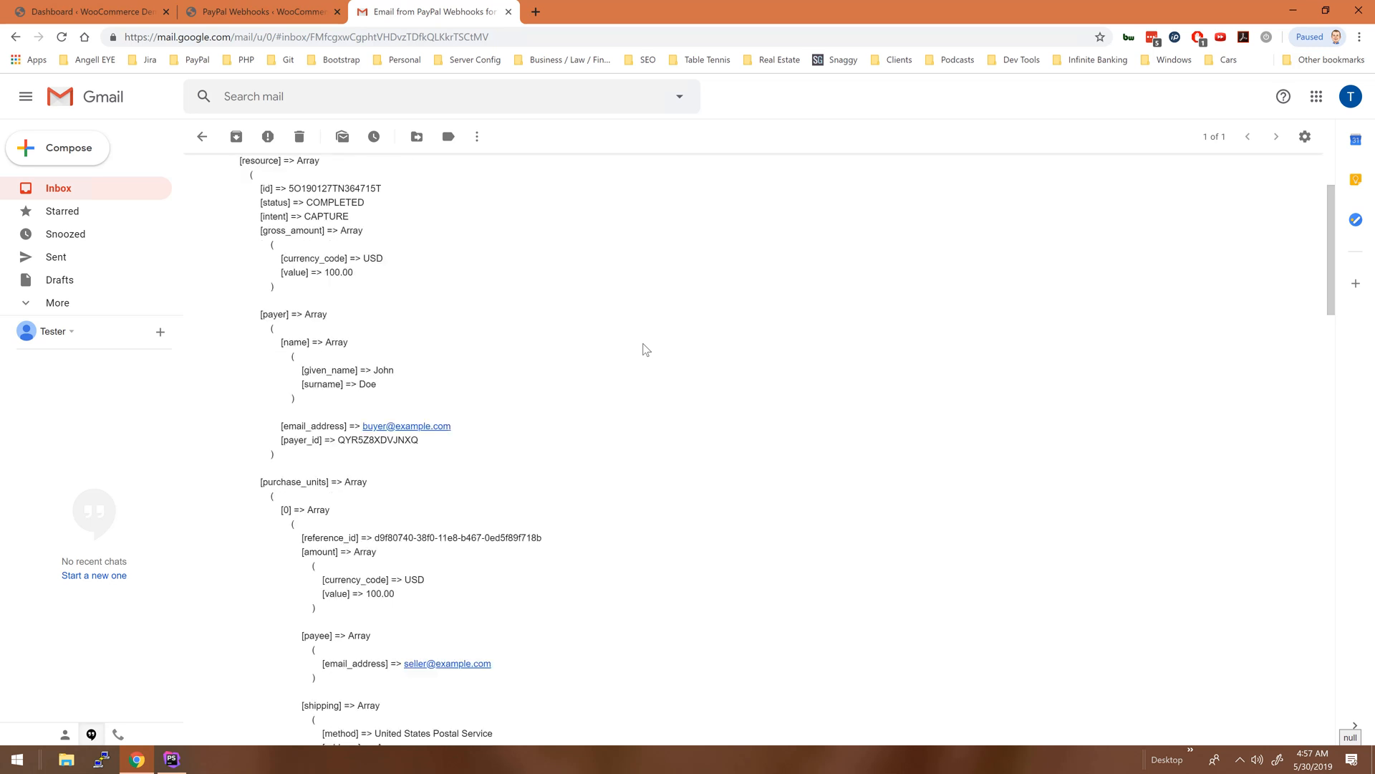
pyautogui.scroll(-3)
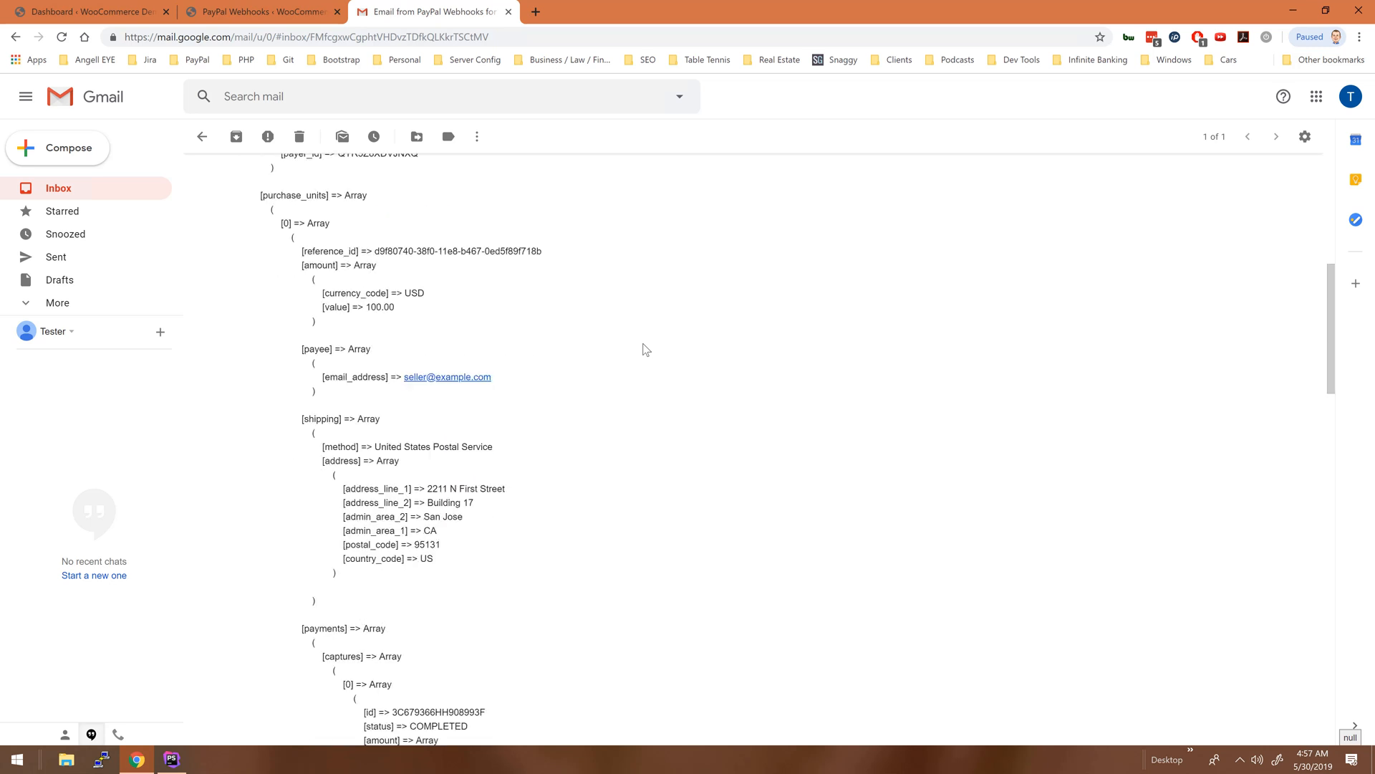
pyautogui.scroll(-3)
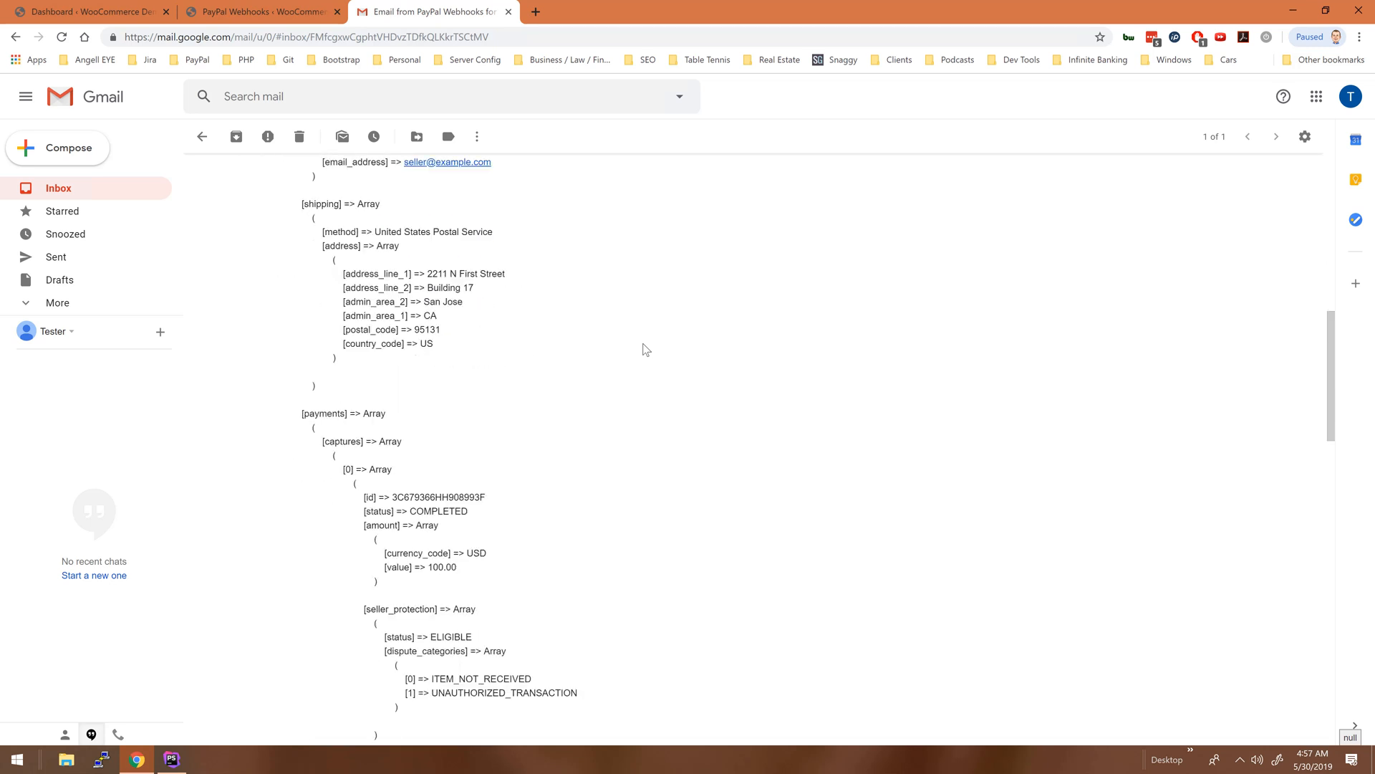
pyautogui.scroll(-3)
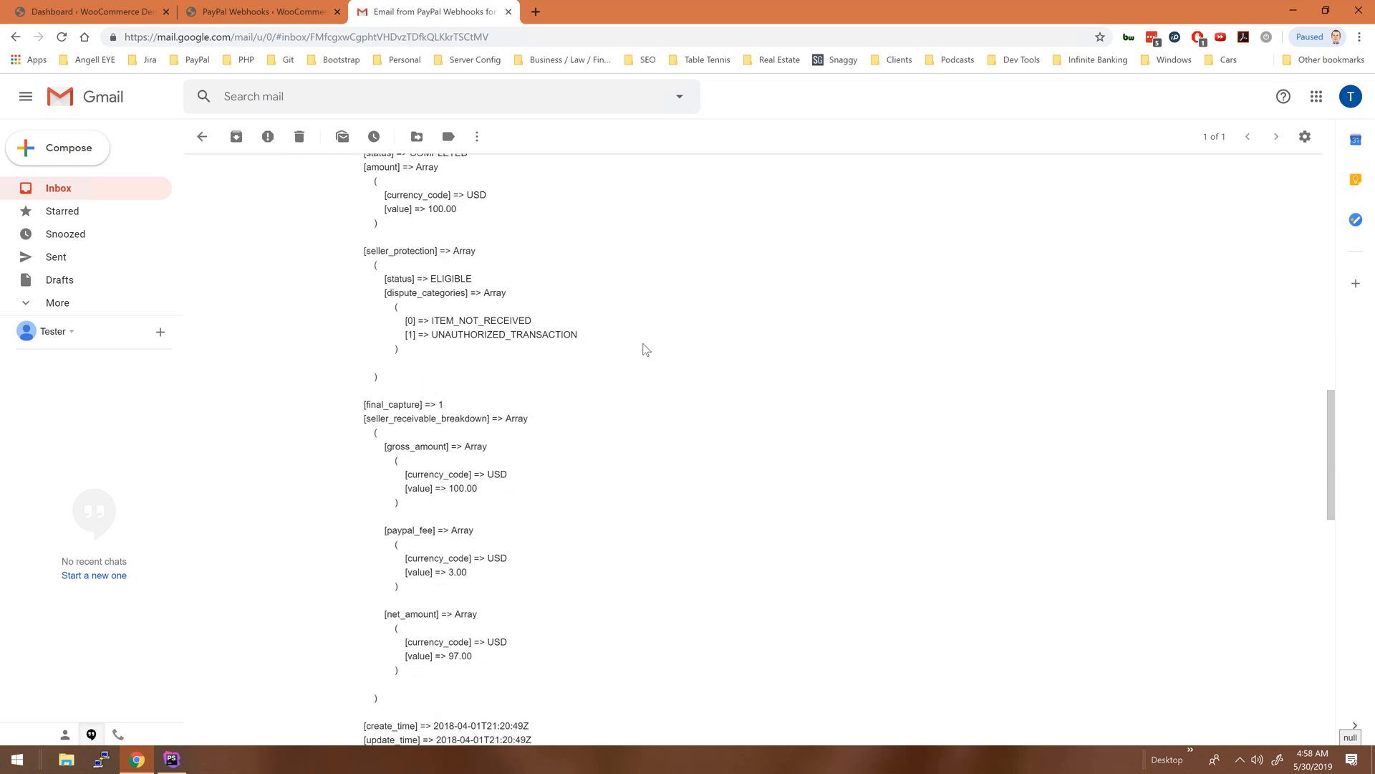
pyautogui.scroll(-3)
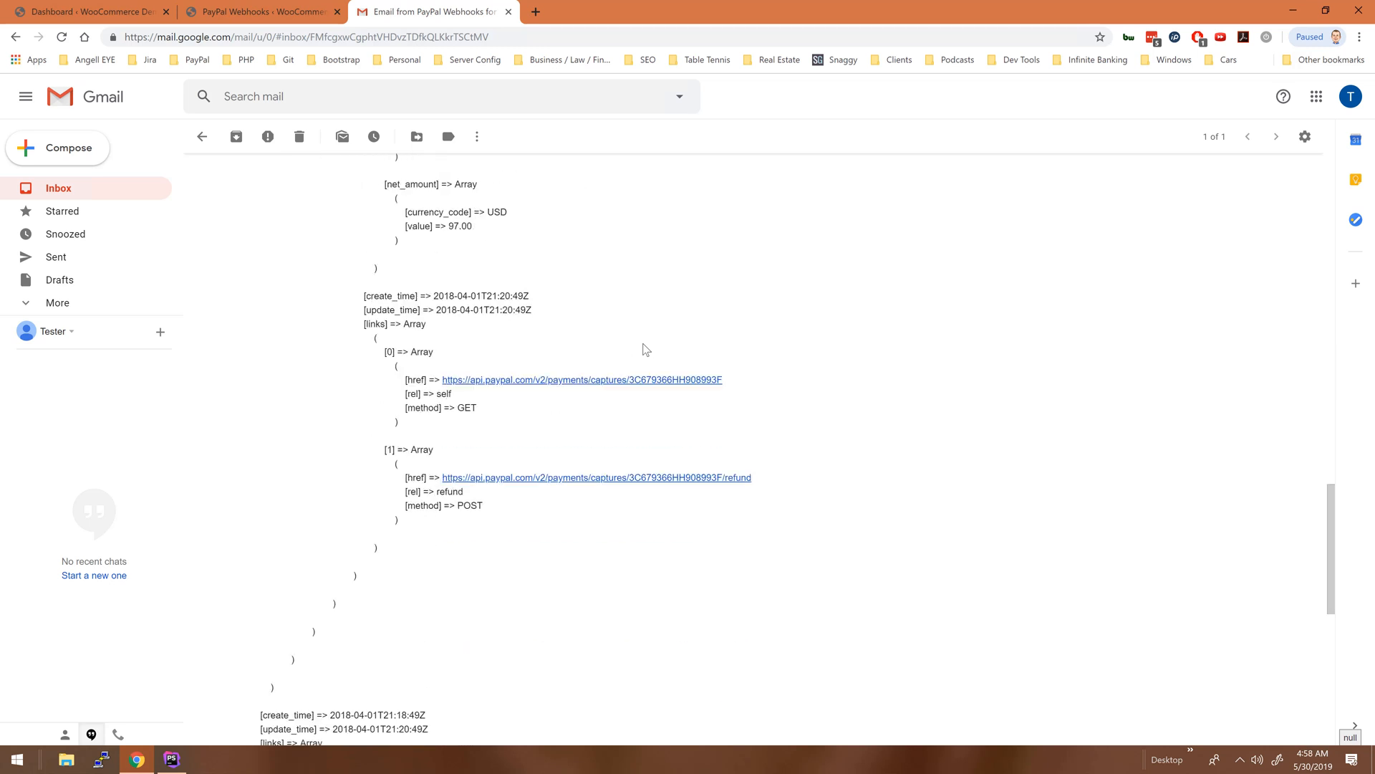